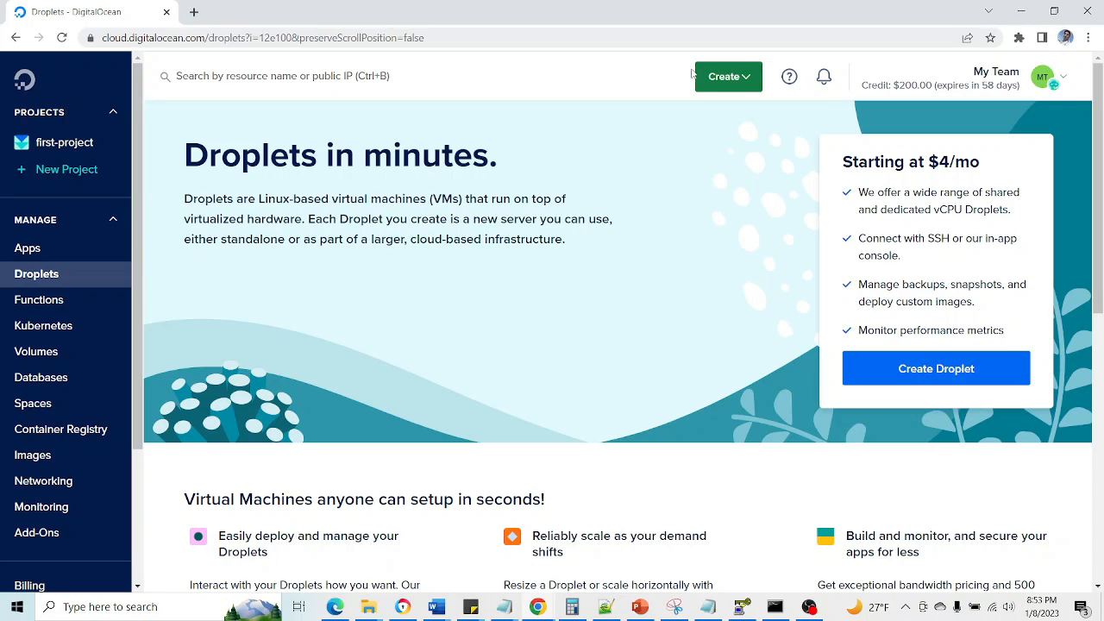
- Start a new droplet with the Ubuntu 22.10 image and the Basic Regular $6/month plan
left_click(728, 76)
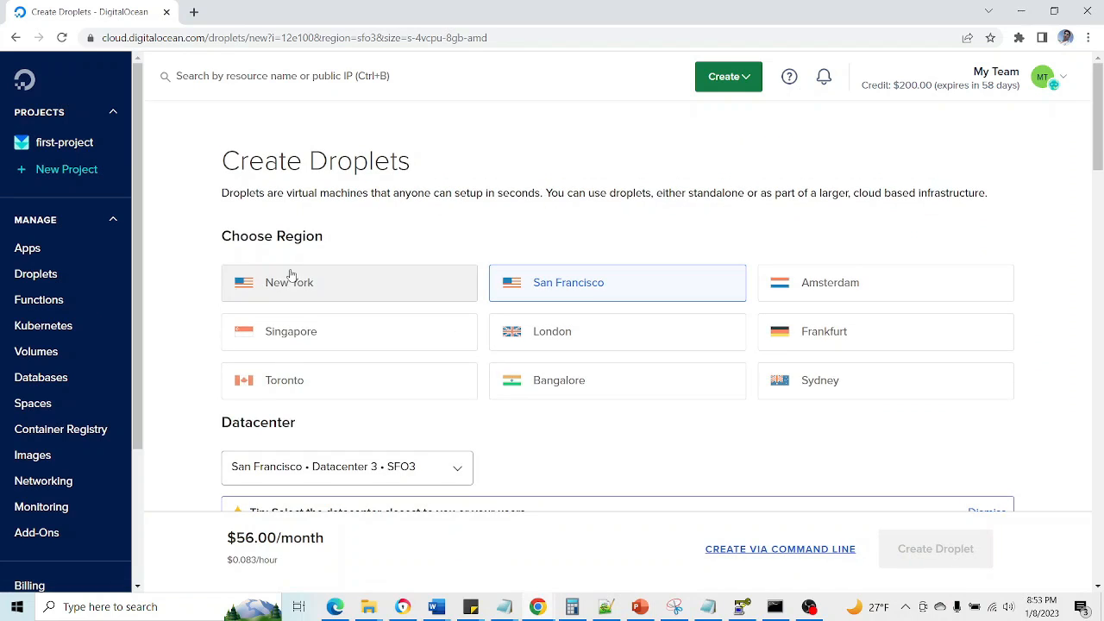
mouse_move(591, 290)
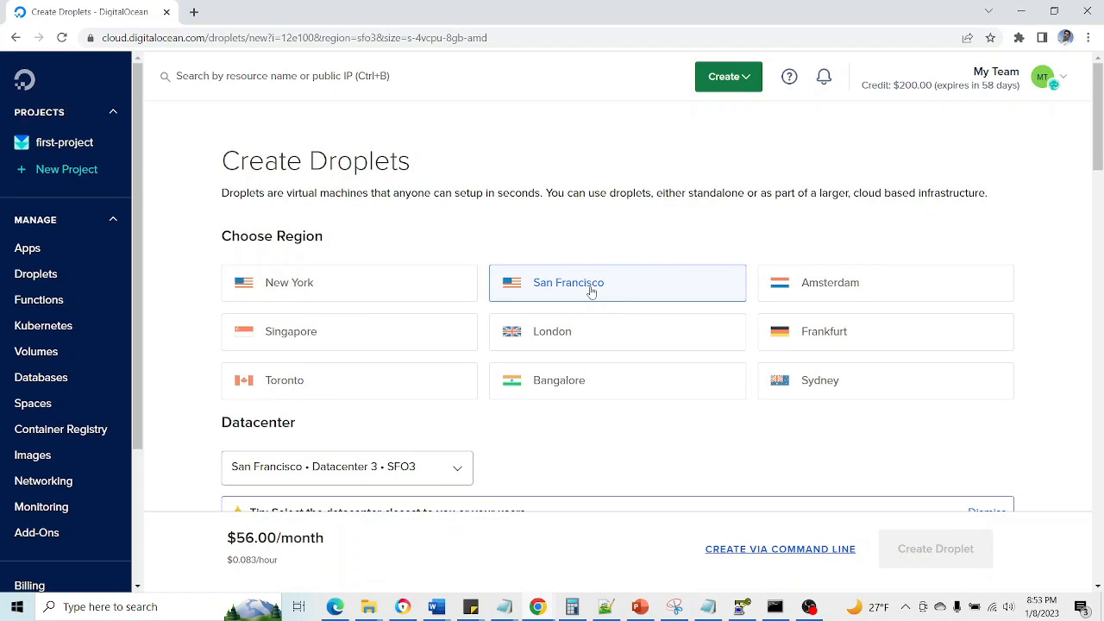
scroll("down", 3)
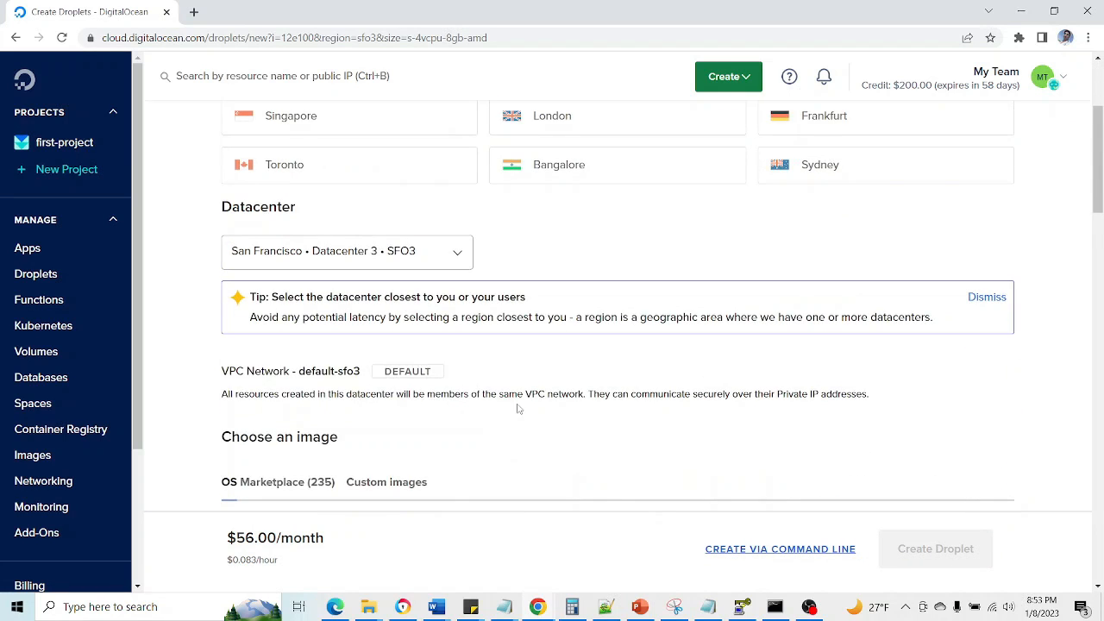
left_click(265, 345)
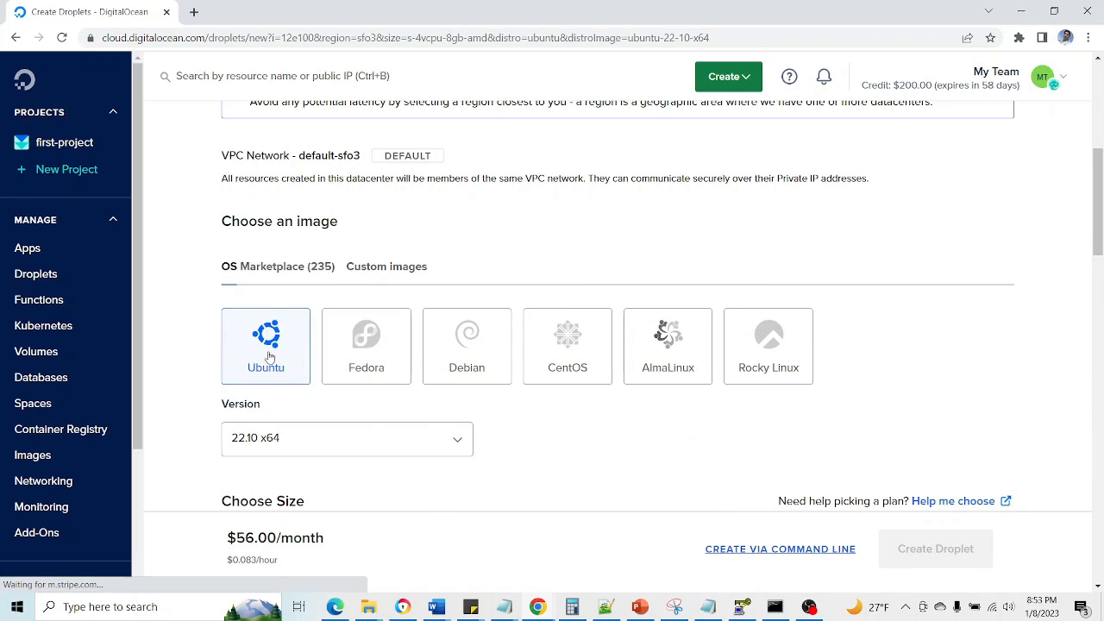
scroll("down", 3)
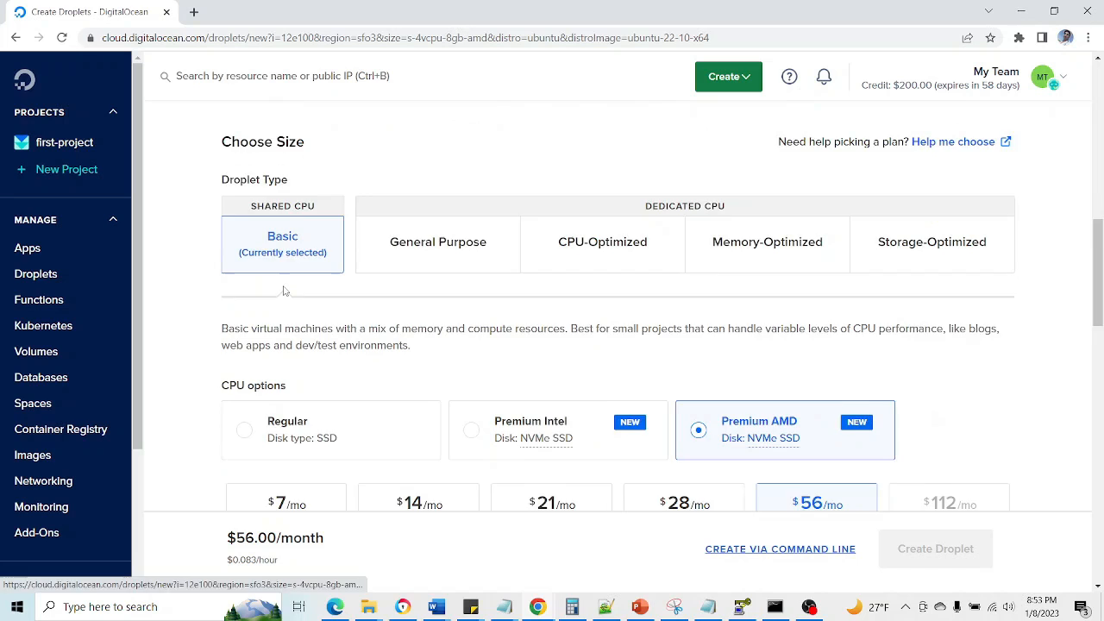
scroll("down", 3)
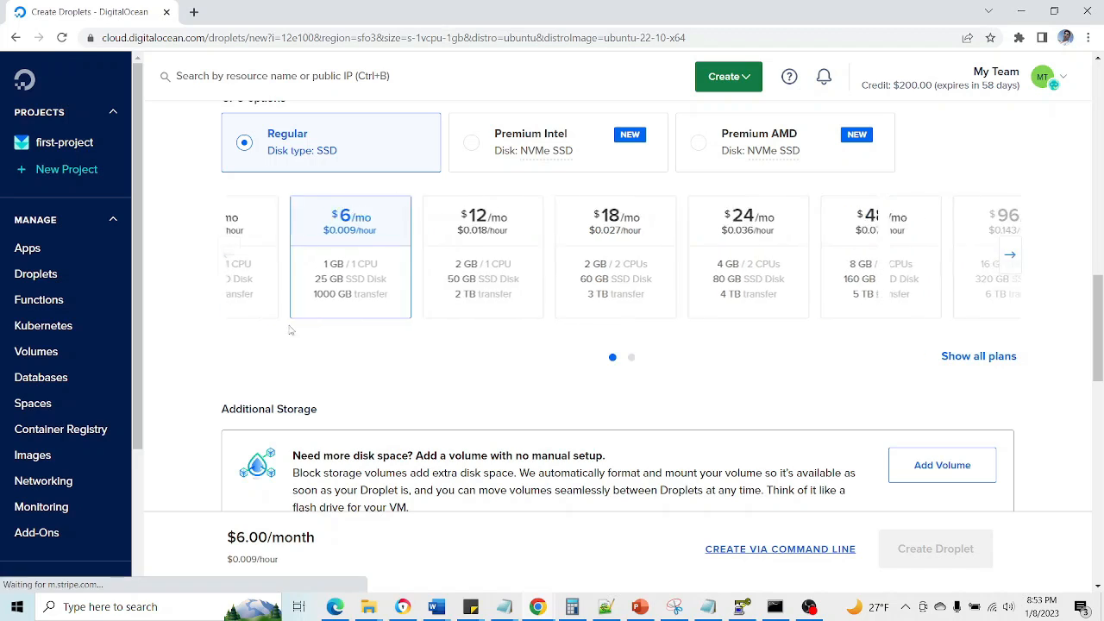
scroll("down", 3)
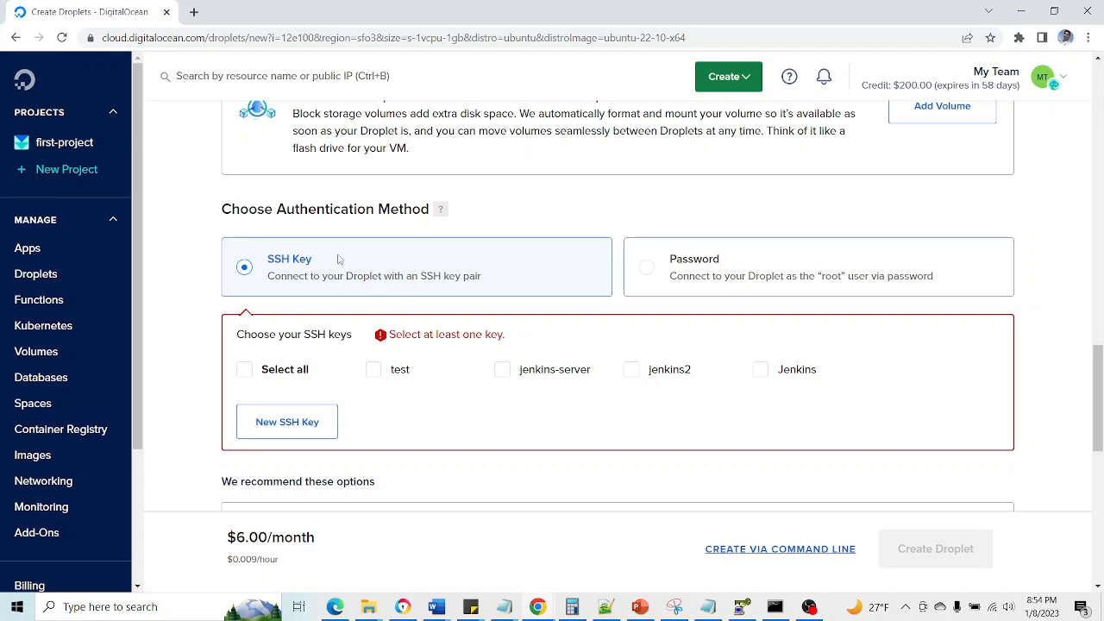
mouse_move(502, 369)
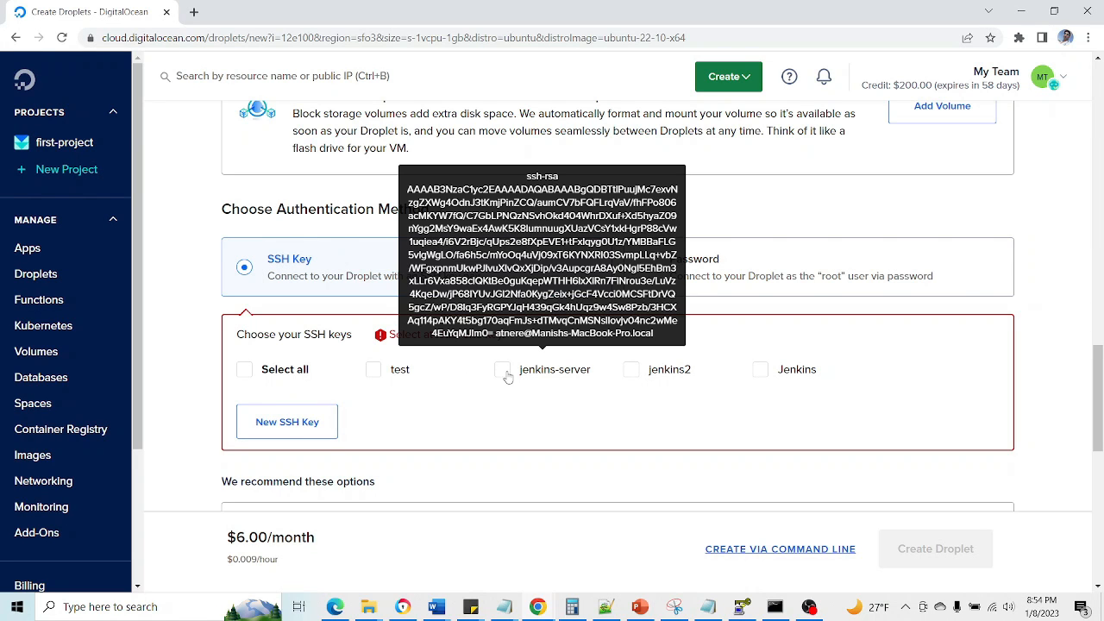
- Authorize the jenkins-server SSH key, name the host jenkins-server and launch the droplet
left_click(502, 369)
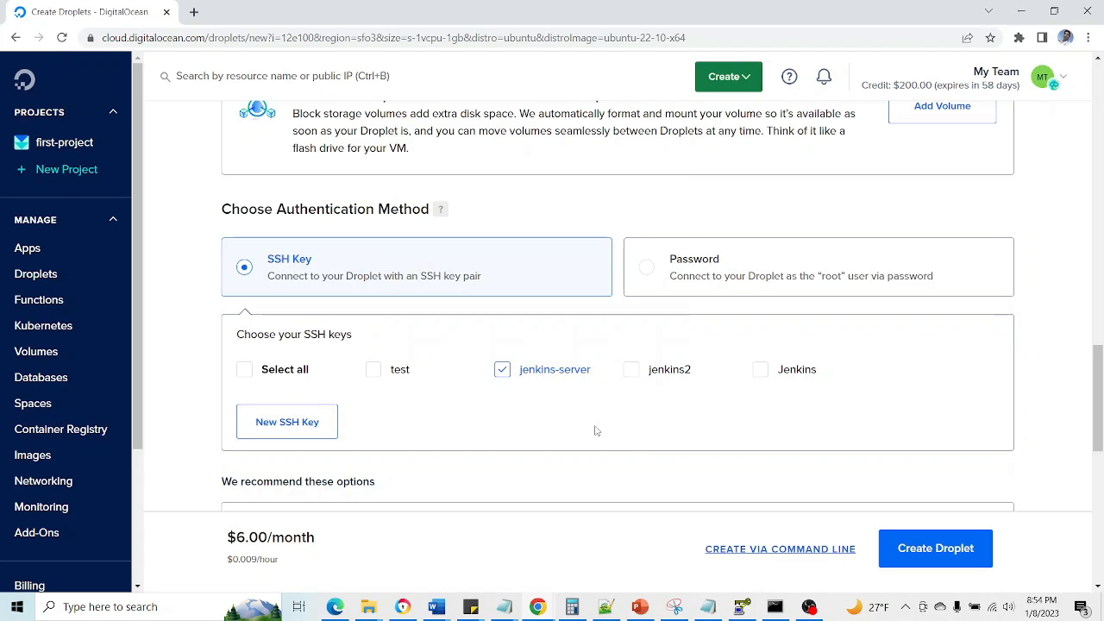
scroll("down", 3)
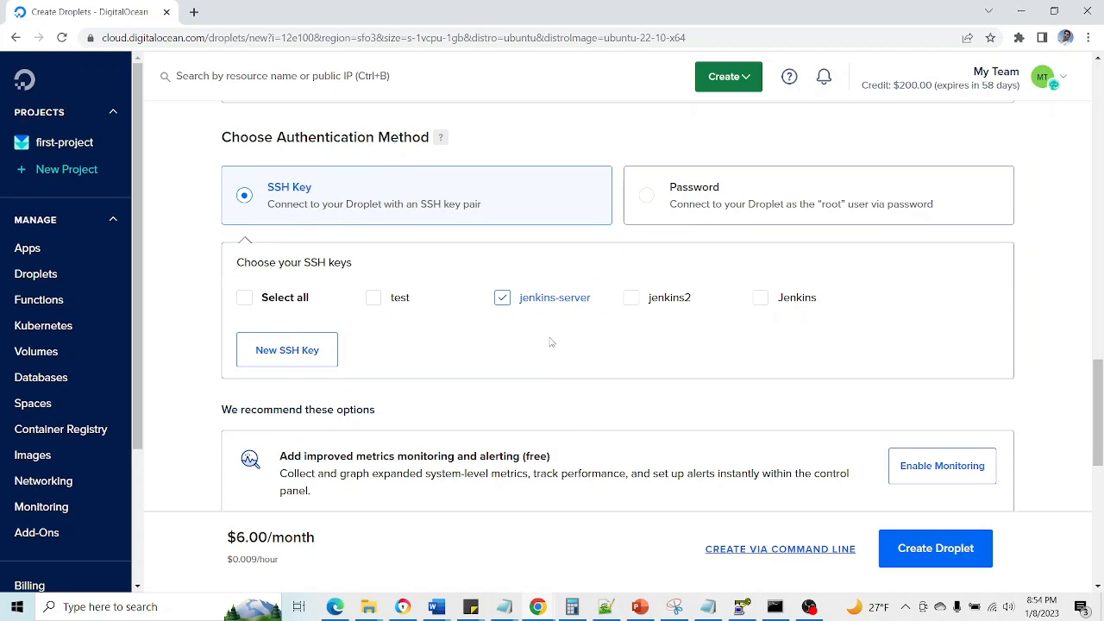
scroll("down", 3)
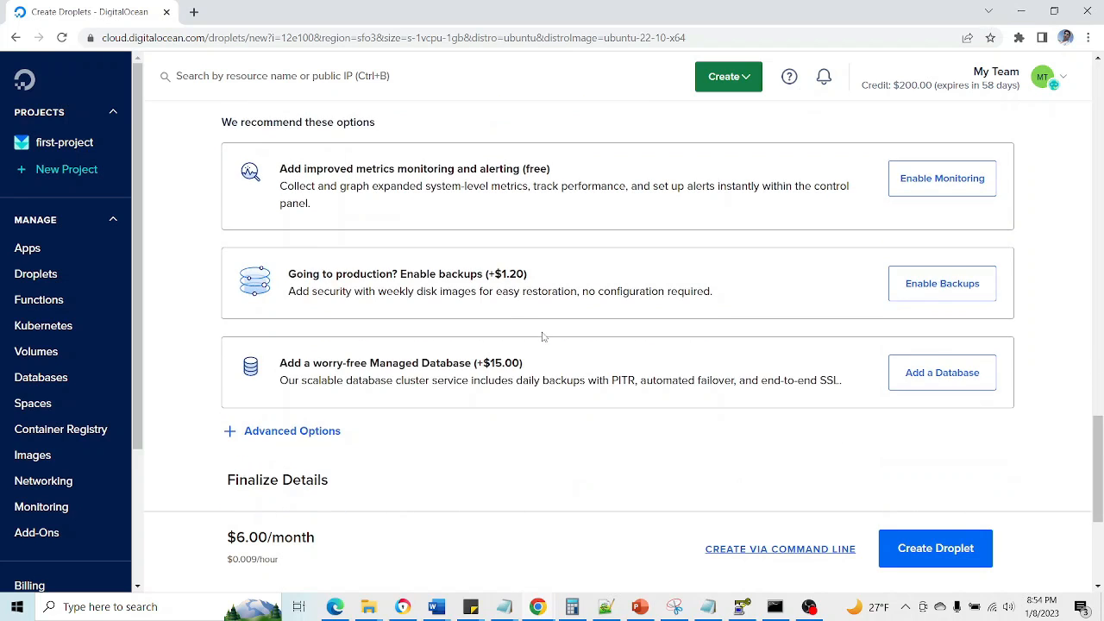
scroll("down", 3)
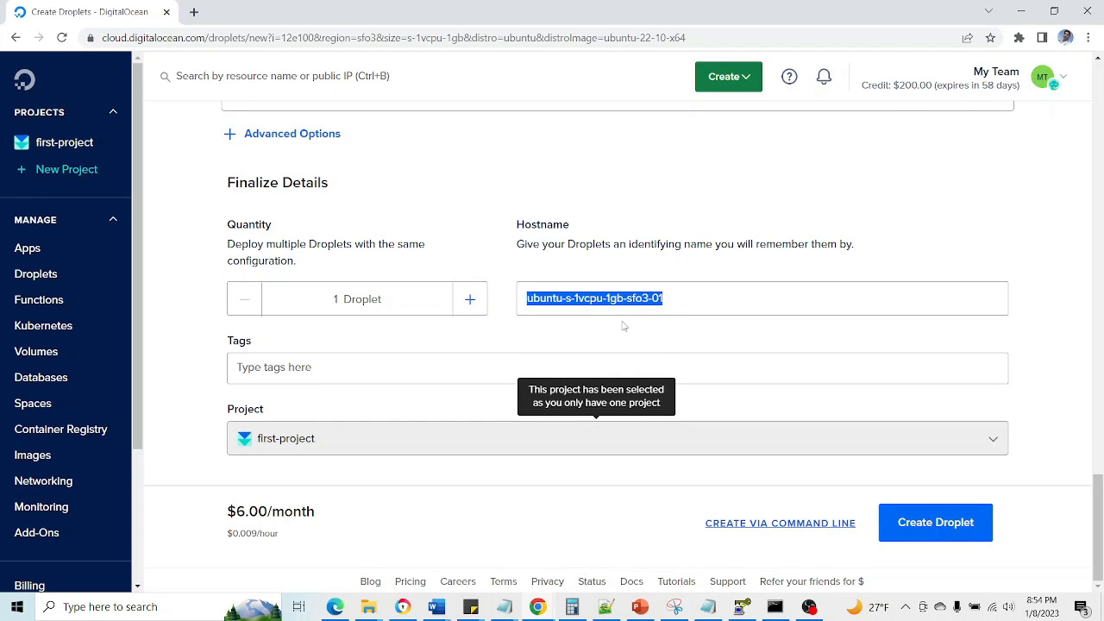
type("jenkins-")
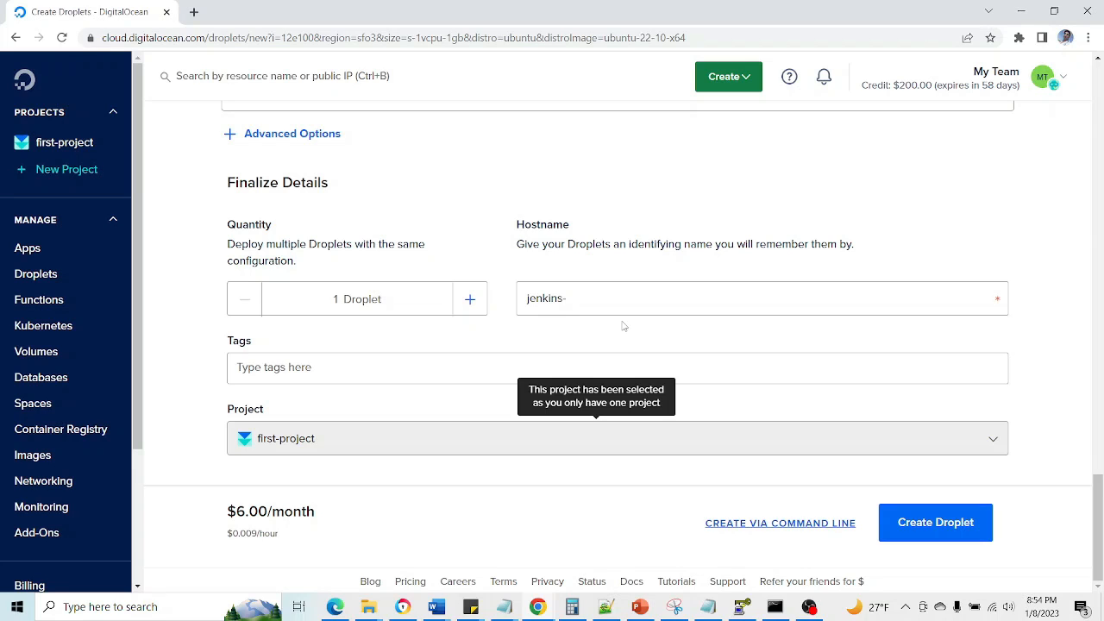
type("server")
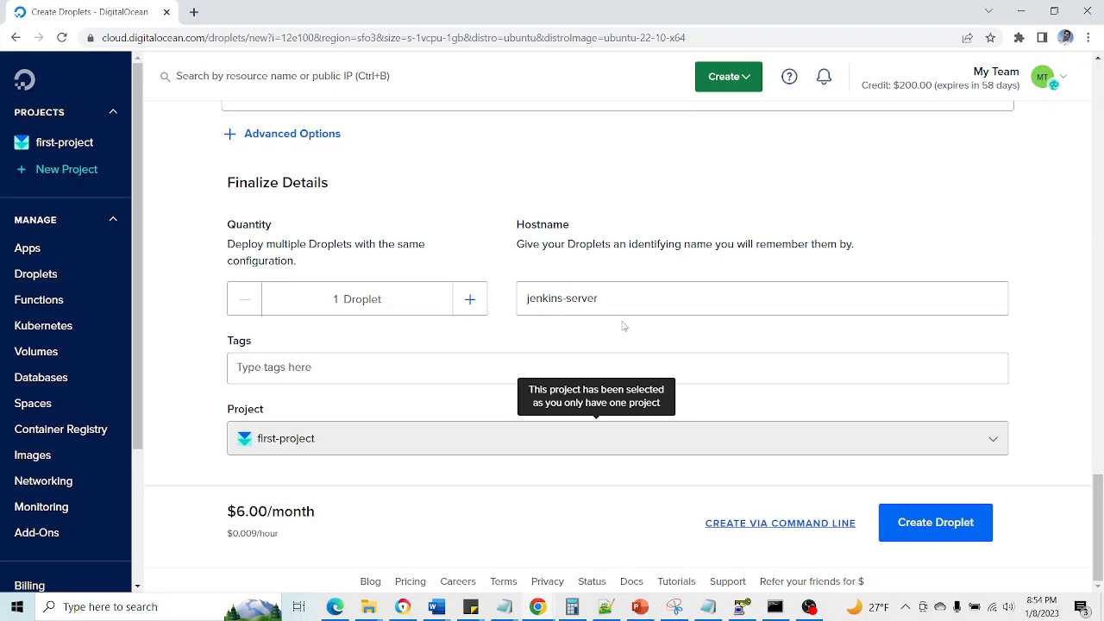
left_click(763, 296)
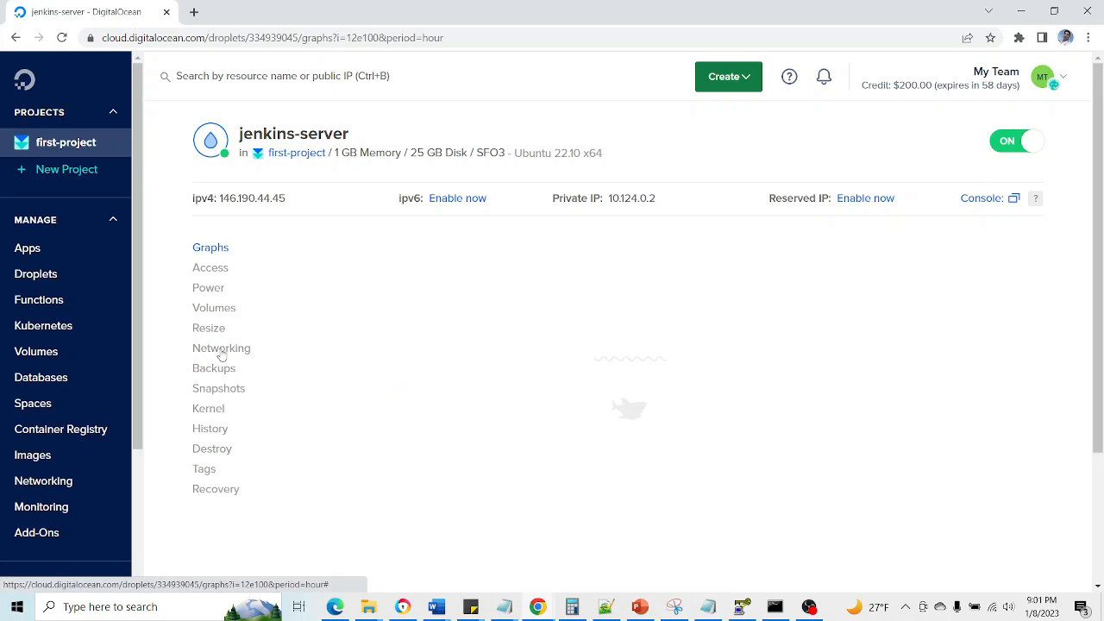
mouse_move(263, 350)
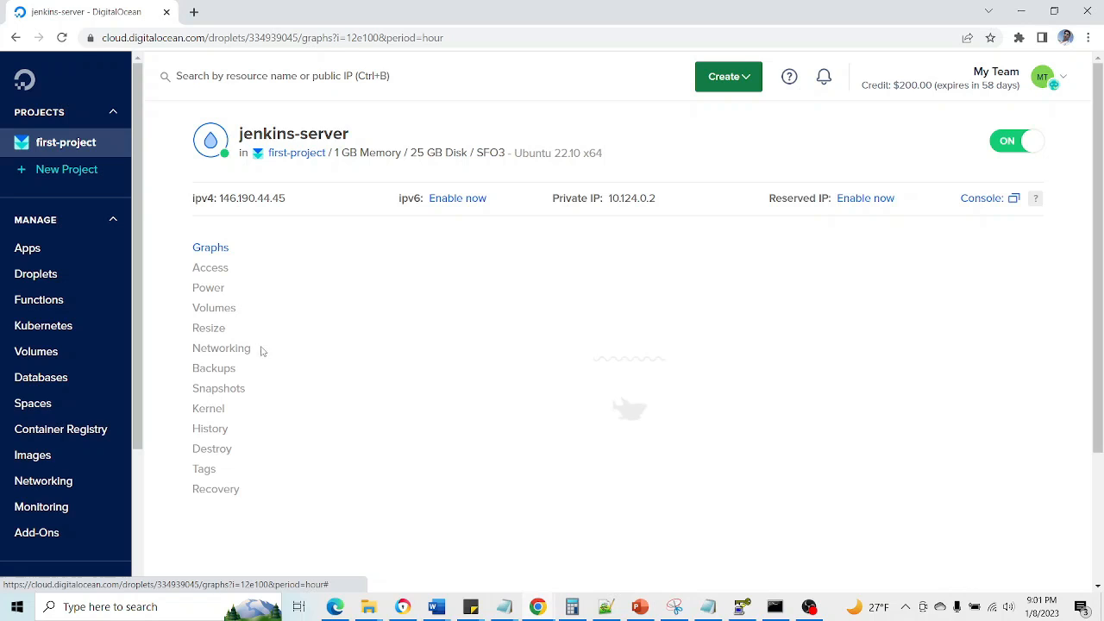
mouse_move(233, 357)
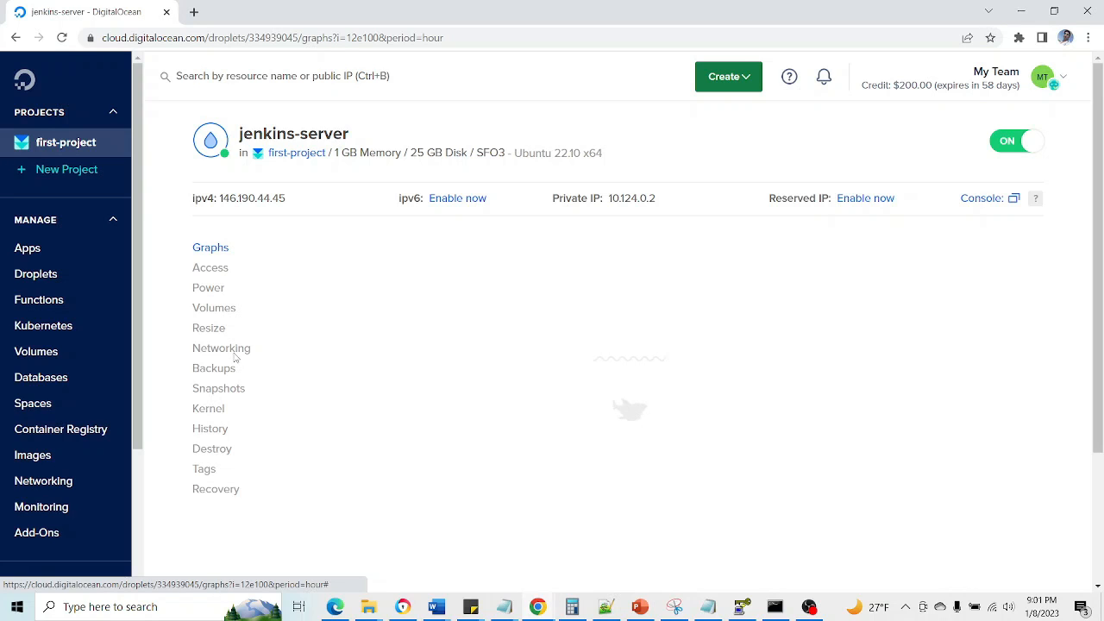
mouse_move(869, 286)
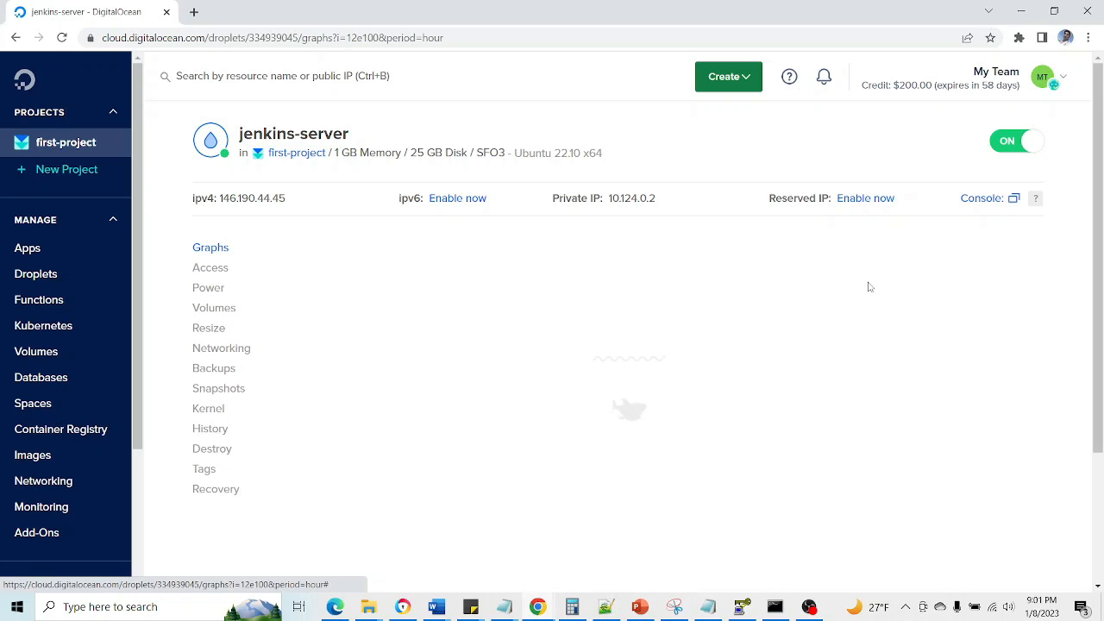
- Review the droplet's Networking details including its public addresses
left_click(221, 349)
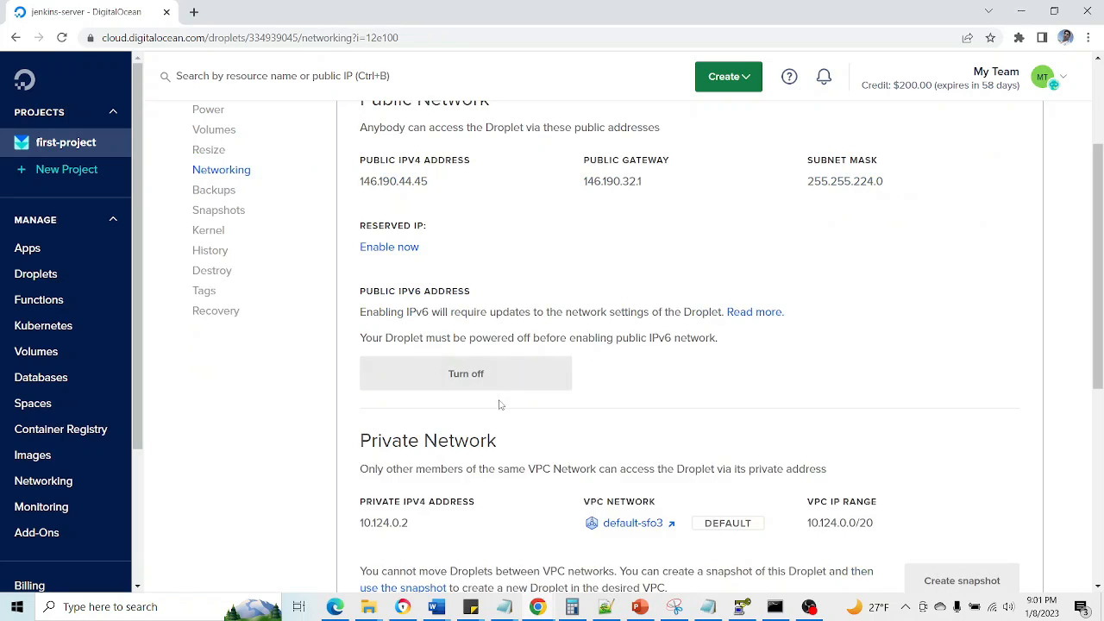
scroll("down", 3)
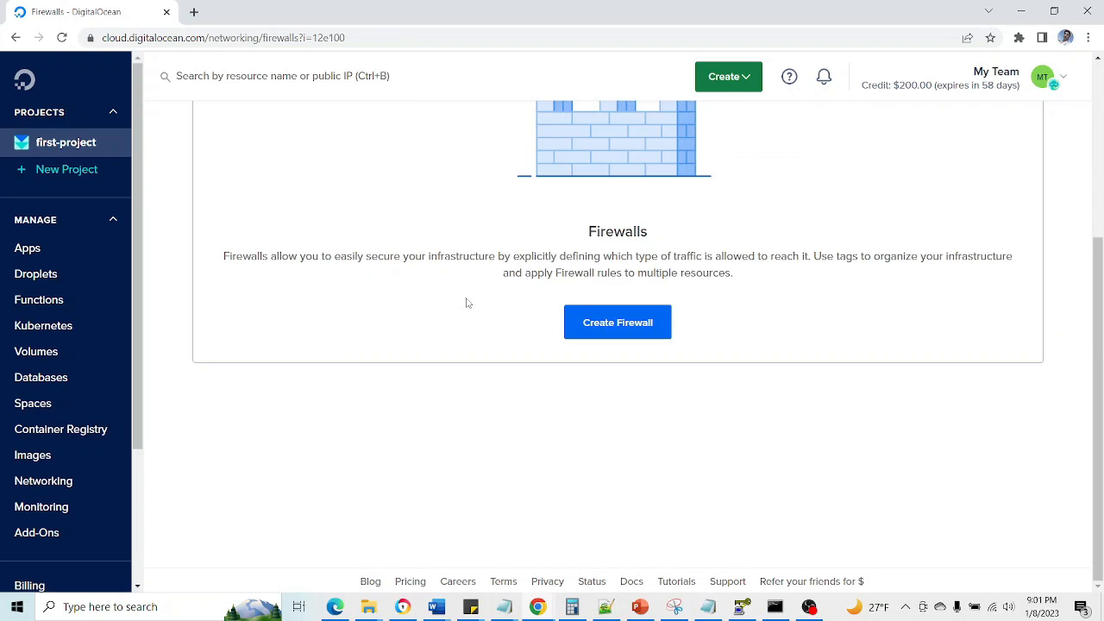
- Start a new firewall with an inbound Custom TCP rule on port 8080 alongside SSH
left_click(617, 322)
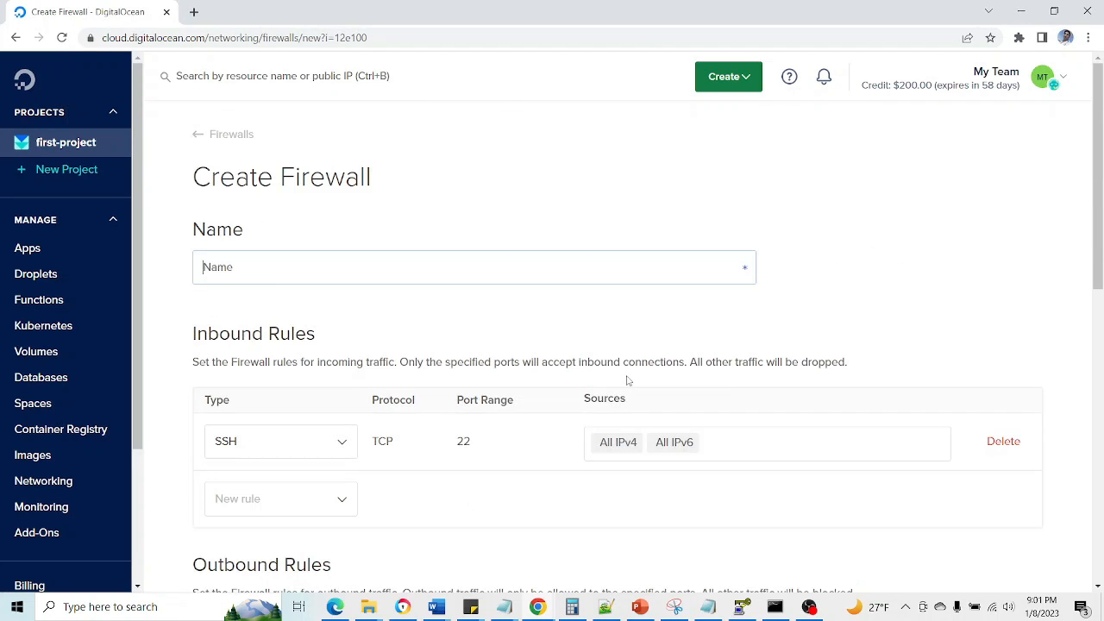
scroll("down", 3)
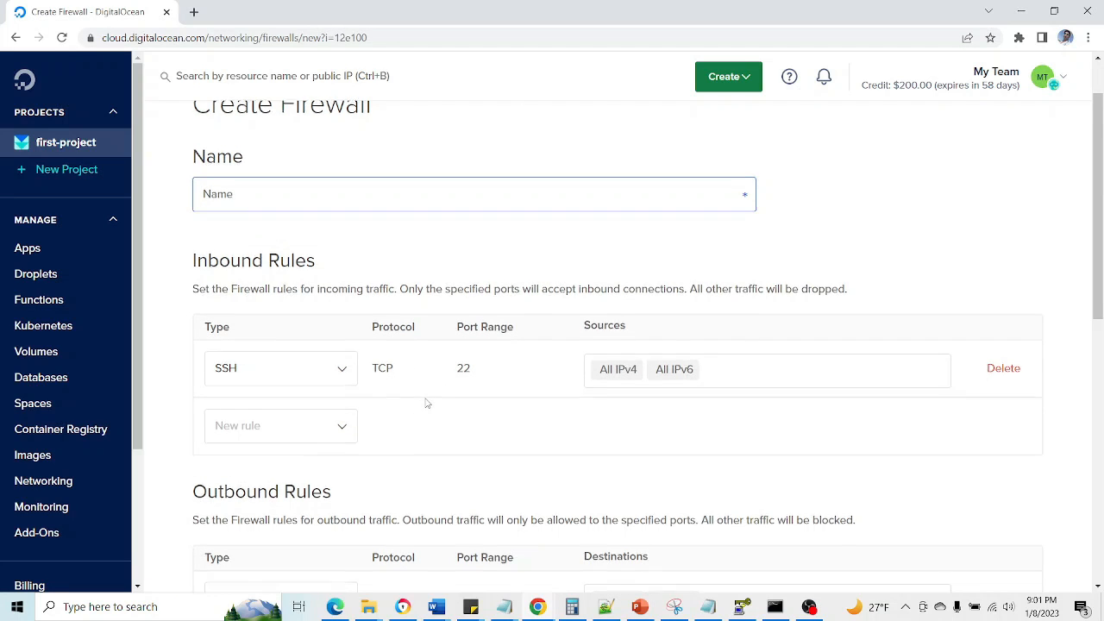
left_click(279, 426)
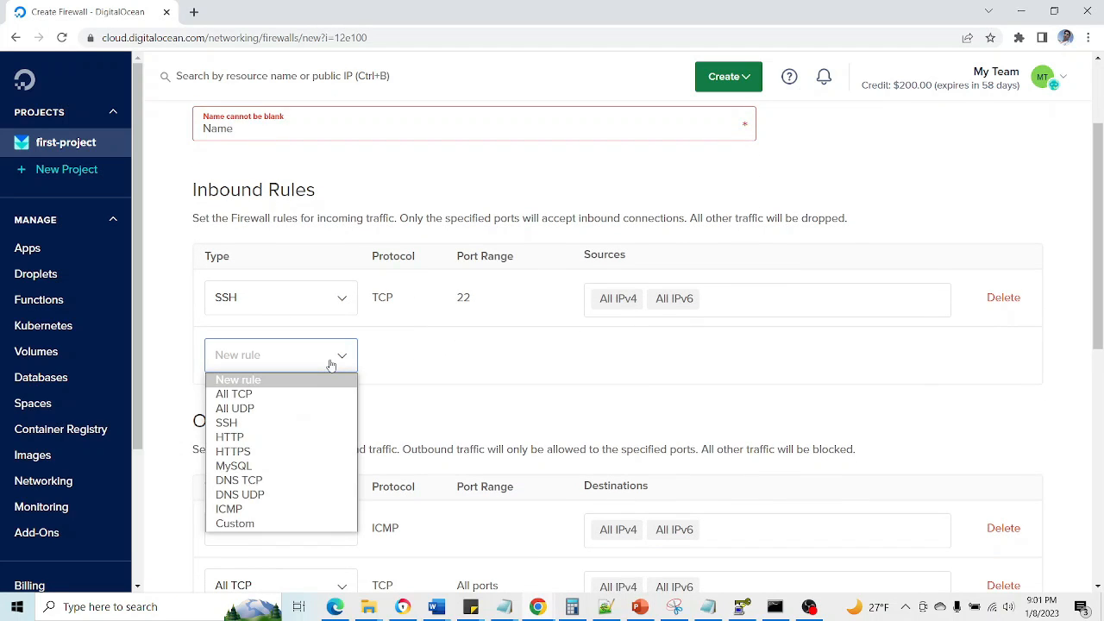
mouse_move(235, 525)
type("8000")
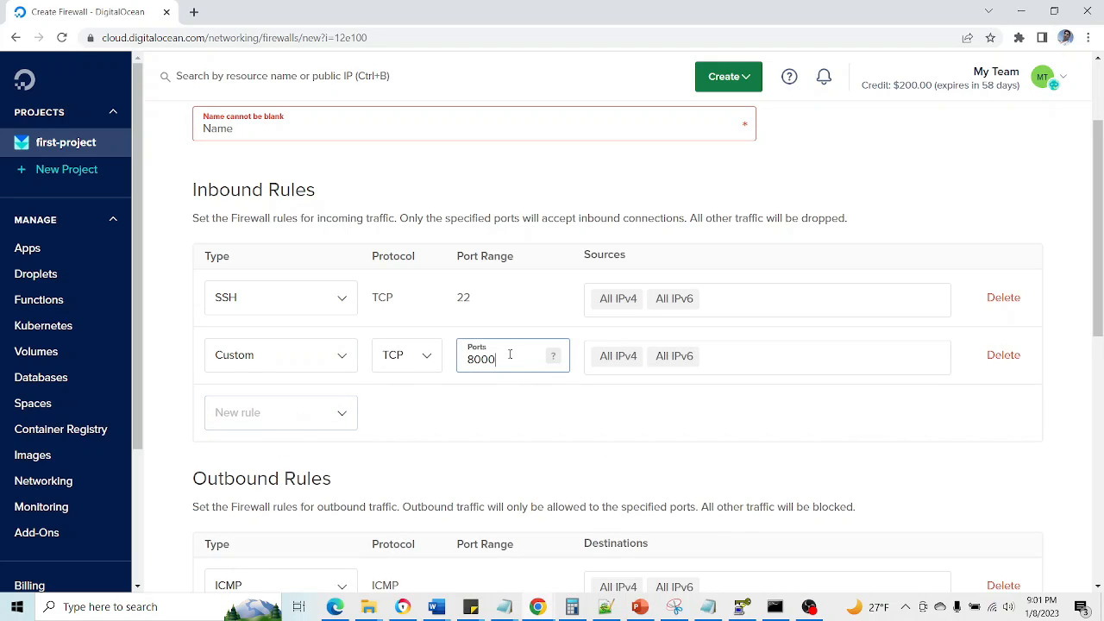
key("Backspace")
type("8")
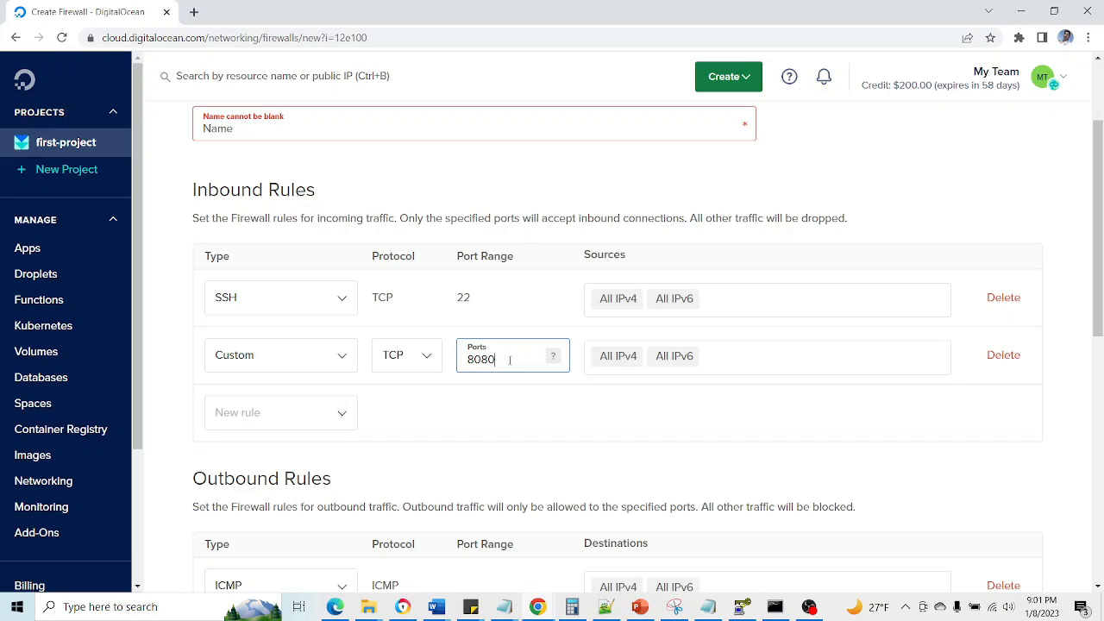
scroll("down", 3)
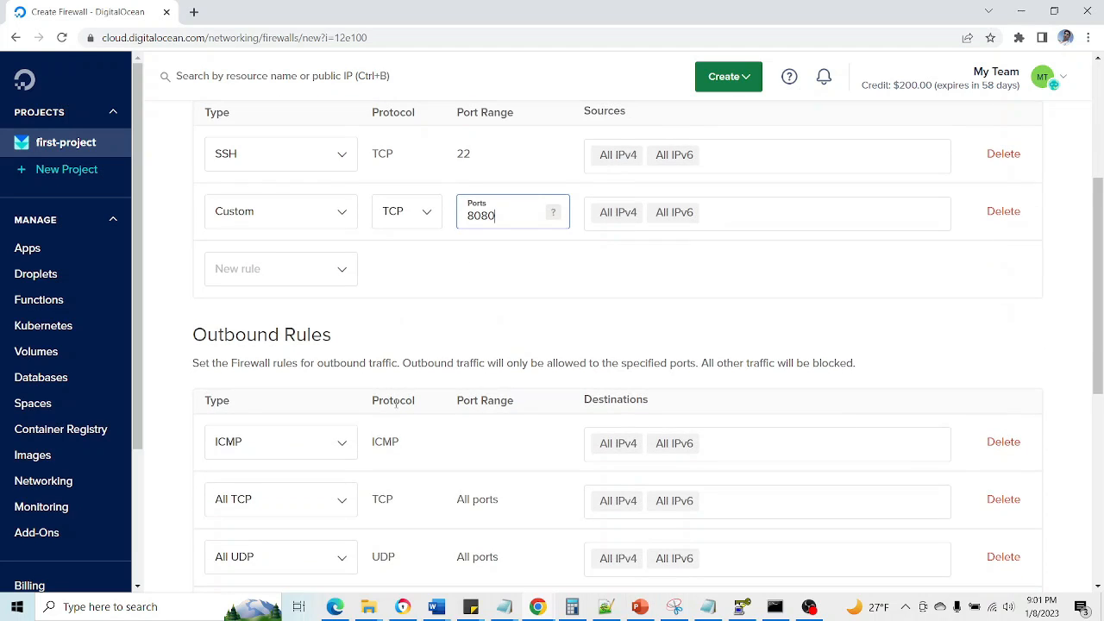
scroll("down", 3)
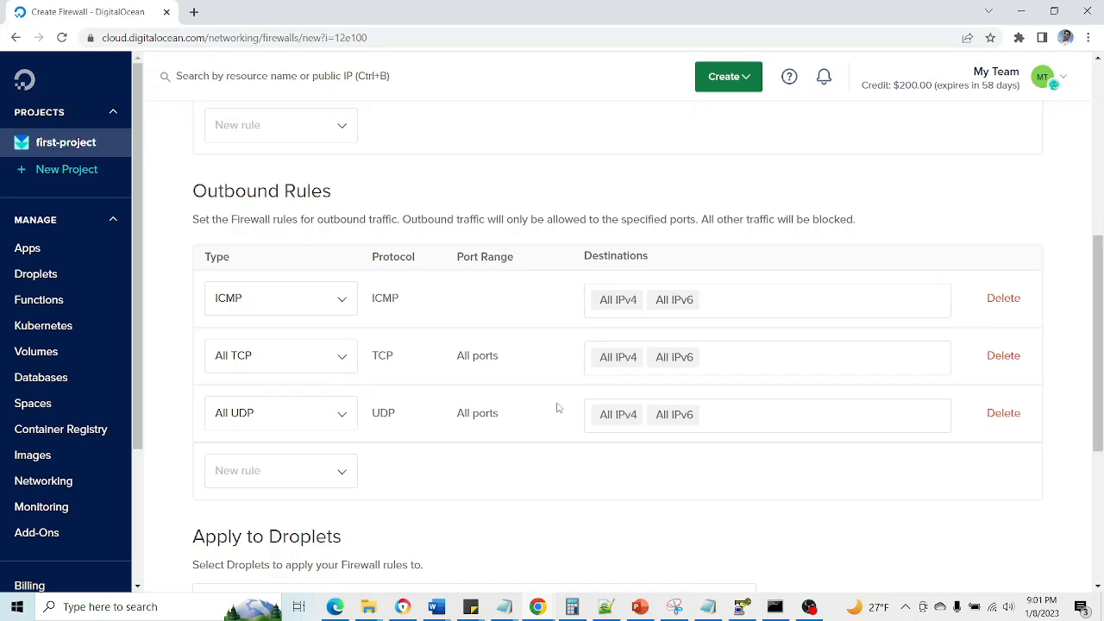
scroll("down", 3)
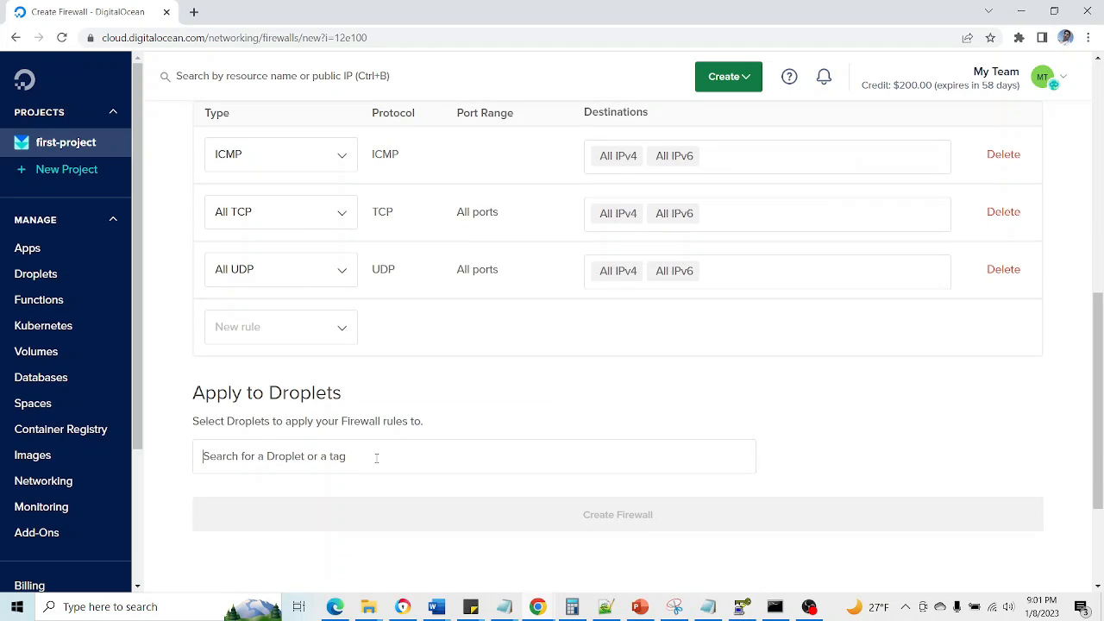
- Apply the firewall to jenkins-server, name it jenkins-firewall and create it
left_click(472, 456)
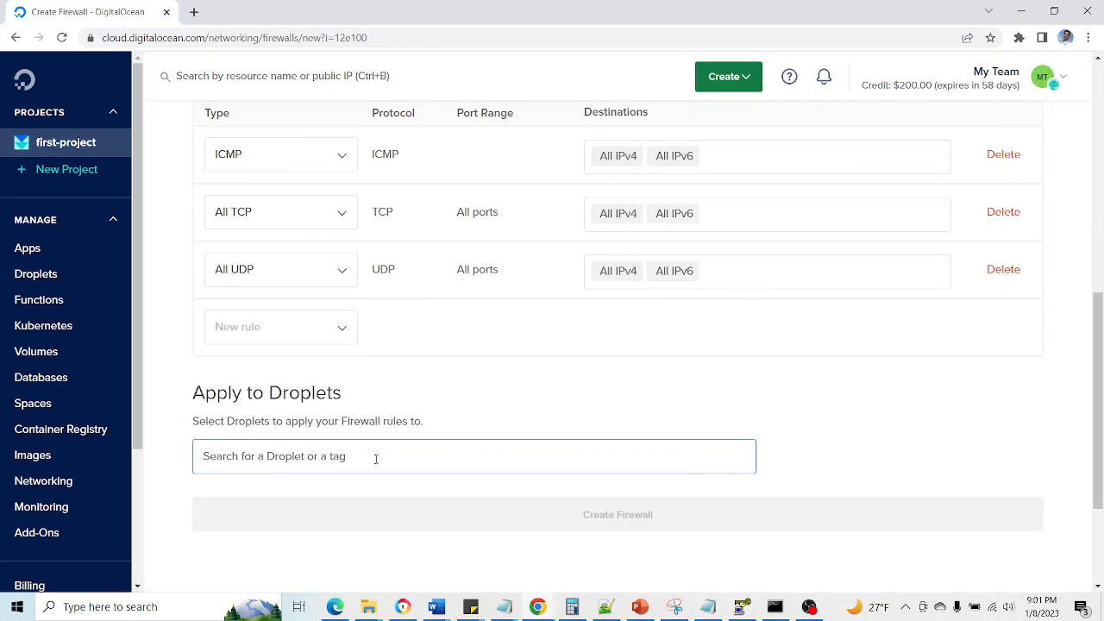
type("jen")
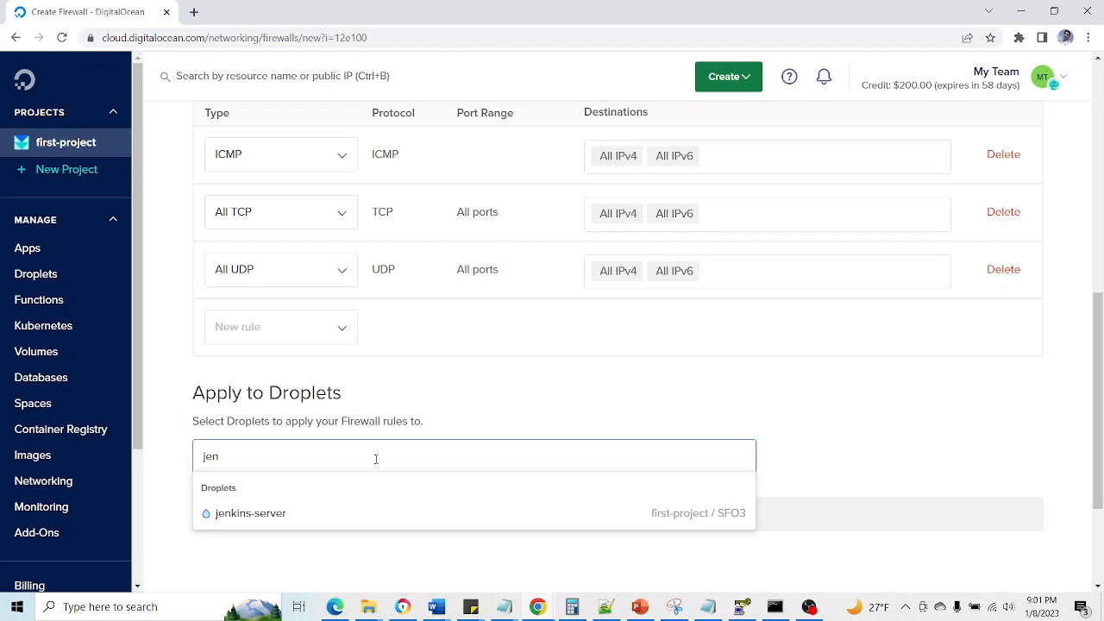
left_click(250, 513)
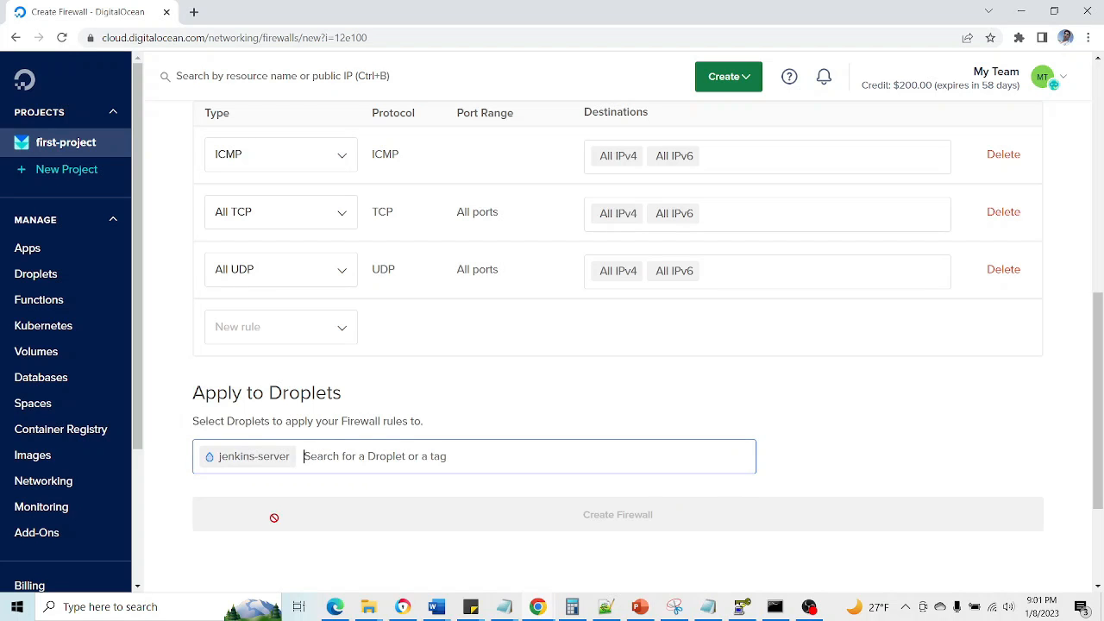
scroll("down", 3)
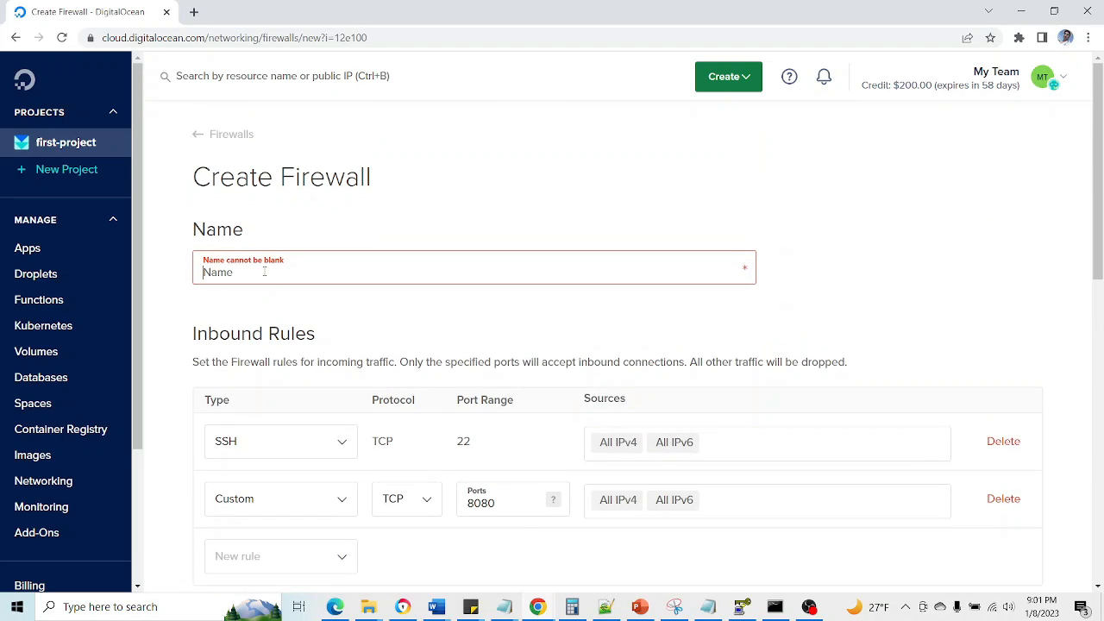
type("j")
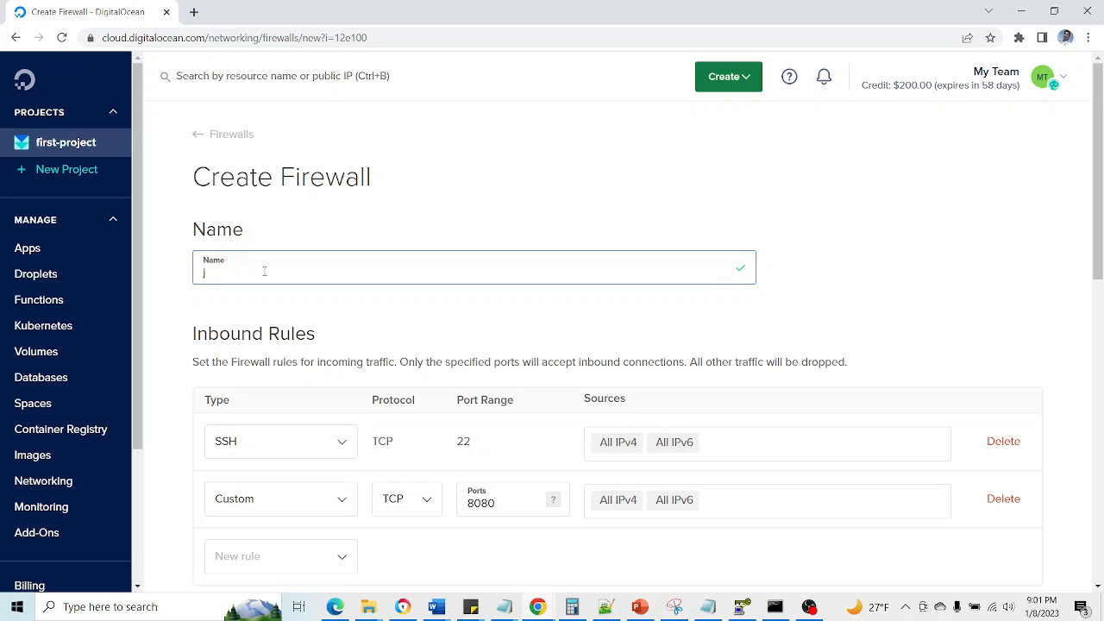
type("enkins-firewall")
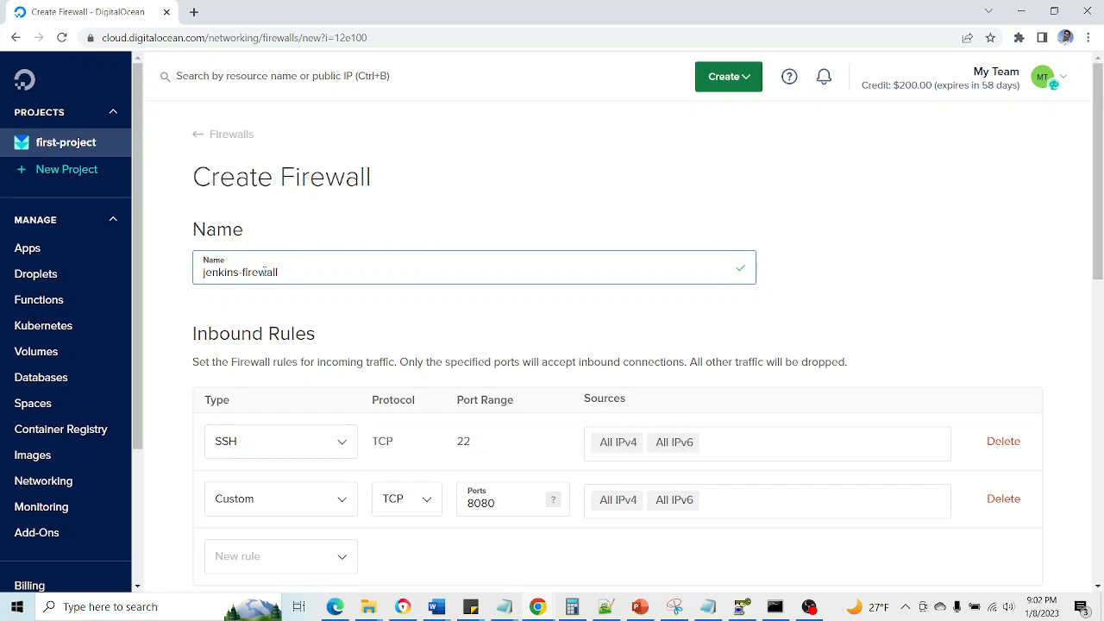
left_click(728, 76)
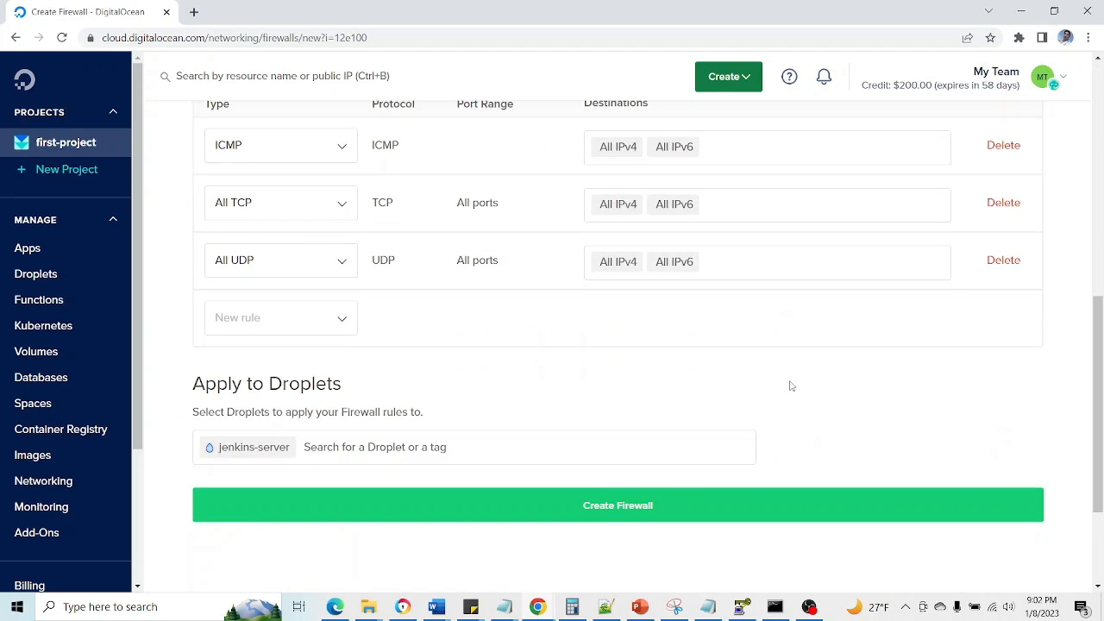
left_click(618, 504)
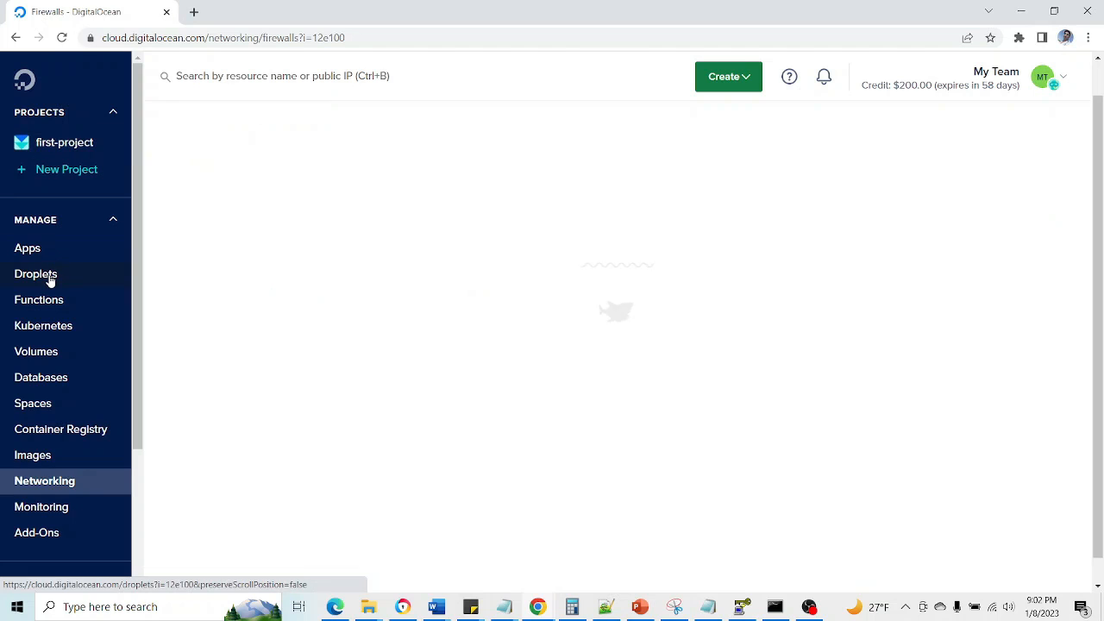
- Return to the droplet list and reopen the jenkins-server droplet
left_click(36, 273)
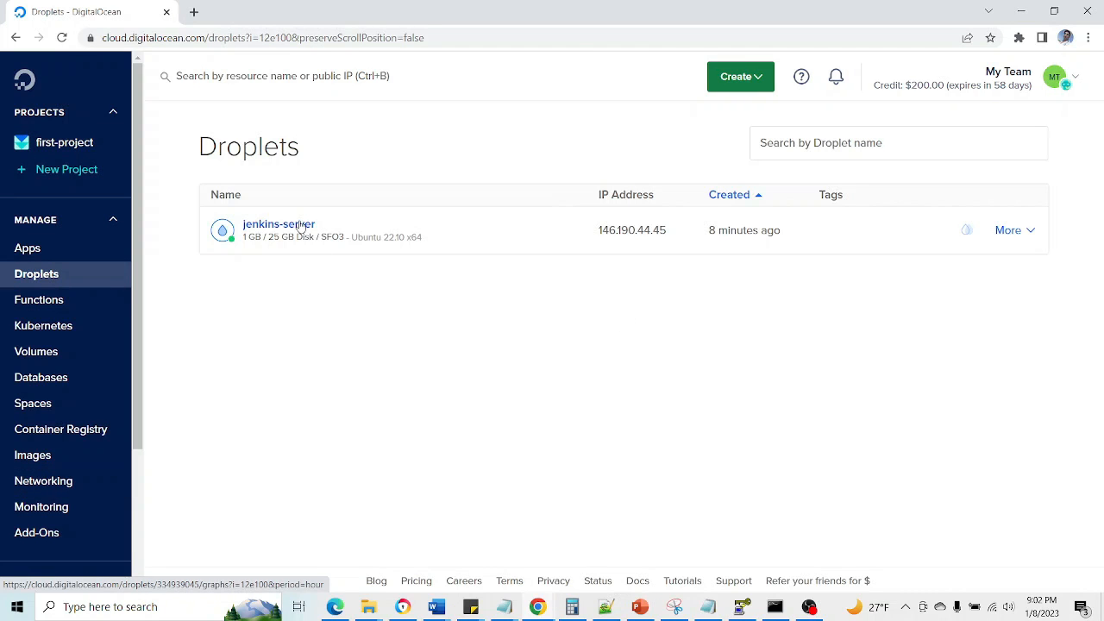
left_click(280, 224)
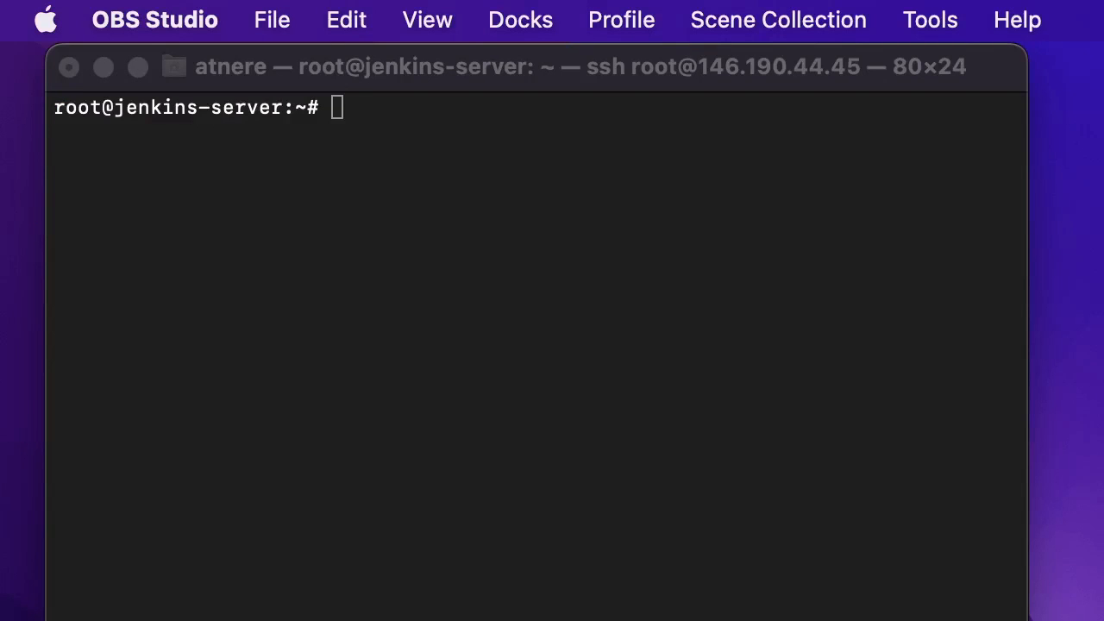
mouse_move(785, 386)
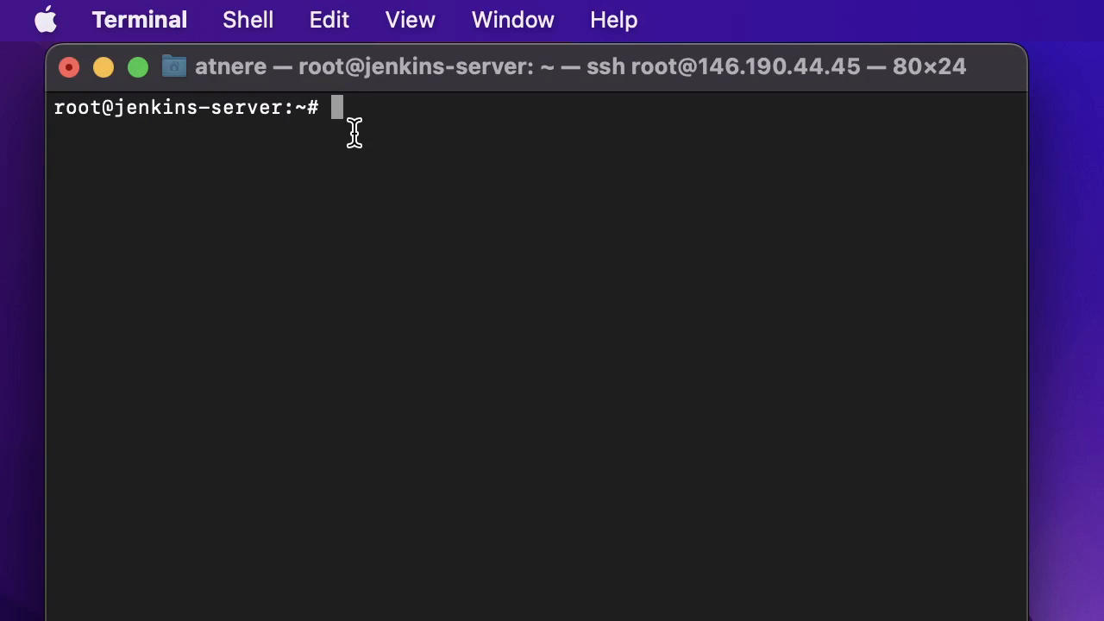
- Begin a detached docker run publishing ports 8080:8080 and 50000:50000
type("docker")
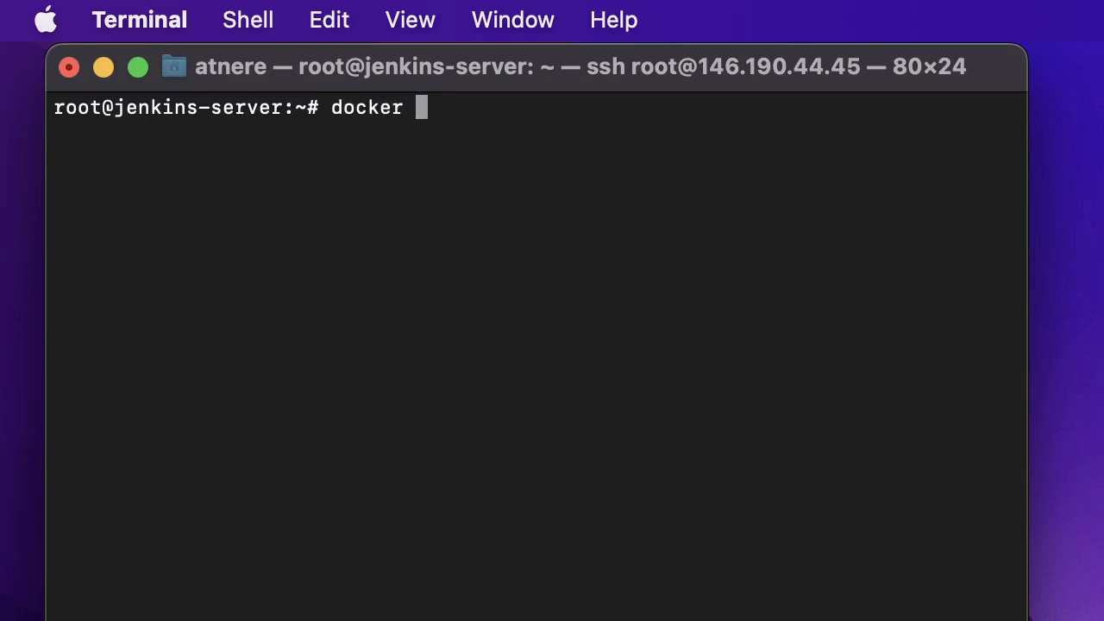
type("run")
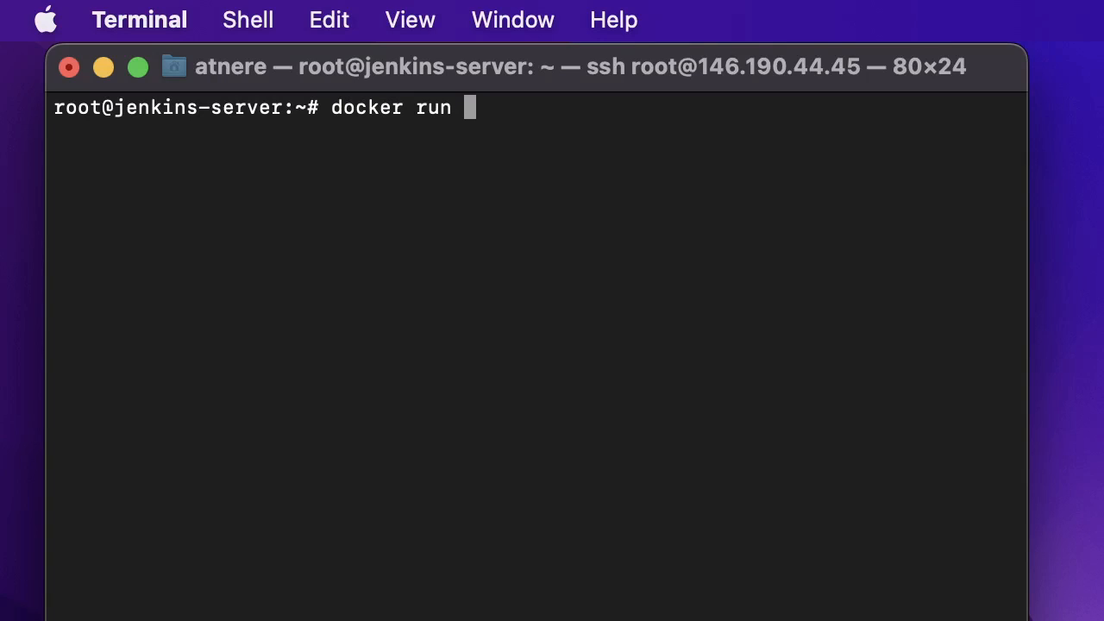
type("-p")
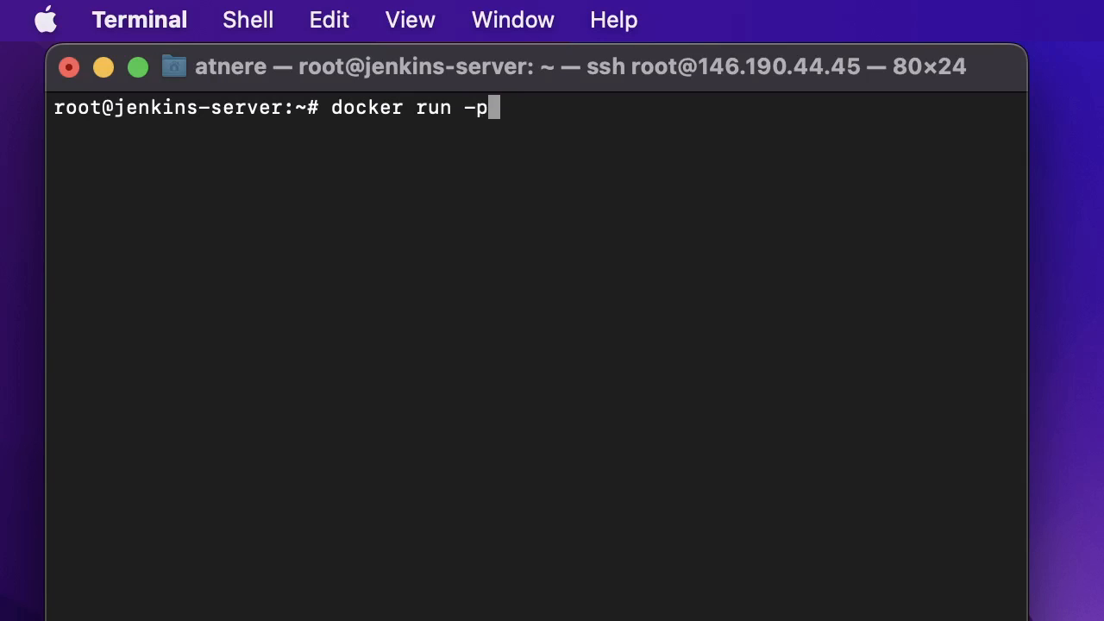
type("8")
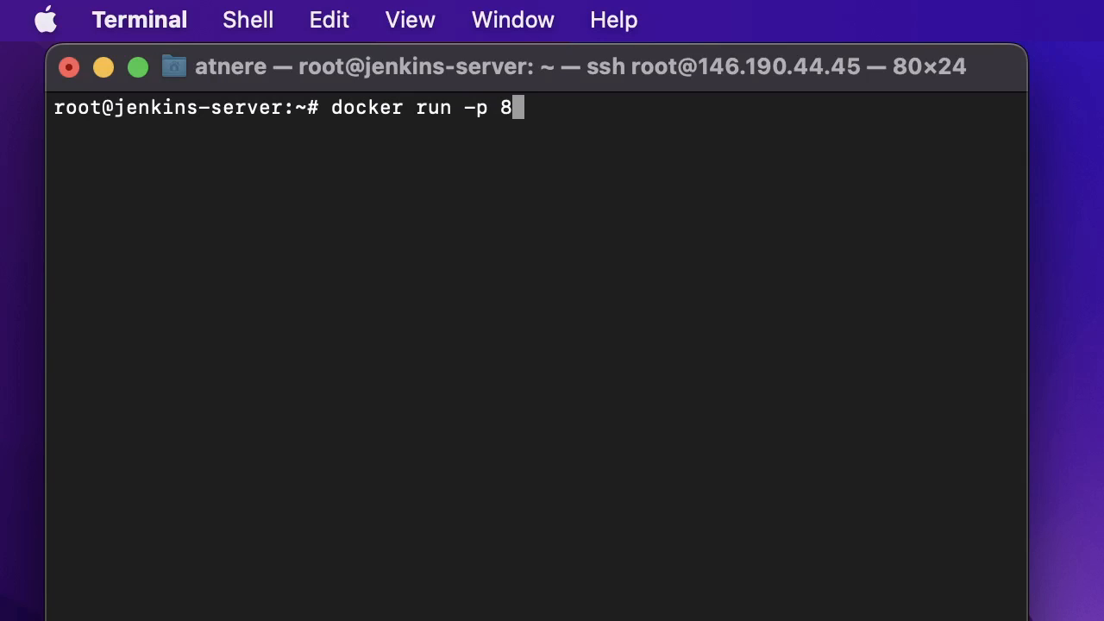
type("080")
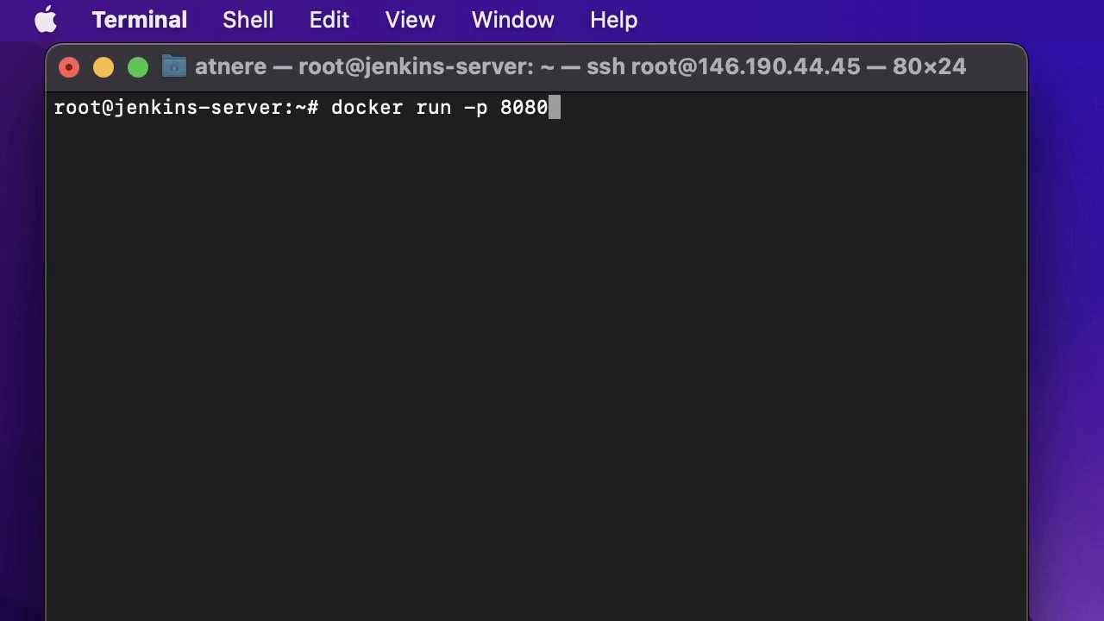
type(":8080")
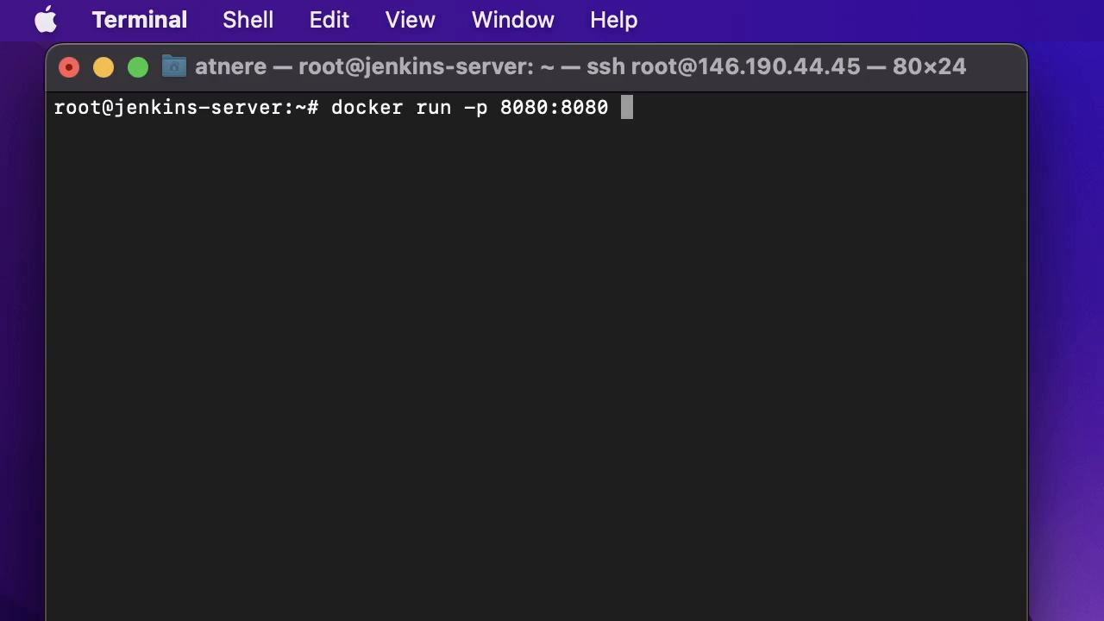
type("-p")
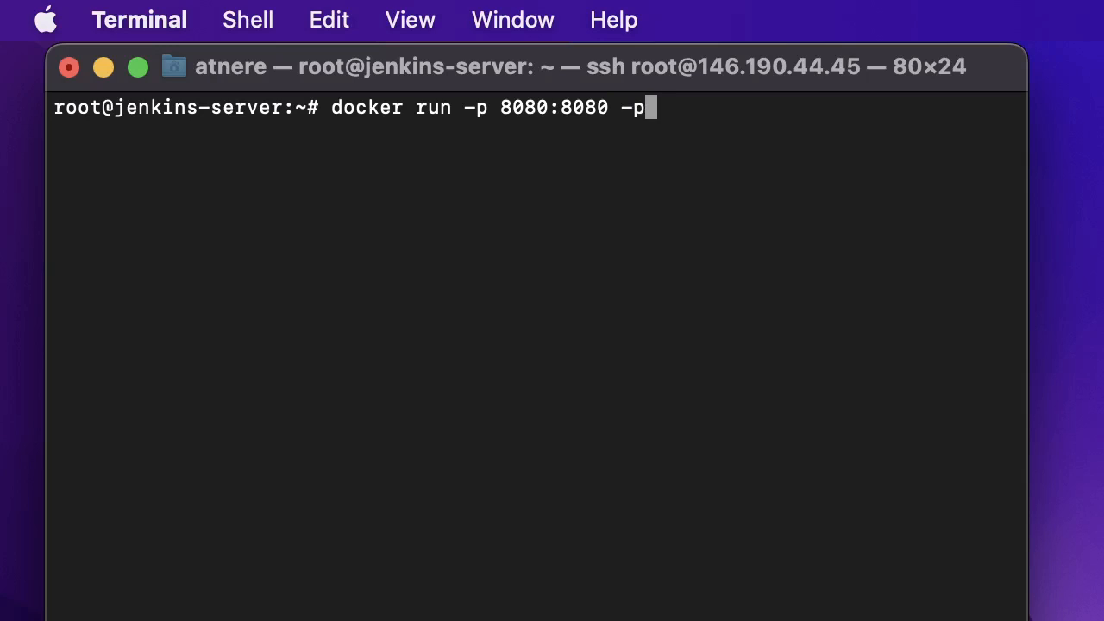
type("50")
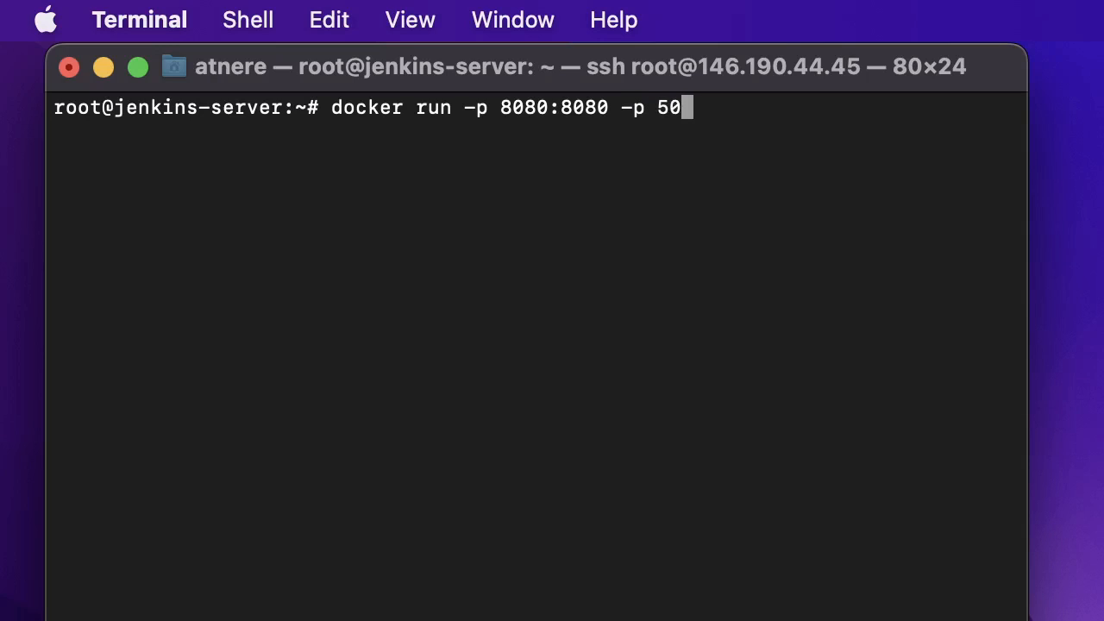
type("000:")
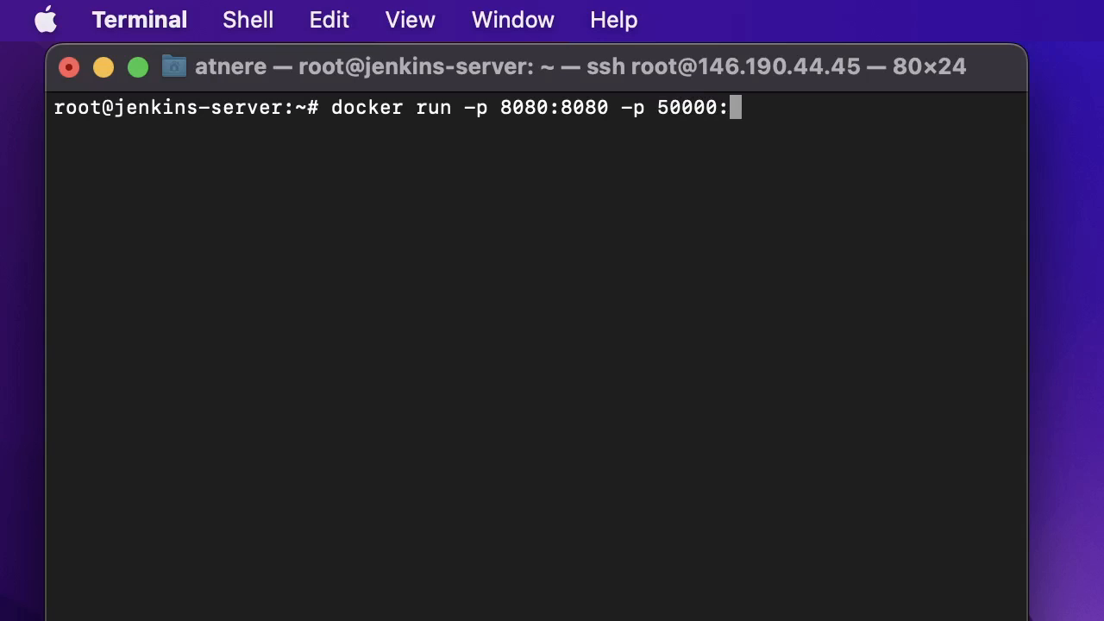
type("5")
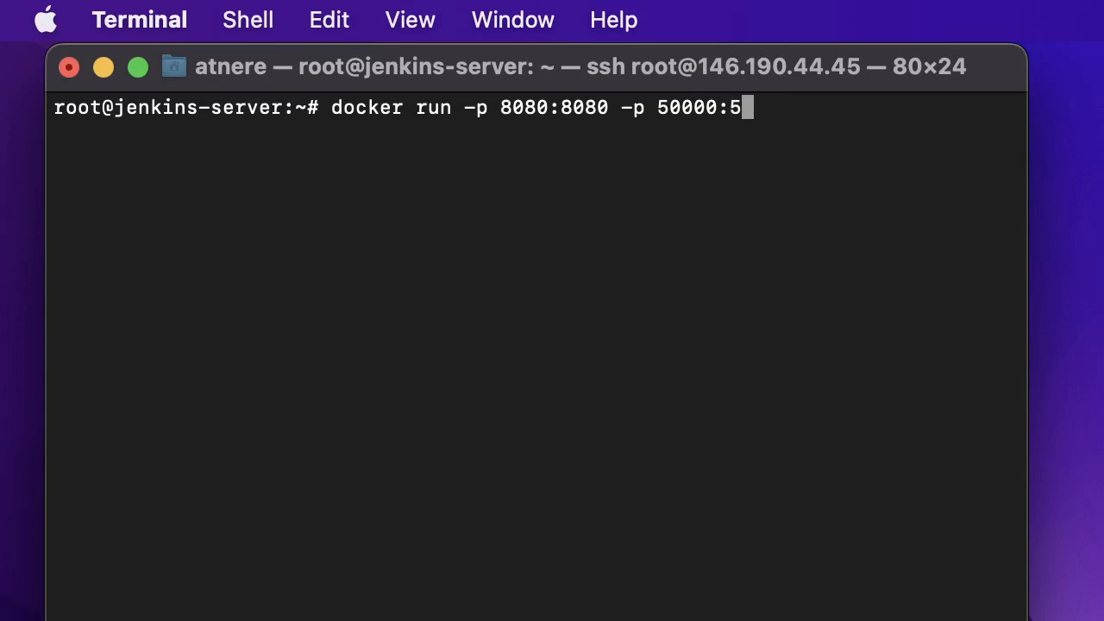
type("0000")
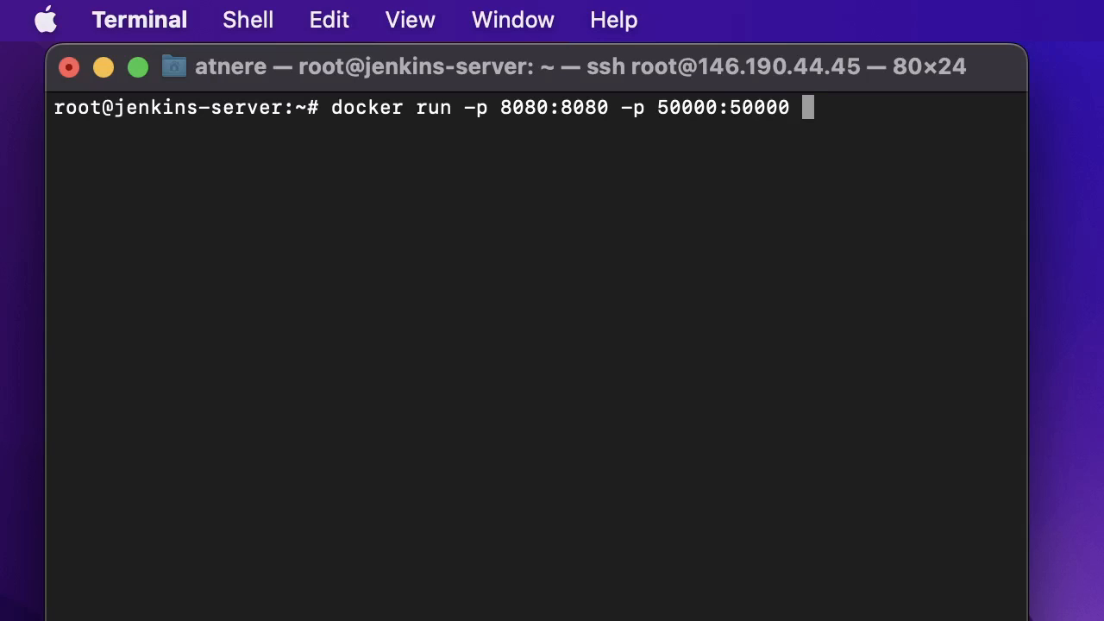
type("-")
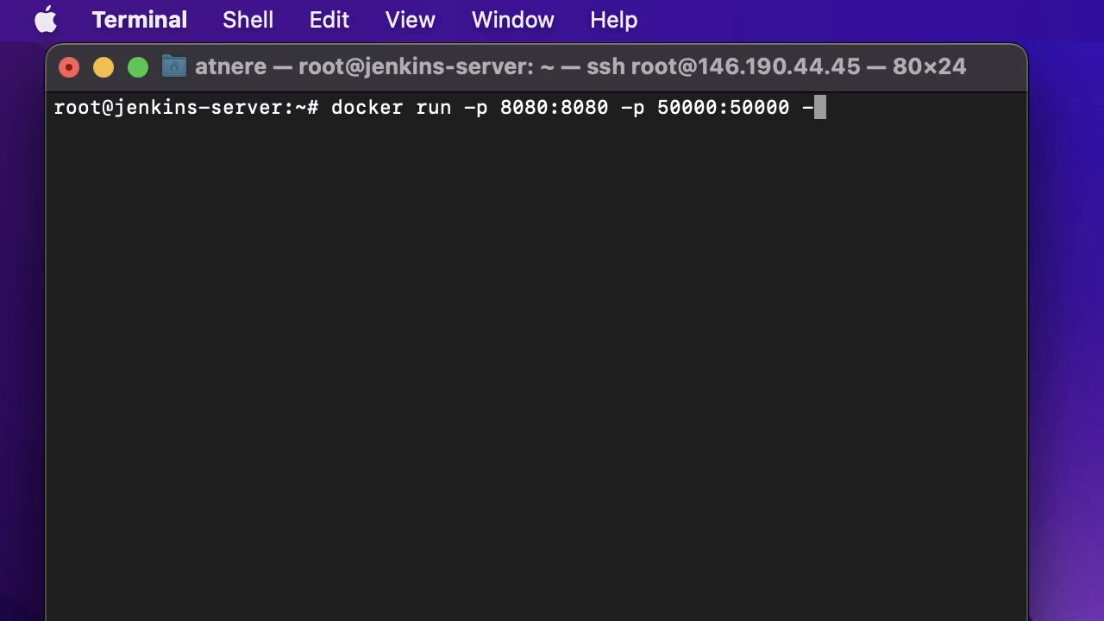
type("d")
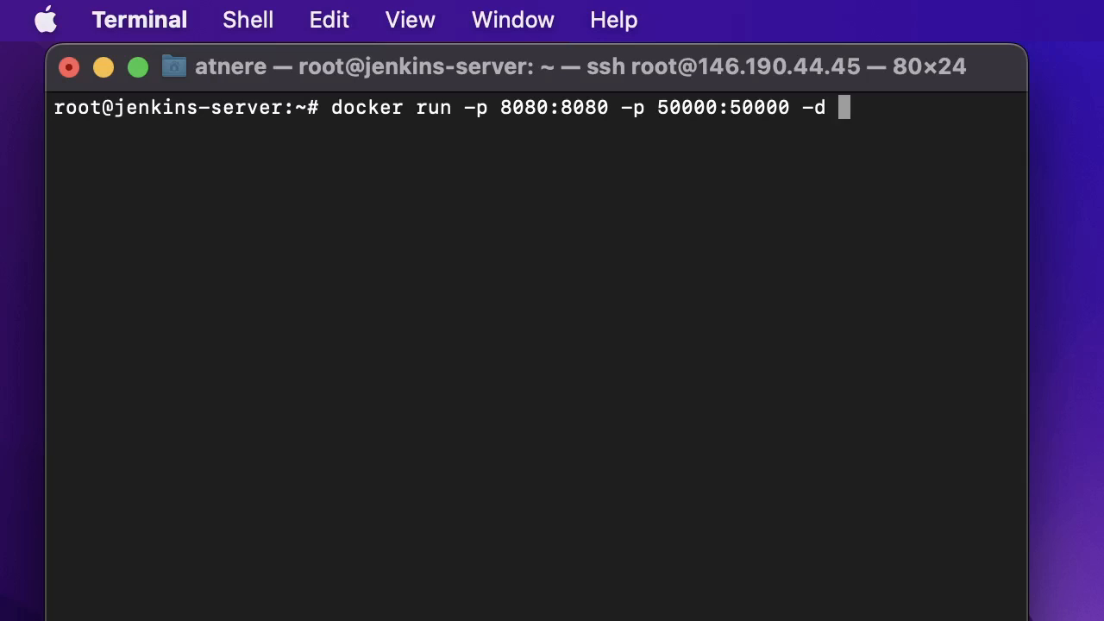
type("\\")
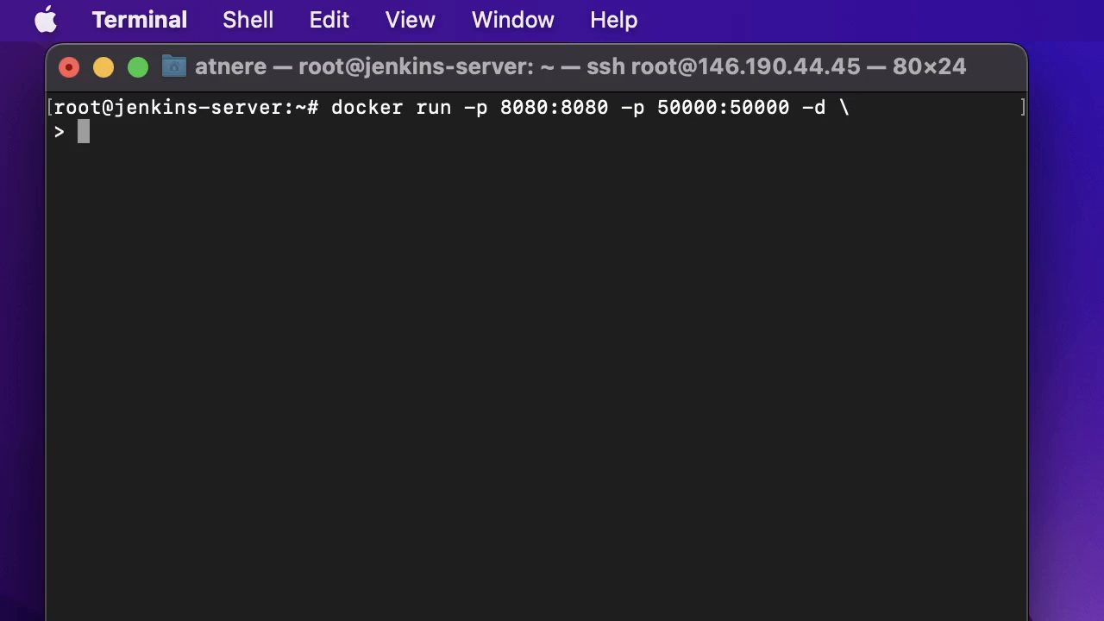
- Mount volume jenkins_home:/var/jenkins_home and run the jenkins/jenkins:lts image
type("-")
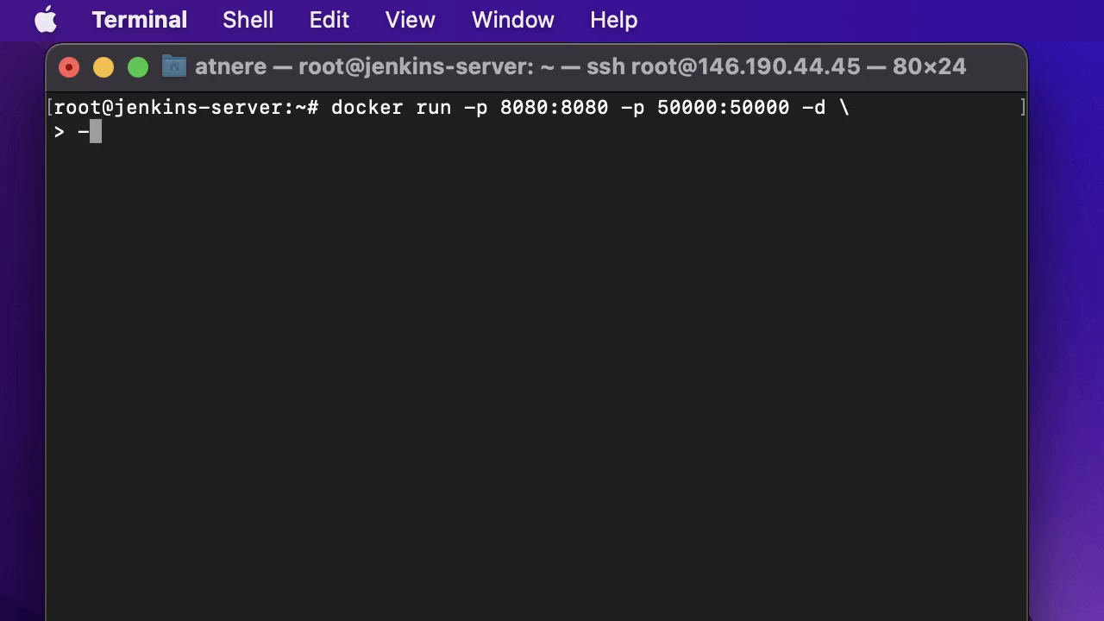
type("v")
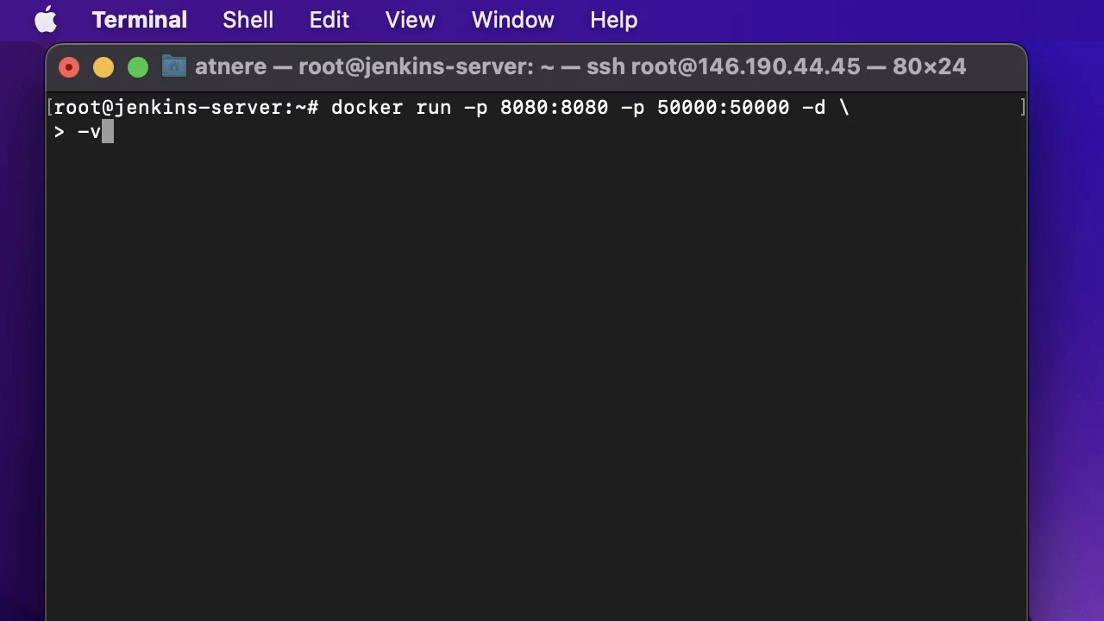
type("jenkin")
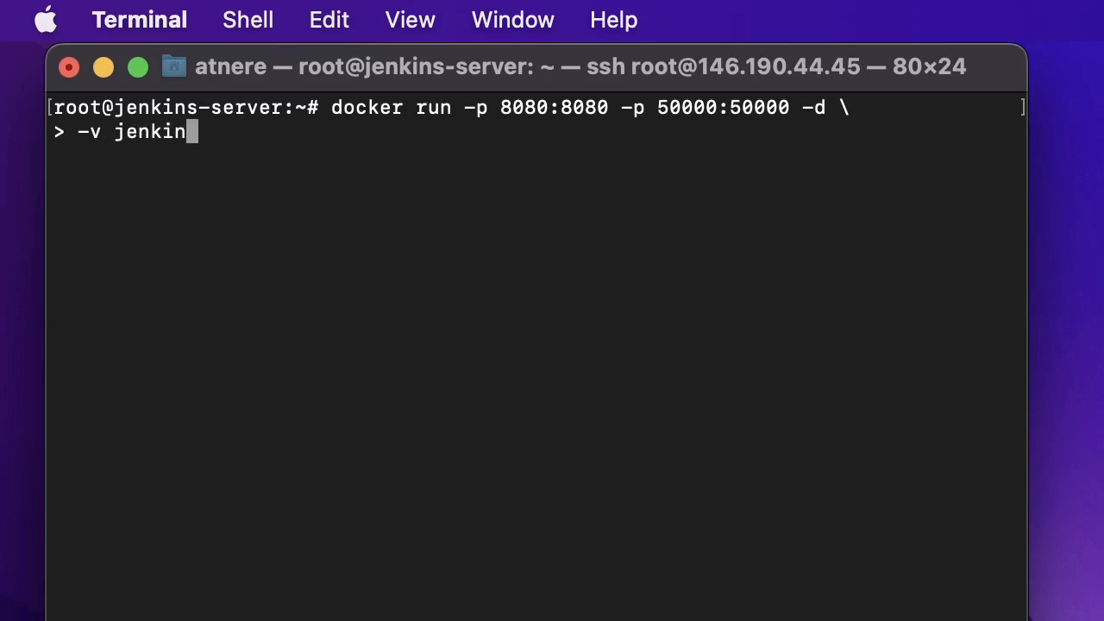
type("s_")
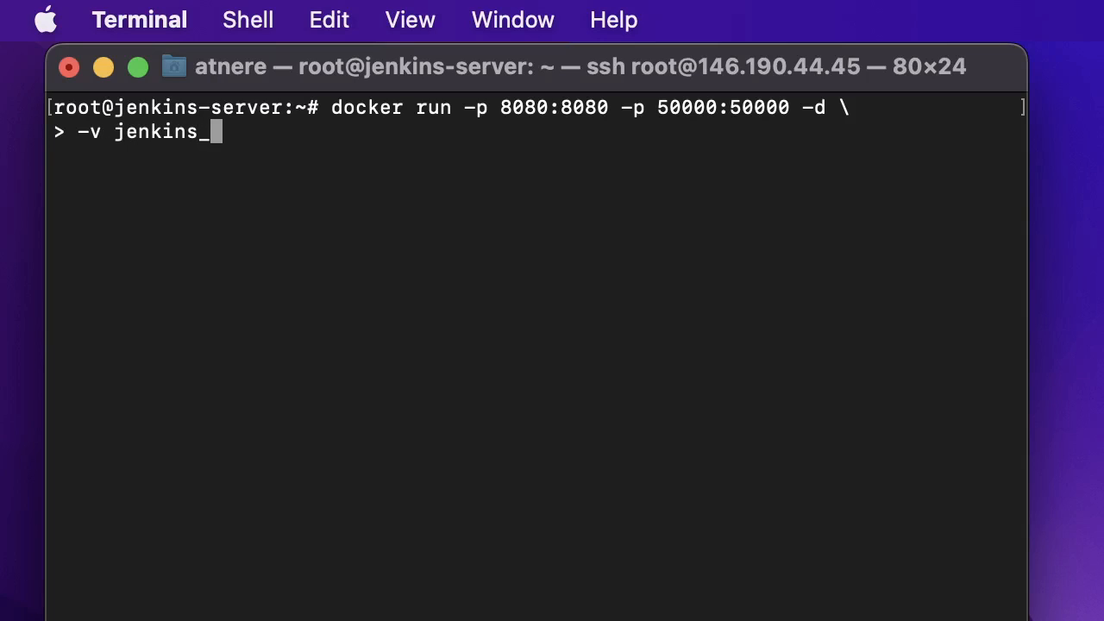
type("home")
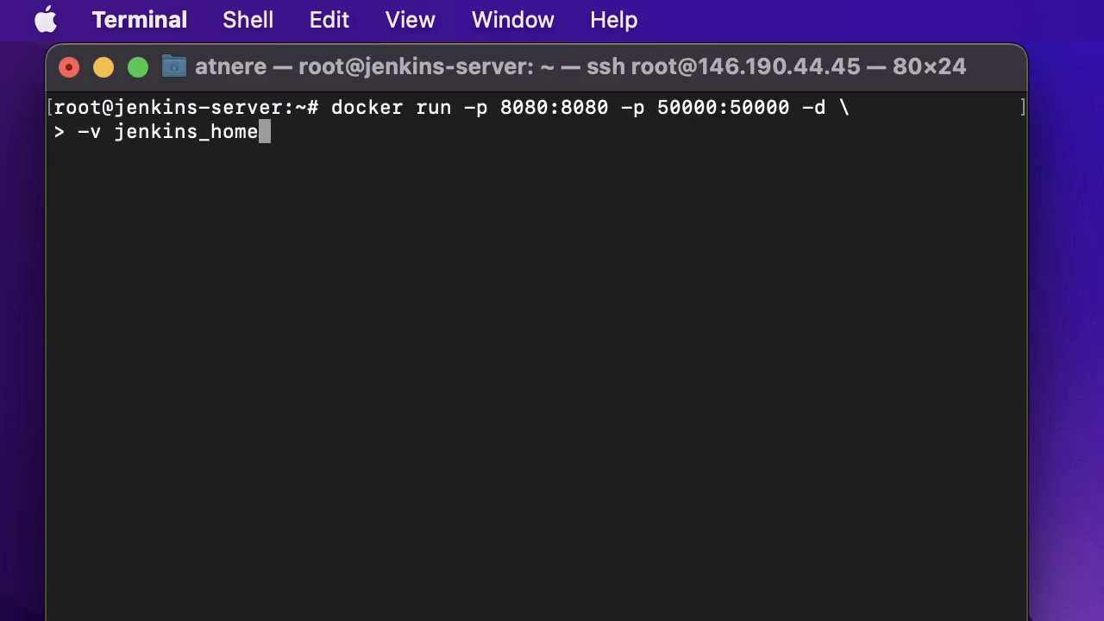
type(":")
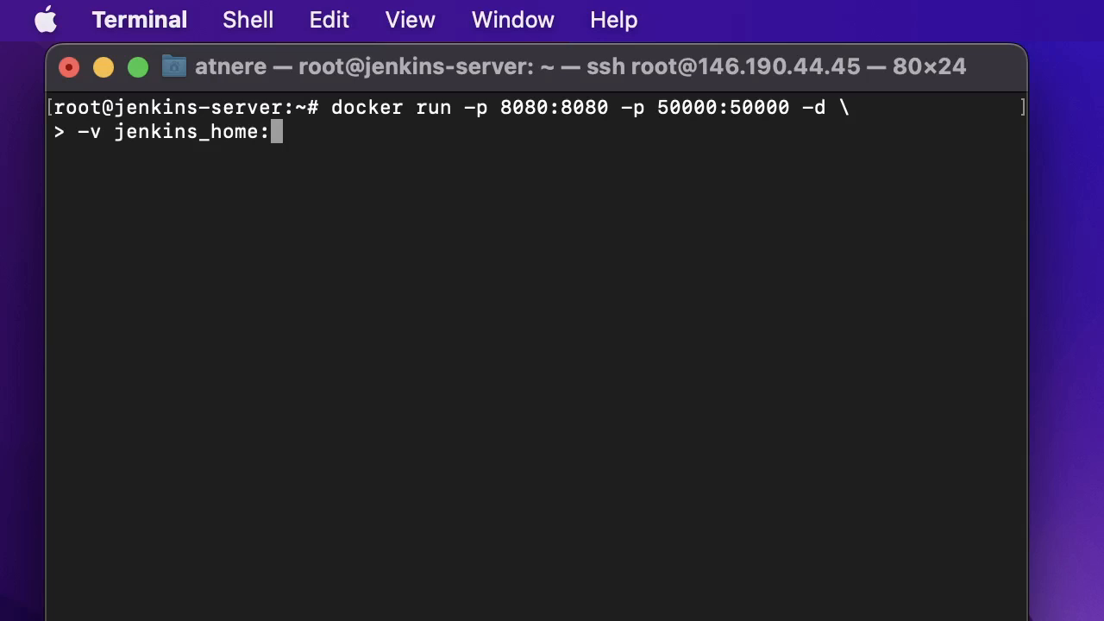
type("/")
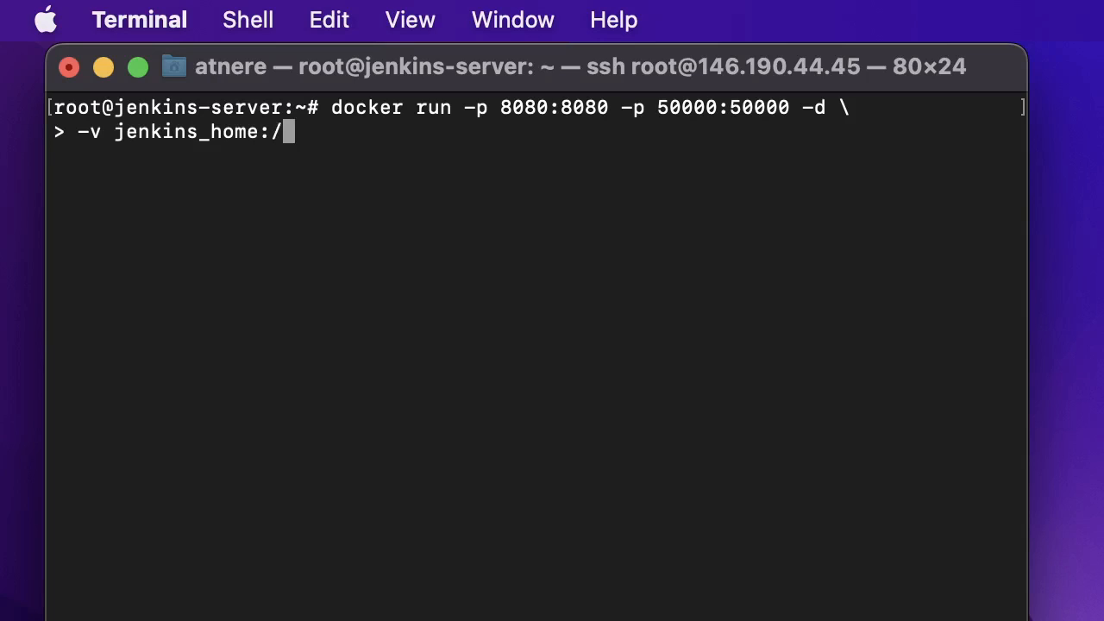
type("var/")
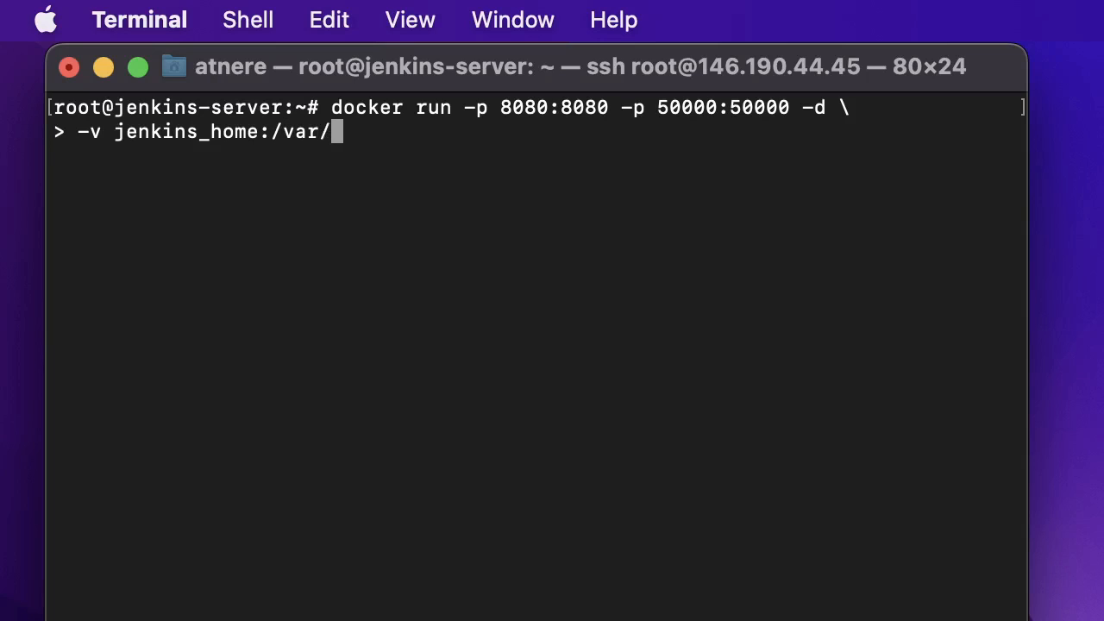
type("jenkins")
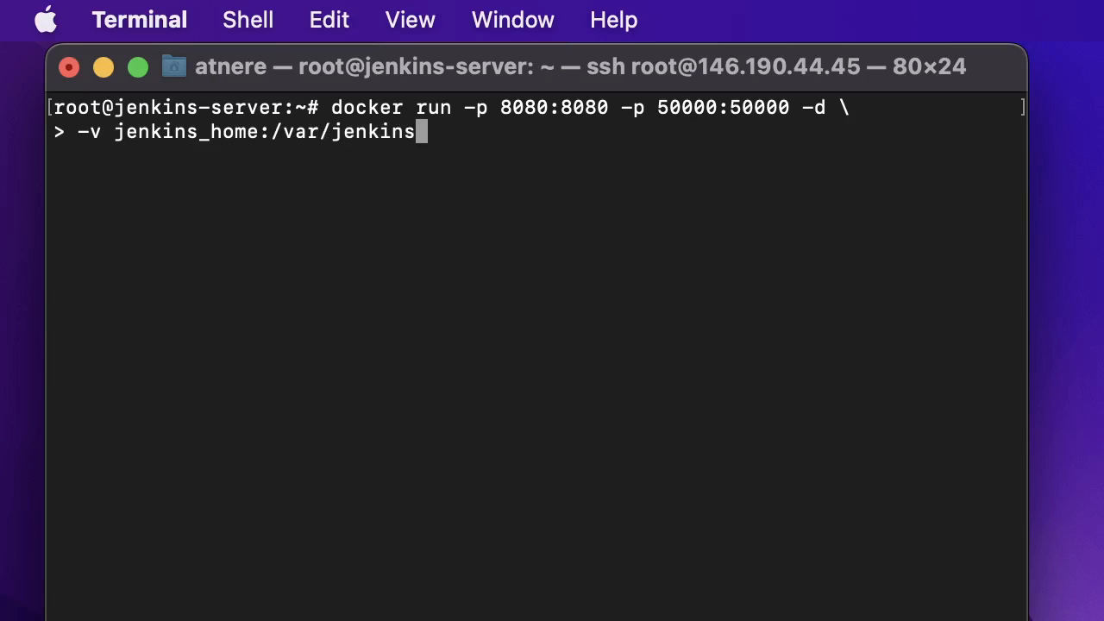
type("_home")
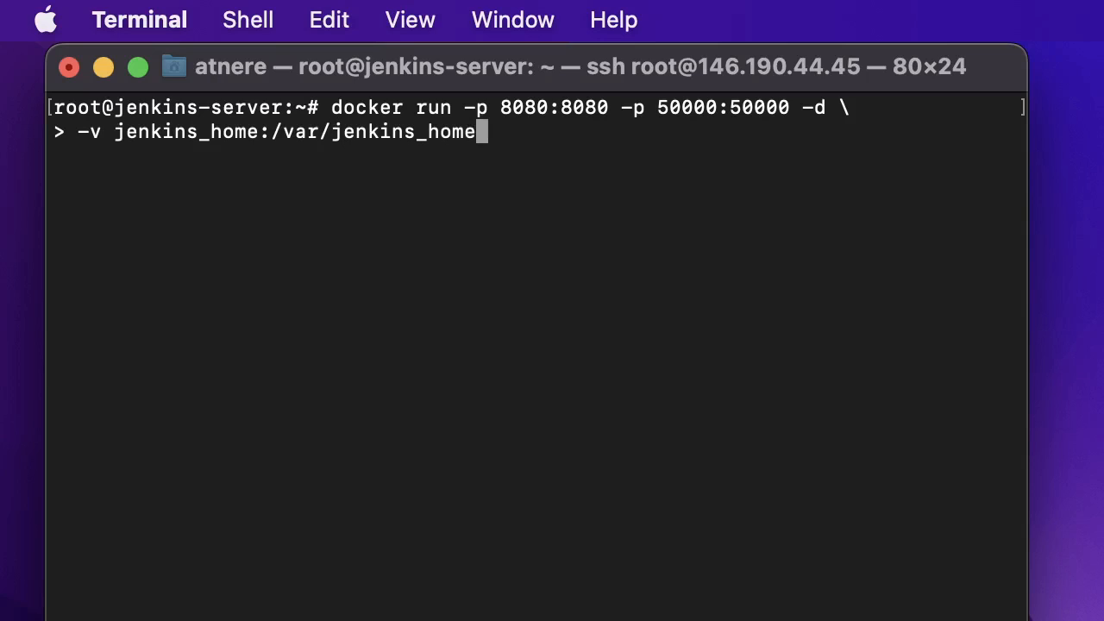
type("\" \"")
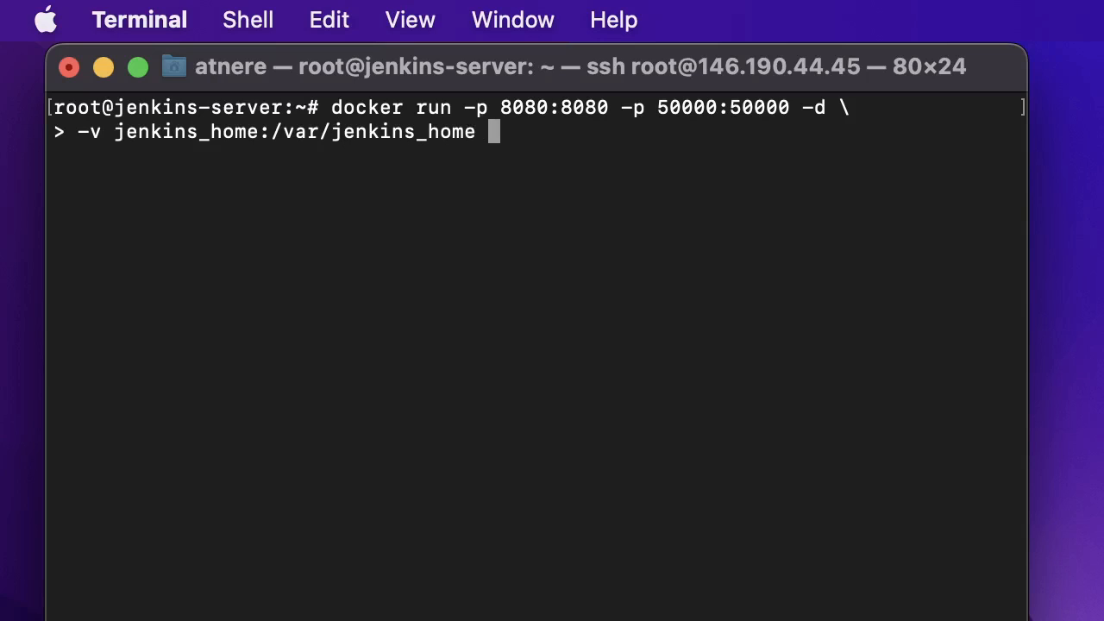
type("jenkins")
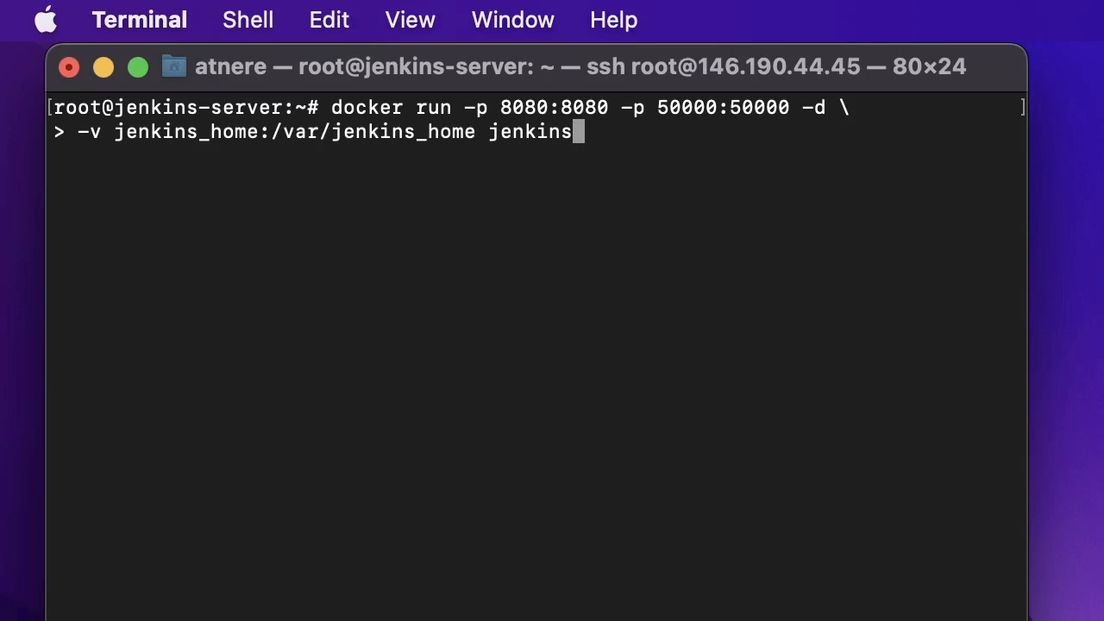
type("/j")
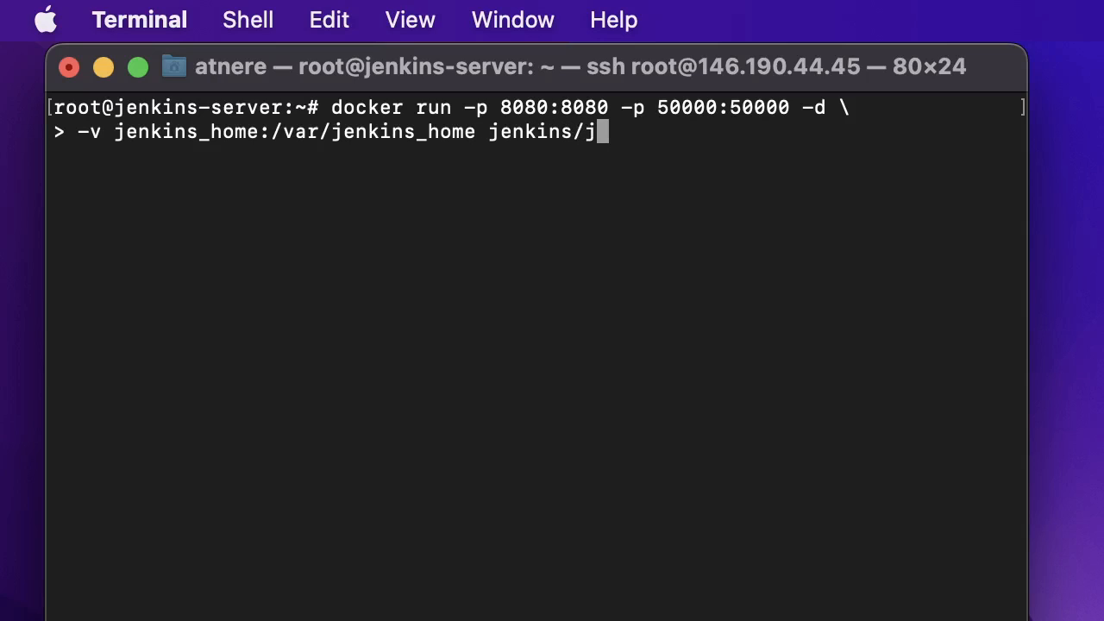
type("enkins")
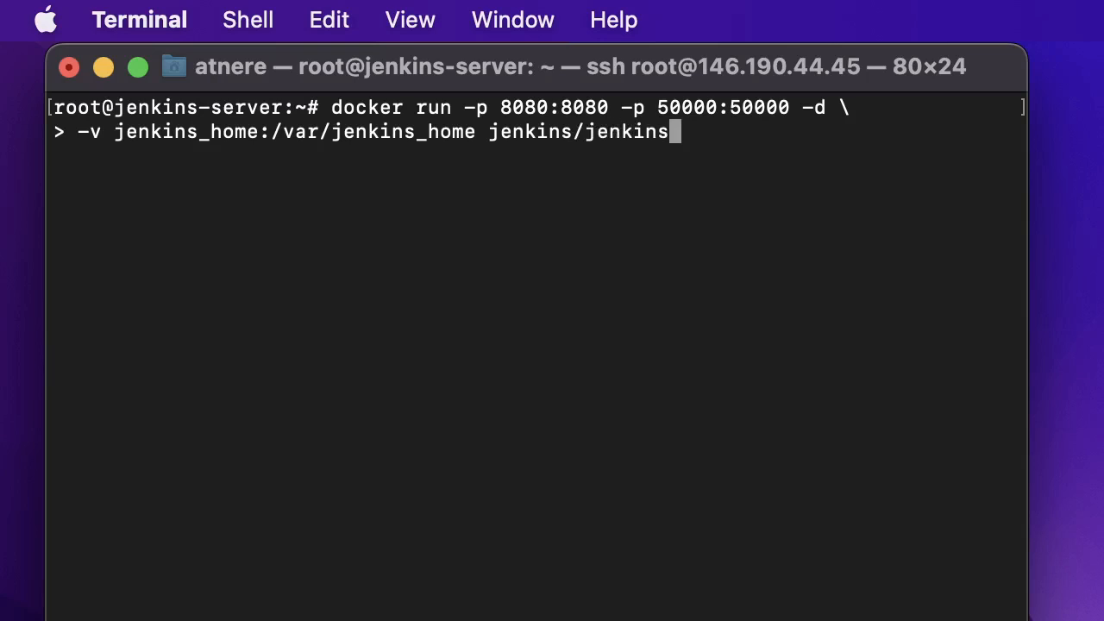
type(":lts")
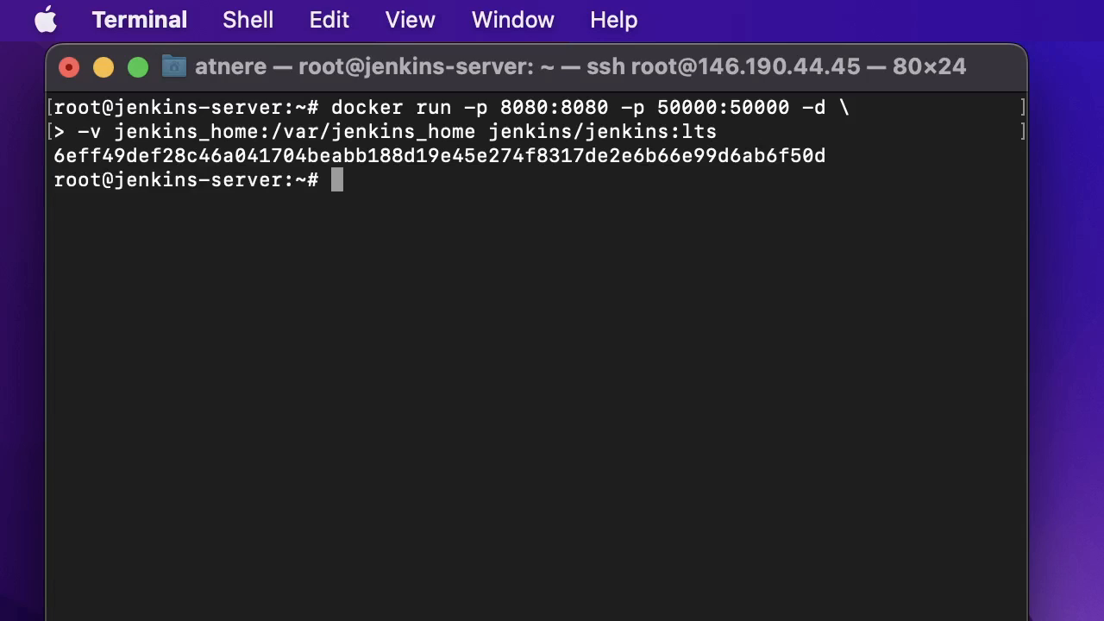
- Run docker ps to confirm the Jenkins container is up and select its container ID
type("docker")
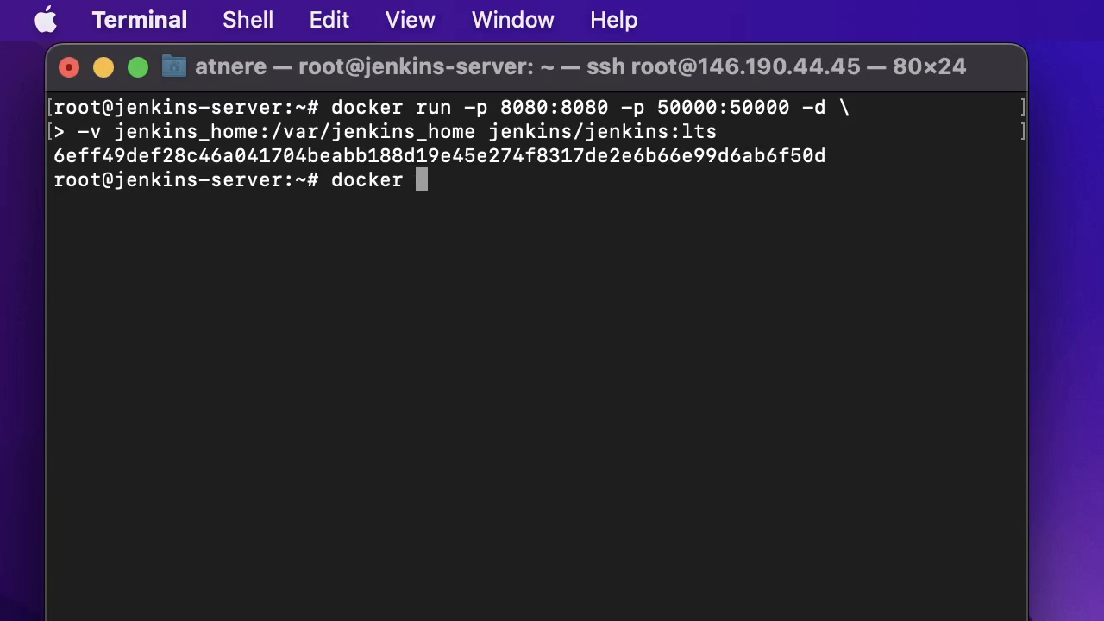
type("ps")
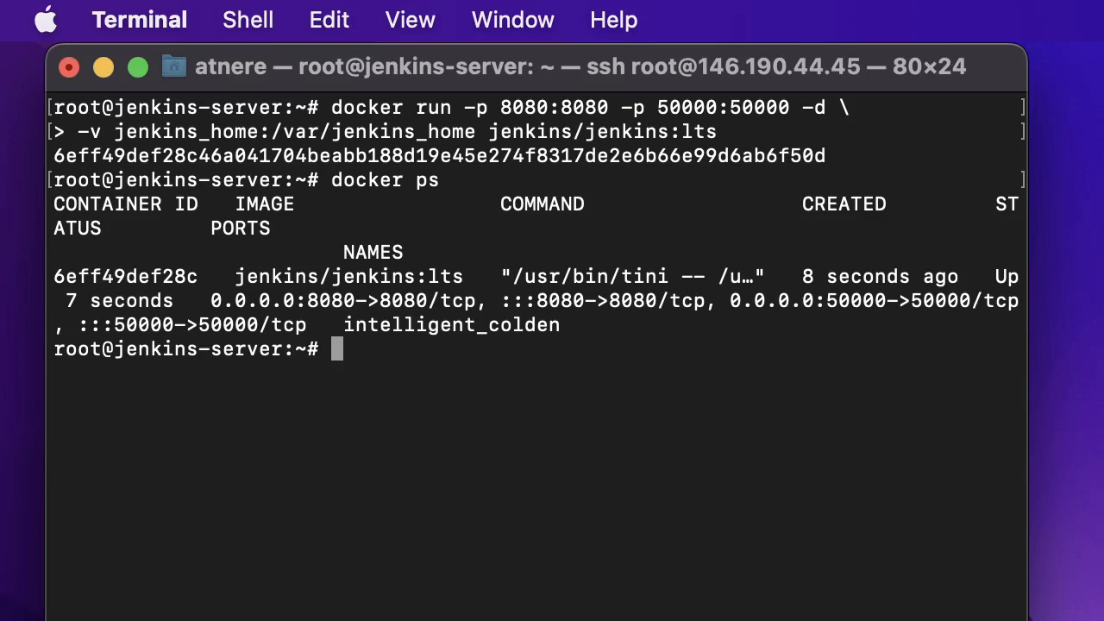
double_click(124, 276)
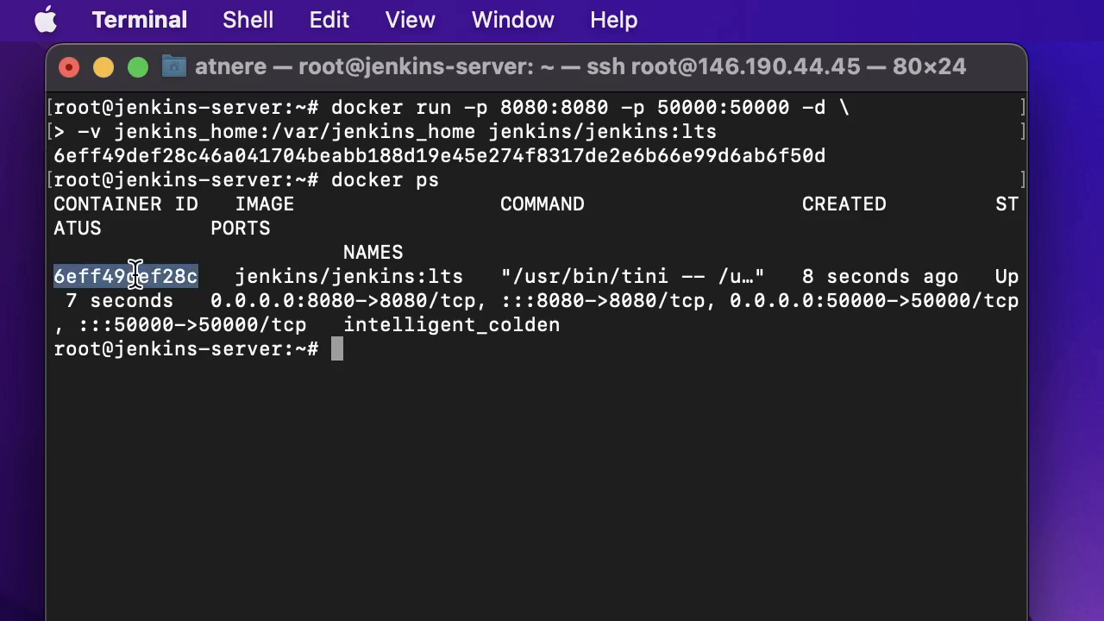
mouse_move(179, 416)
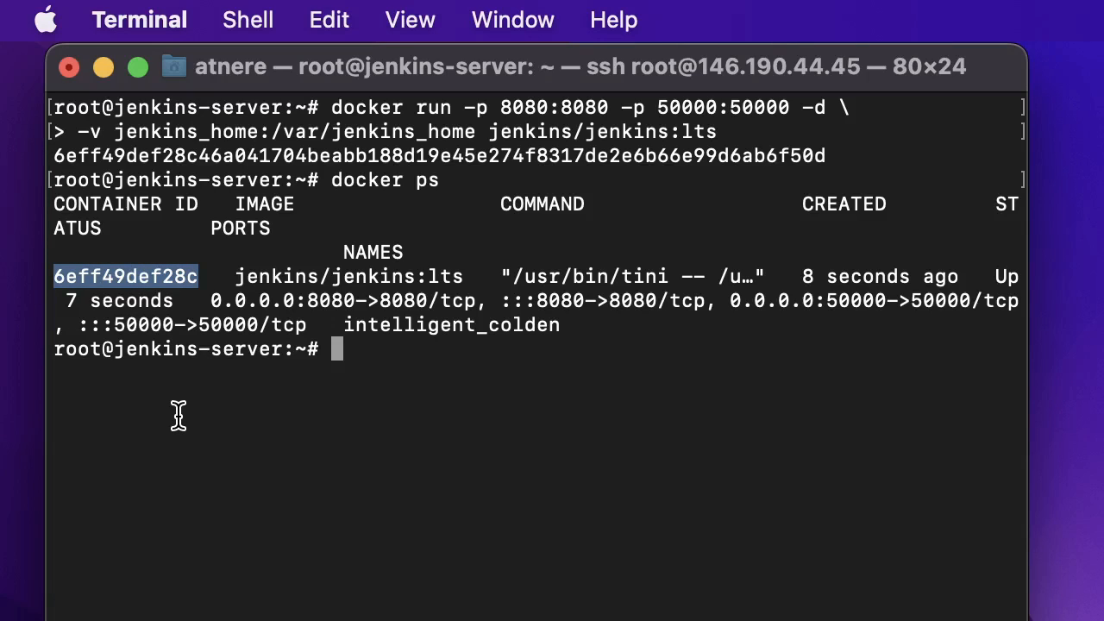
mouse_move(200, 338)
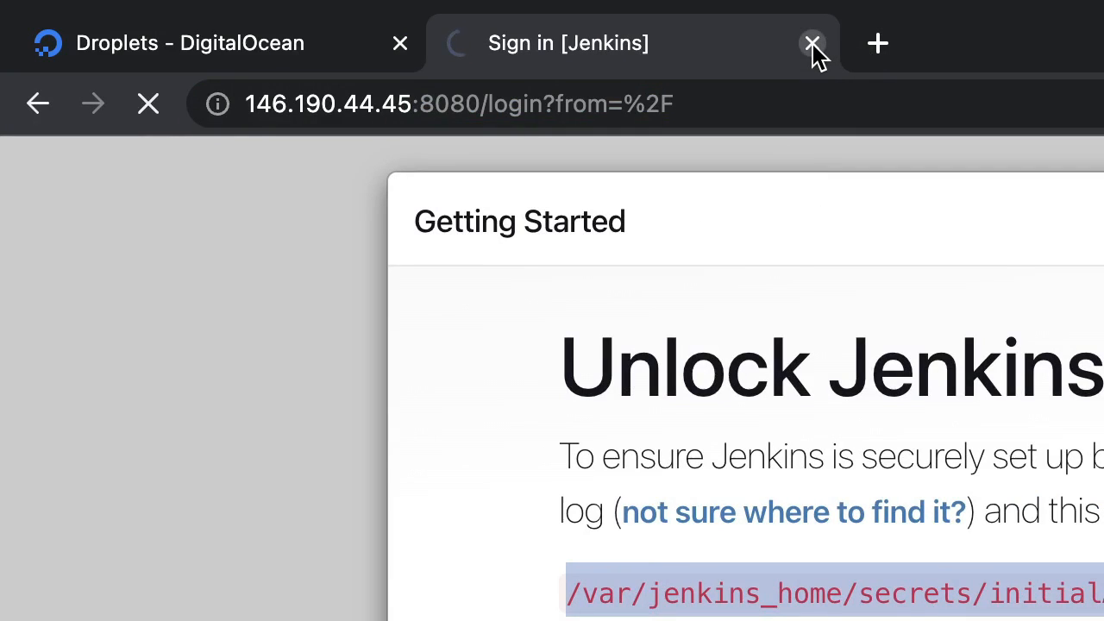
mouse_move(953, 228)
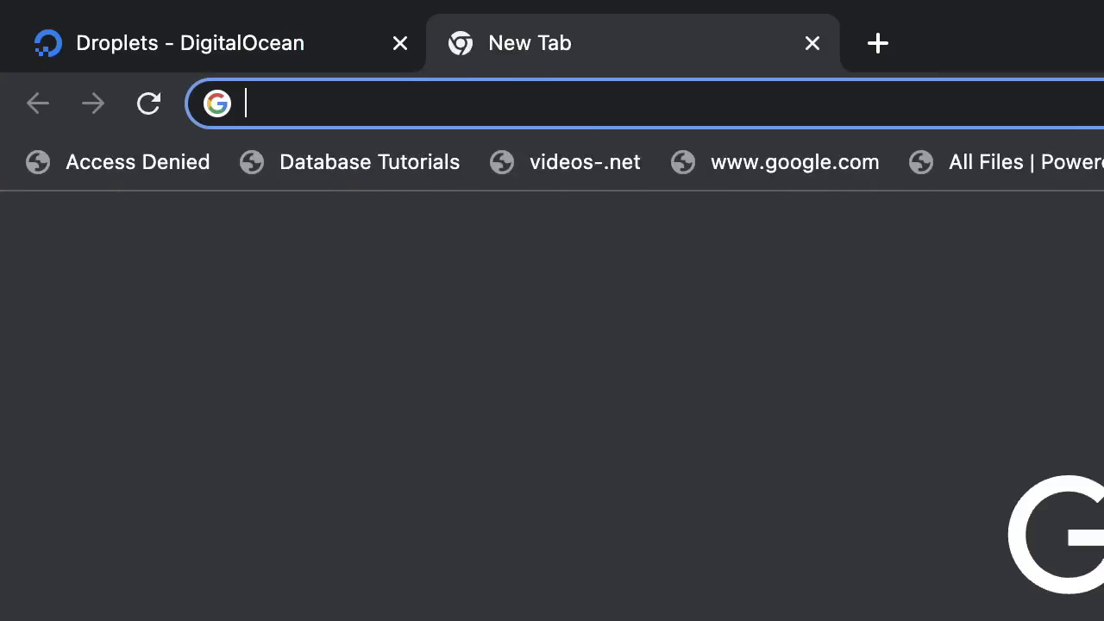
- Browse to 146.190.44.45:8080, fixing the typo, to load the Unlock Jenkins page
left_click(190, 43)
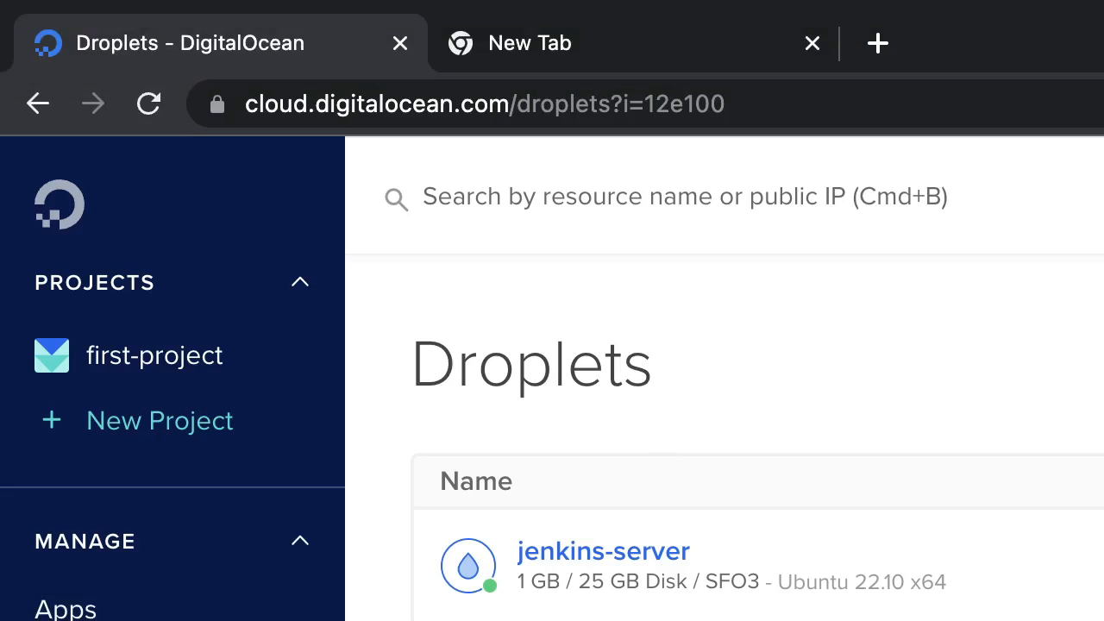
type("146.190.44.45:8080")
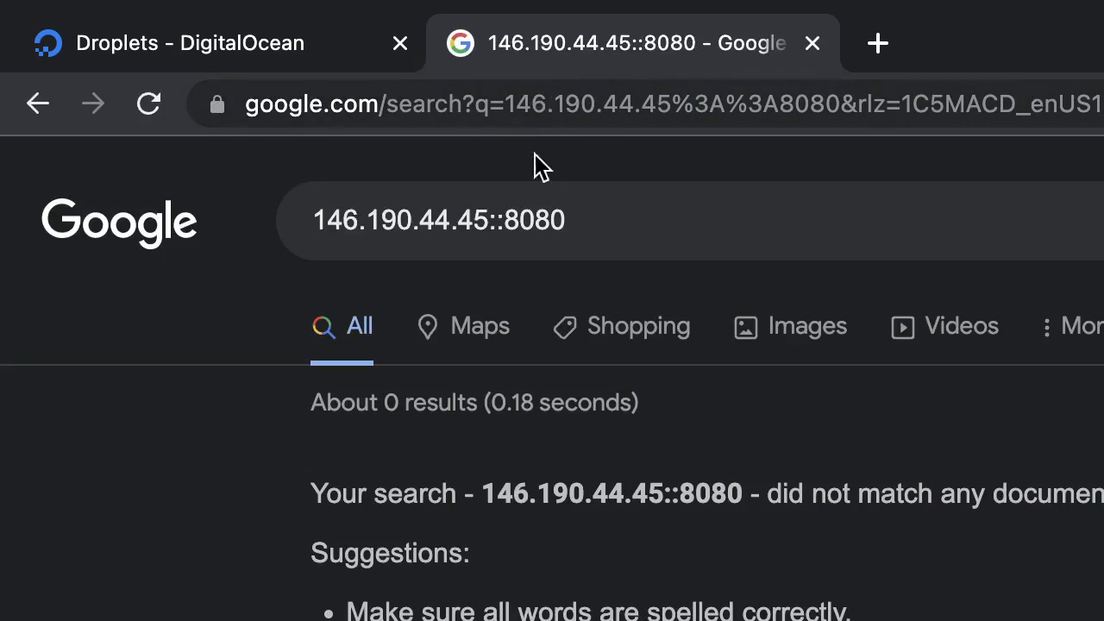
left_click(538, 104)
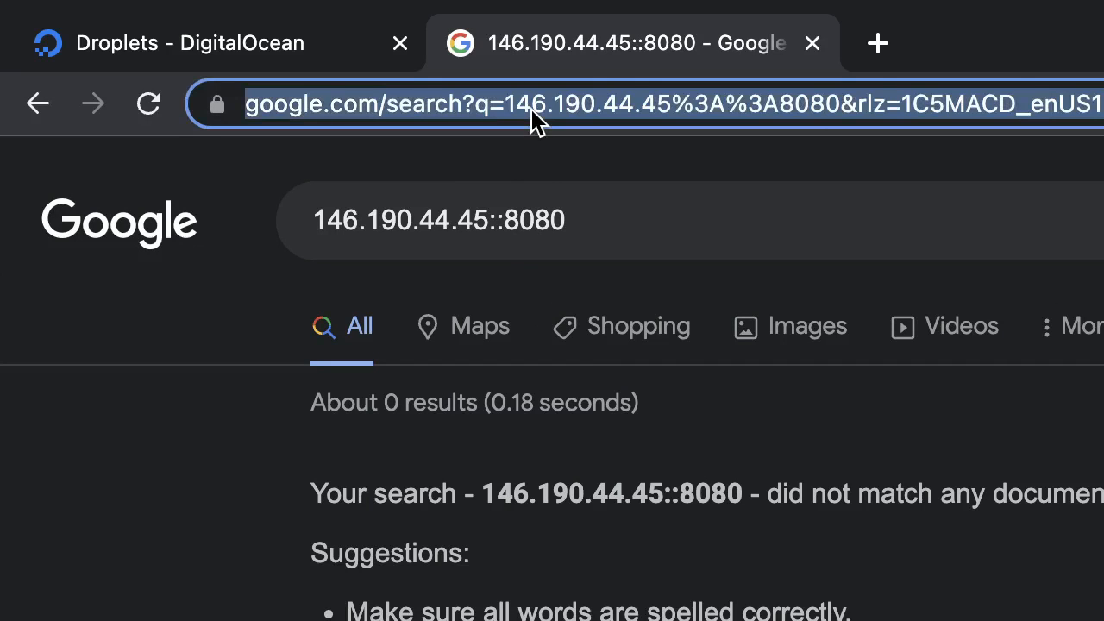
left_click(561, 104)
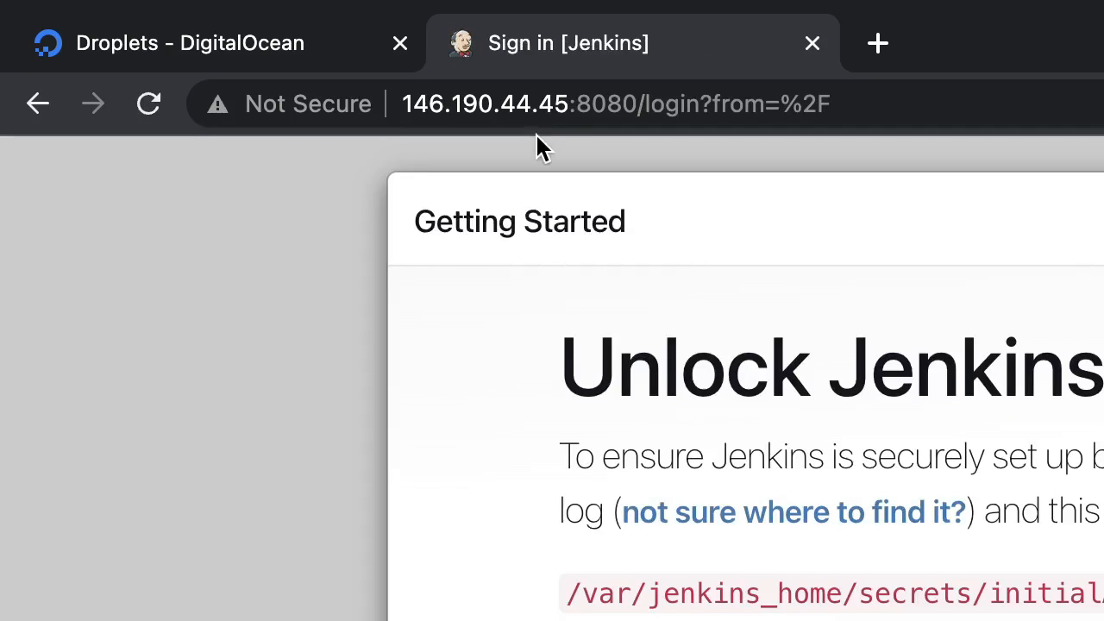
mouse_move(911, 556)
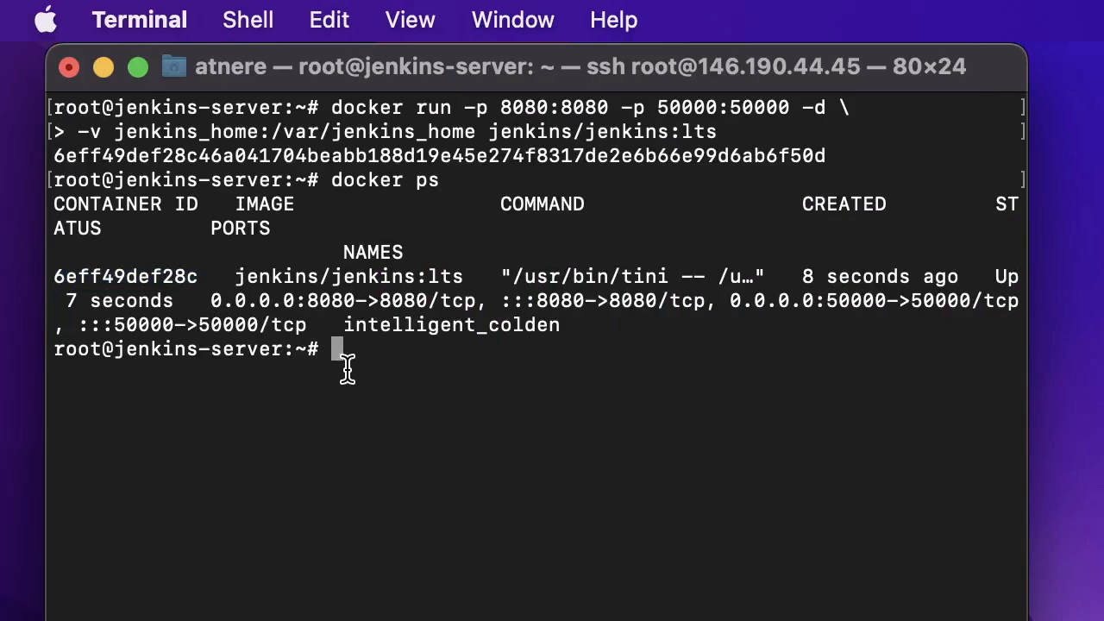
- Open a bash shell in container 6eff49def28c with docker exec -it
type("cle")
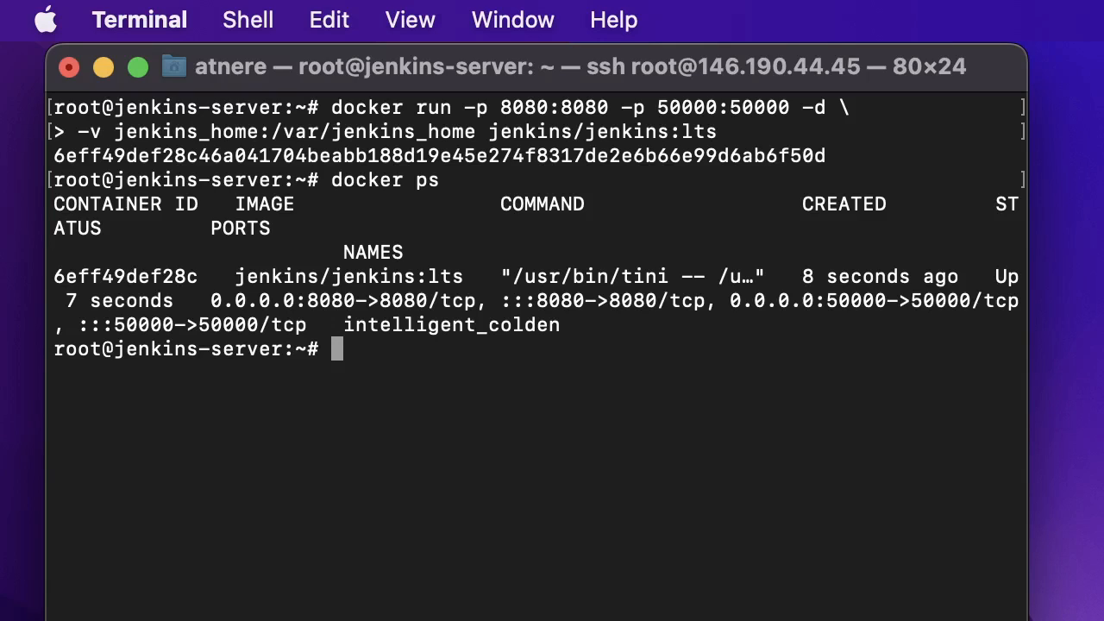
type("docker")
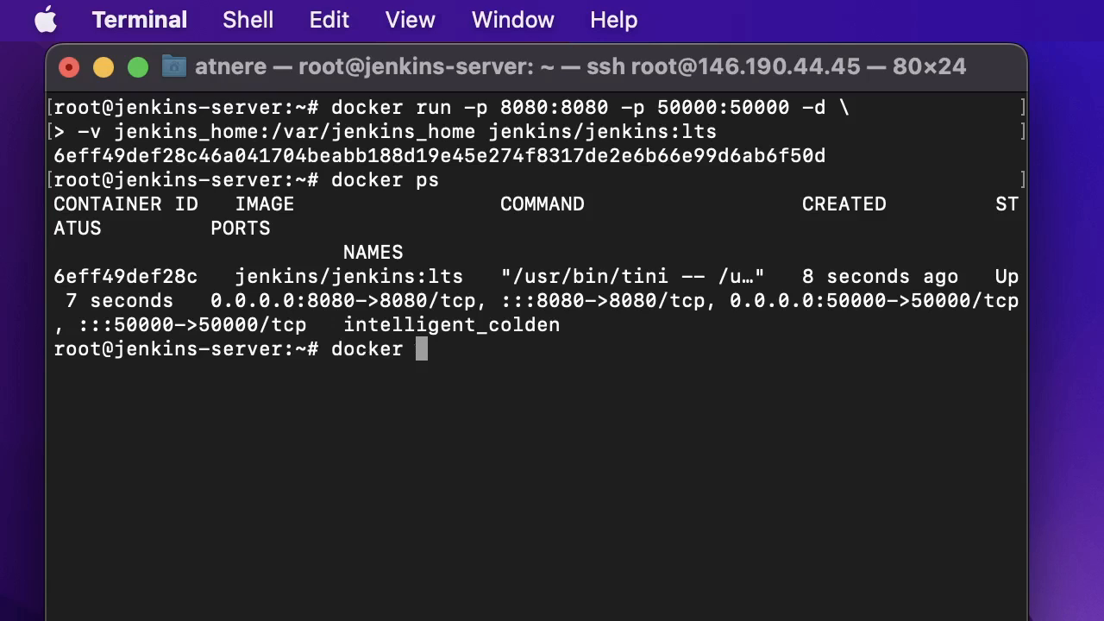
type("exec")
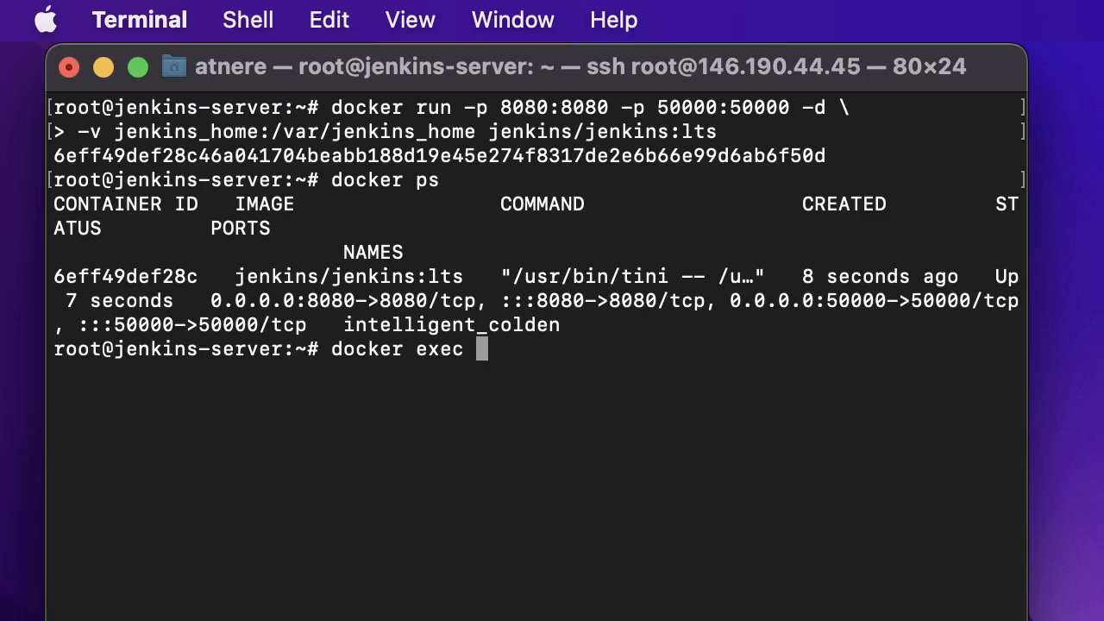
type("-i")
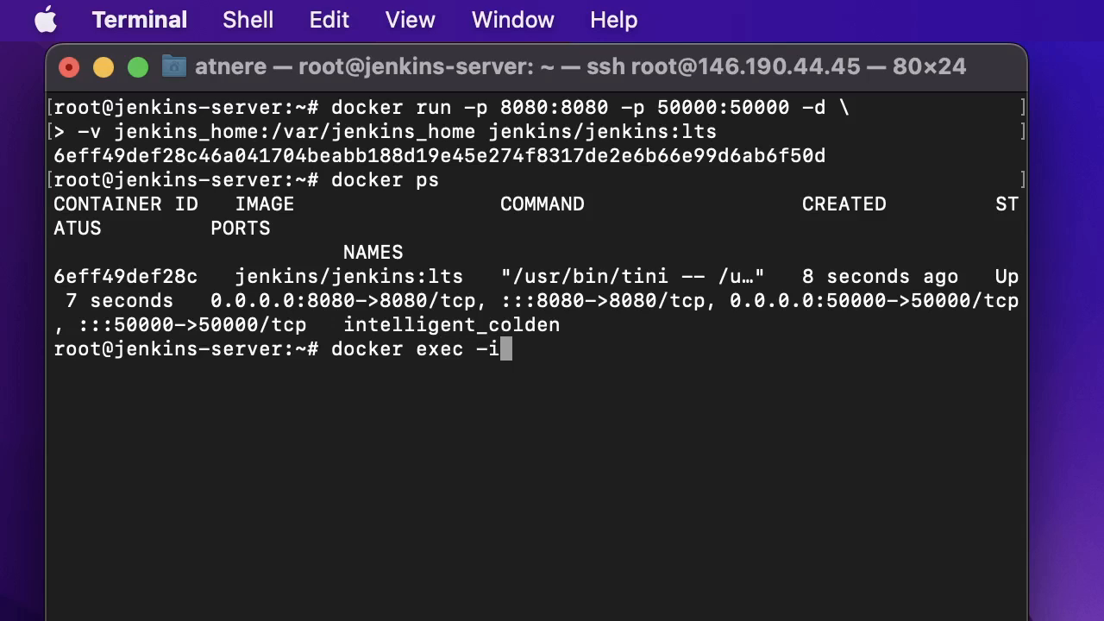
type("t")
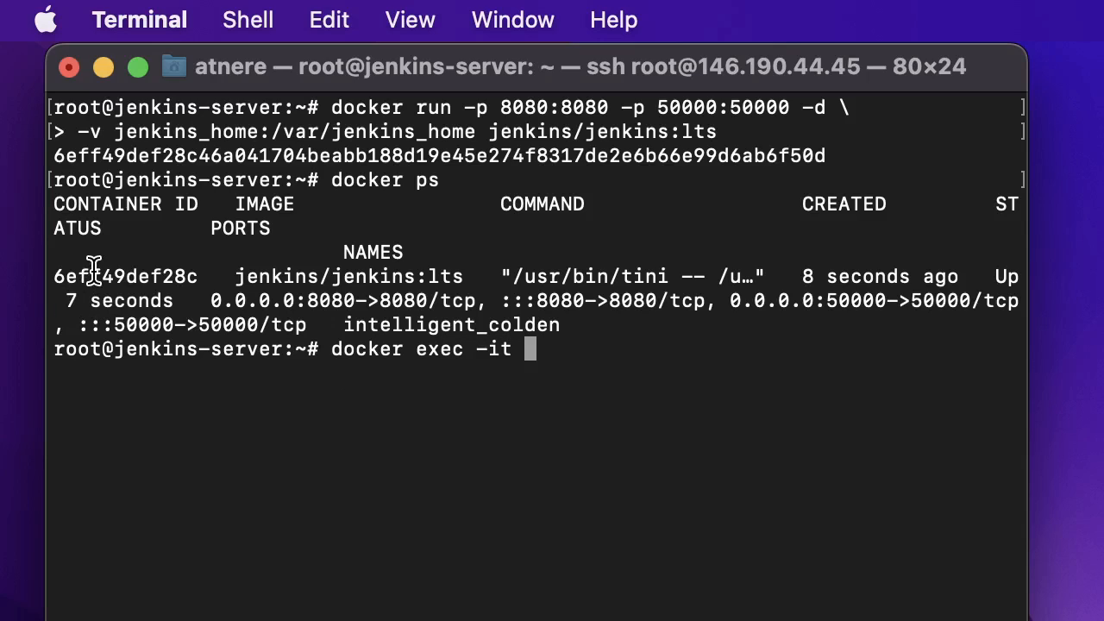
double_click(125, 276)
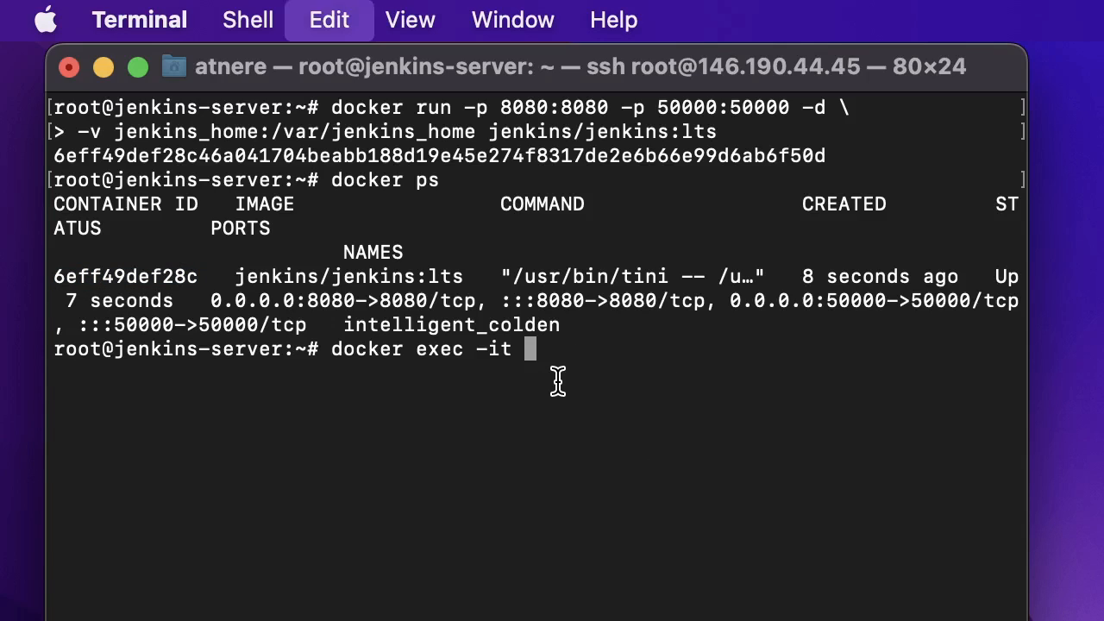
type("6eff49def28c bash")
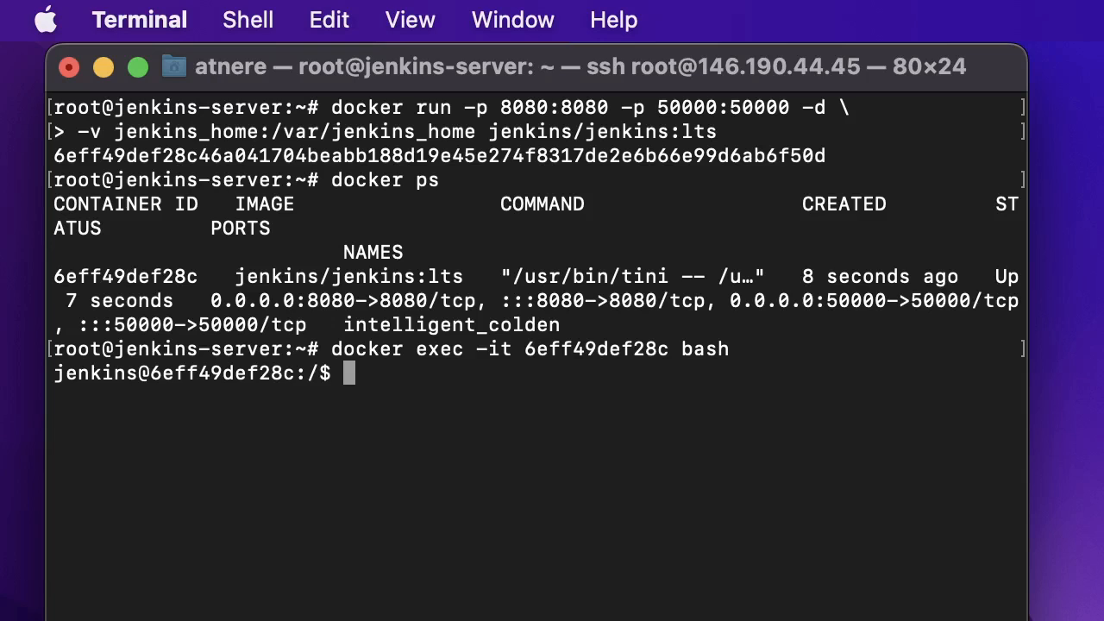
- Print /var/jenkins_home/secrets/initialAdminPassword and copy the password
type("cat")
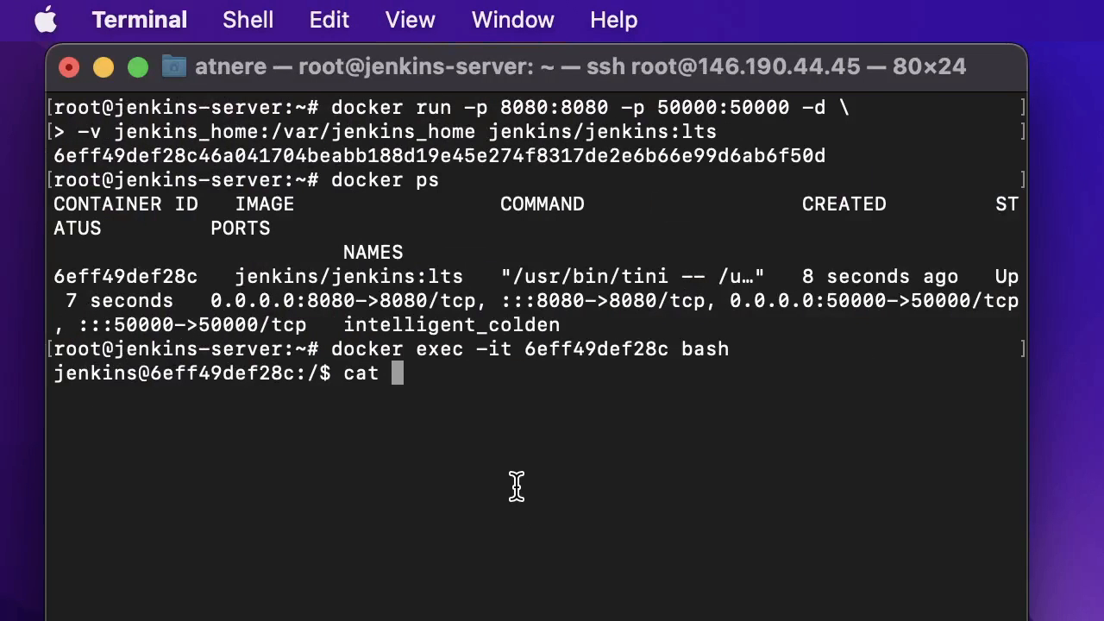
type("/var/jenkins_home/secrets/initialAdminPassword")
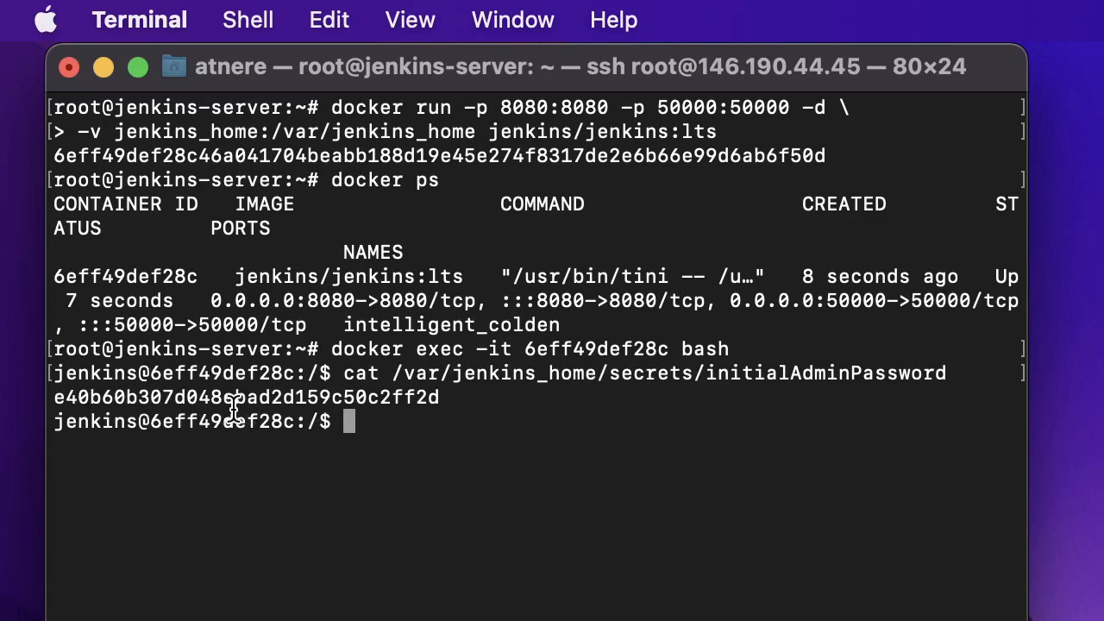
double_click(245, 397)
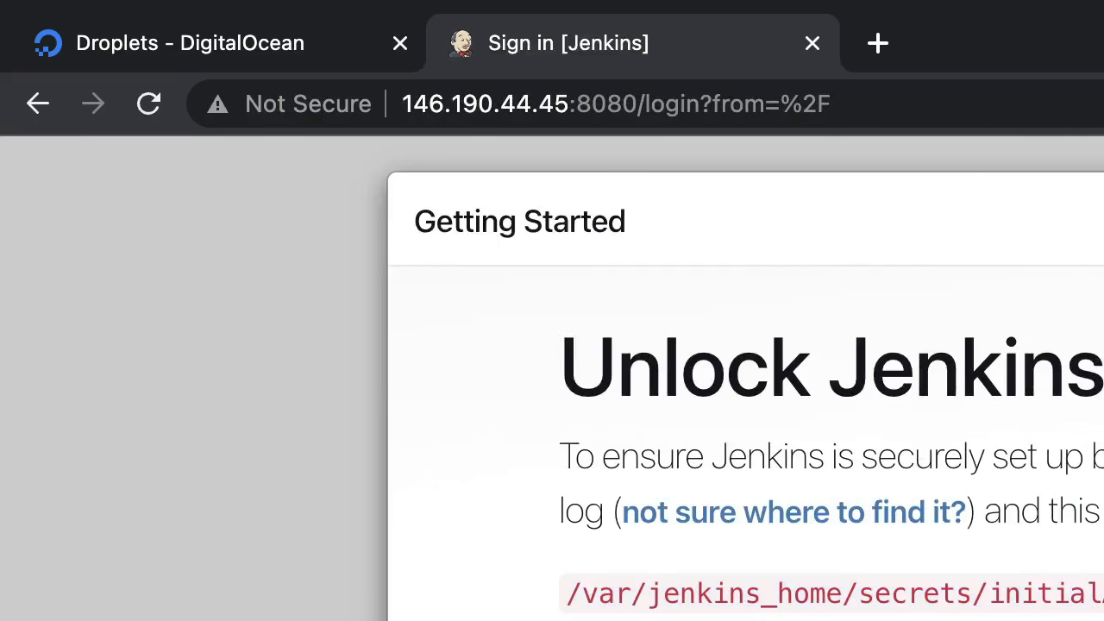
- Unlock Jenkins with the admin password and install the suggested plugins
left_click(148, 103)
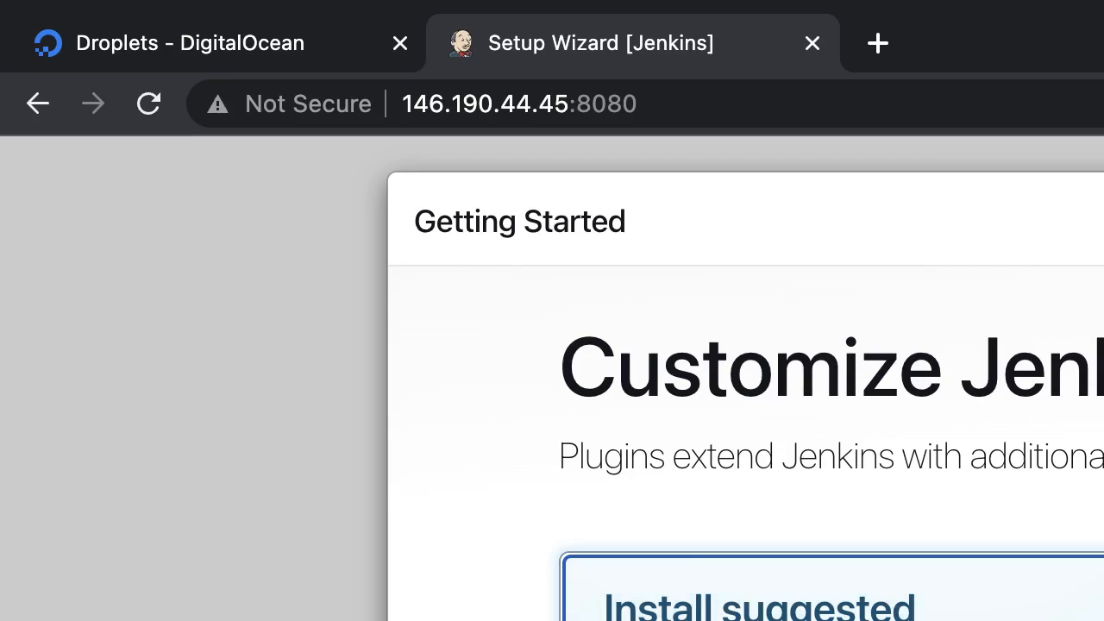
left_click(759, 595)
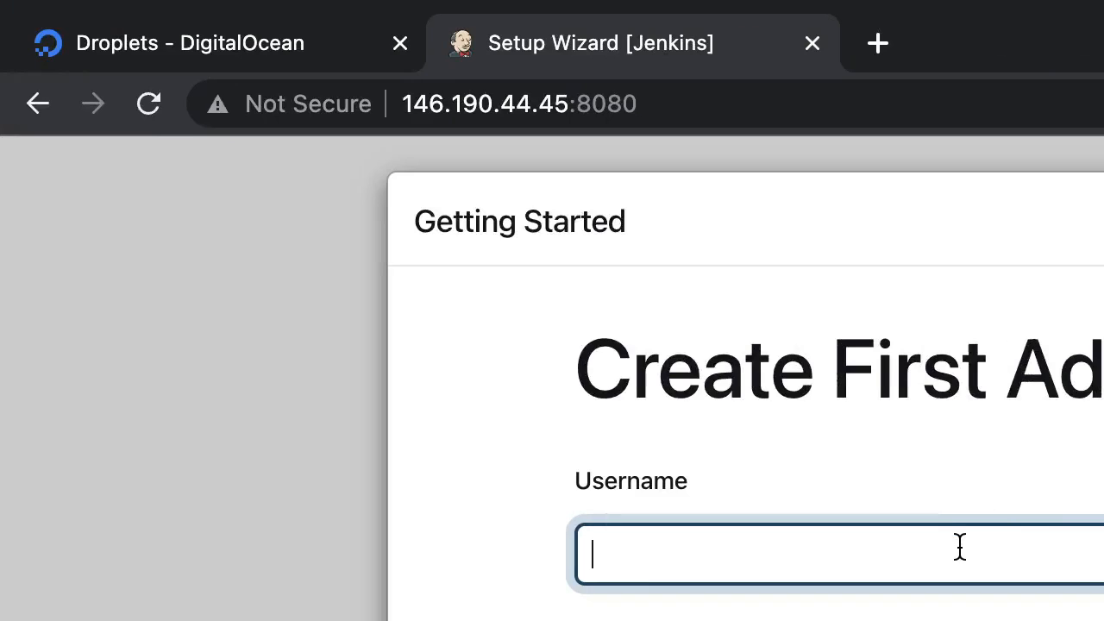
- Enter 'Admin' as the first admin username and continue to the next account field
type("Admin")
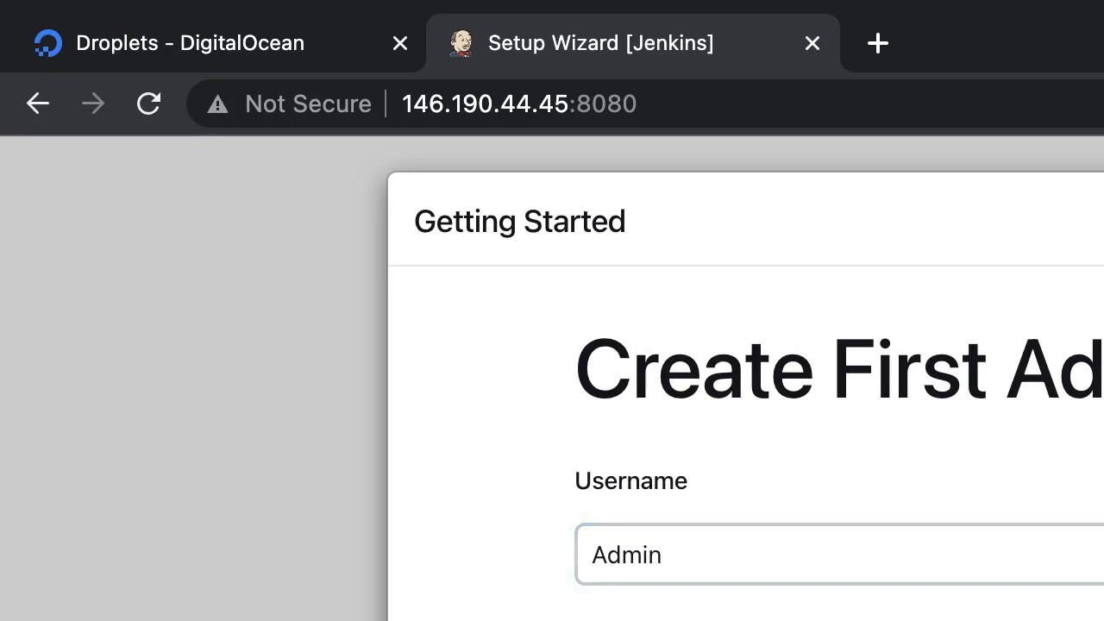
left_click(704, 555)
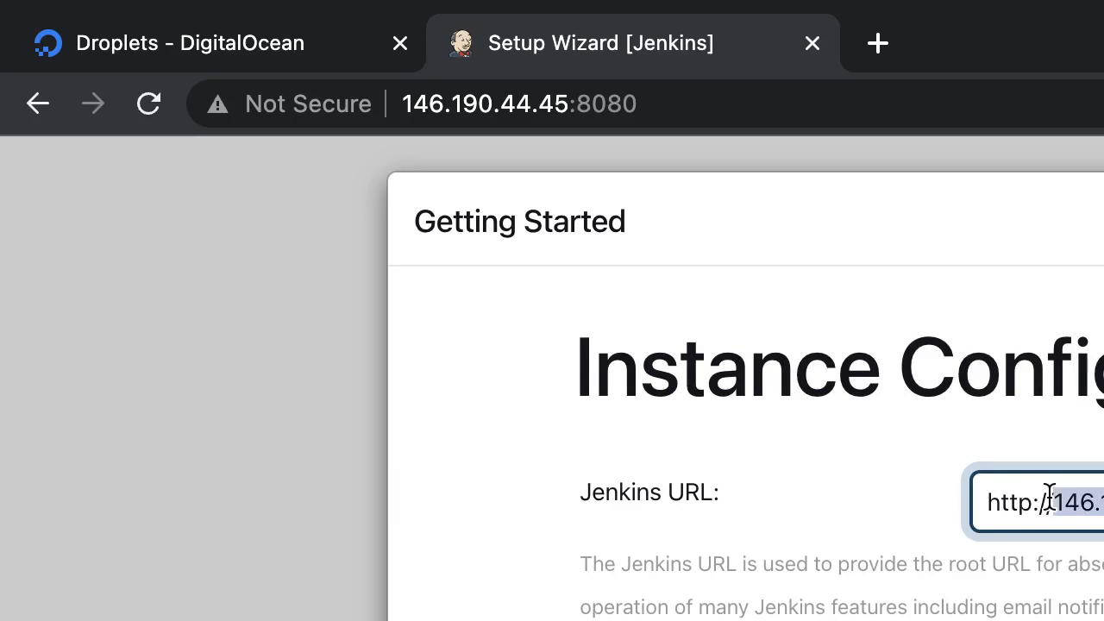
- Keep the default Jenkins URL on port 8080, save and finish, and start using Jenkins
triple_click(1043, 502)
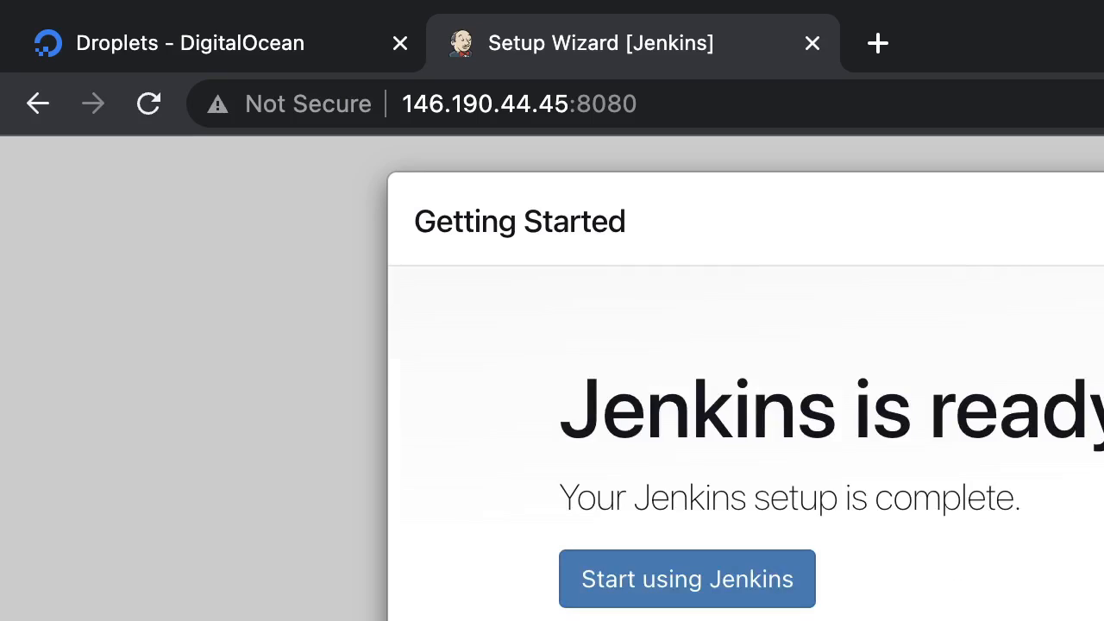
left_click(686, 579)
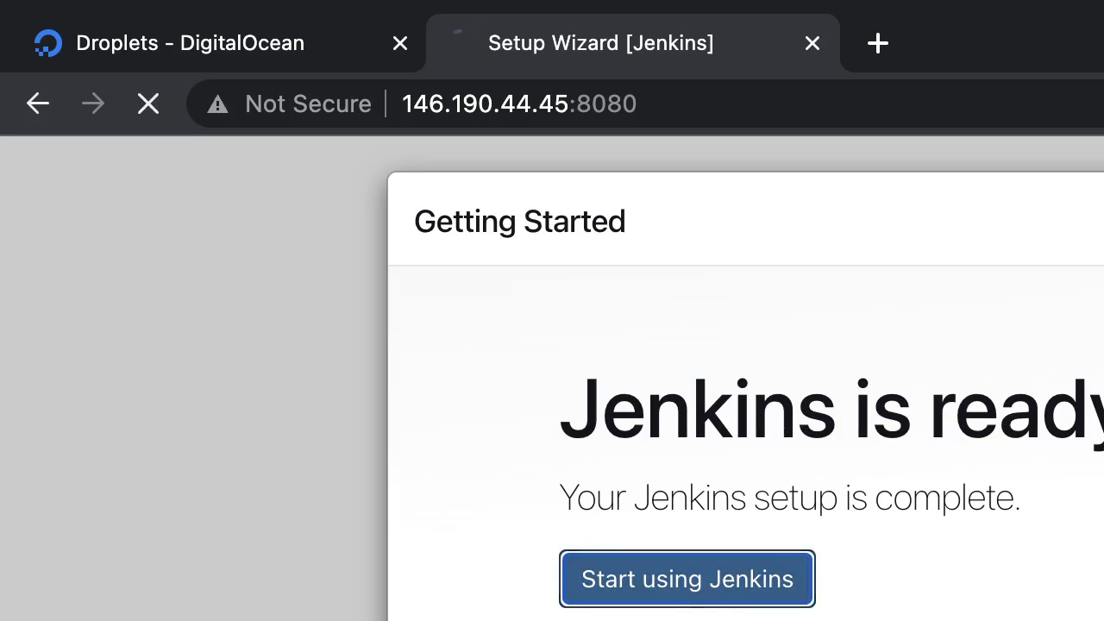
left_click(686, 580)
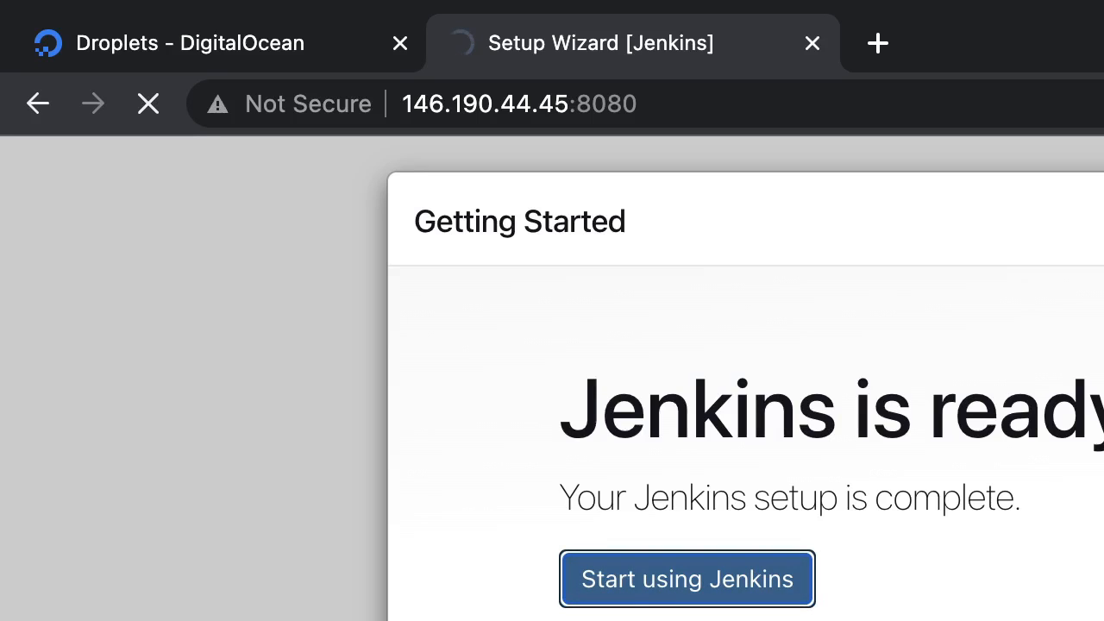
left_click(686, 580)
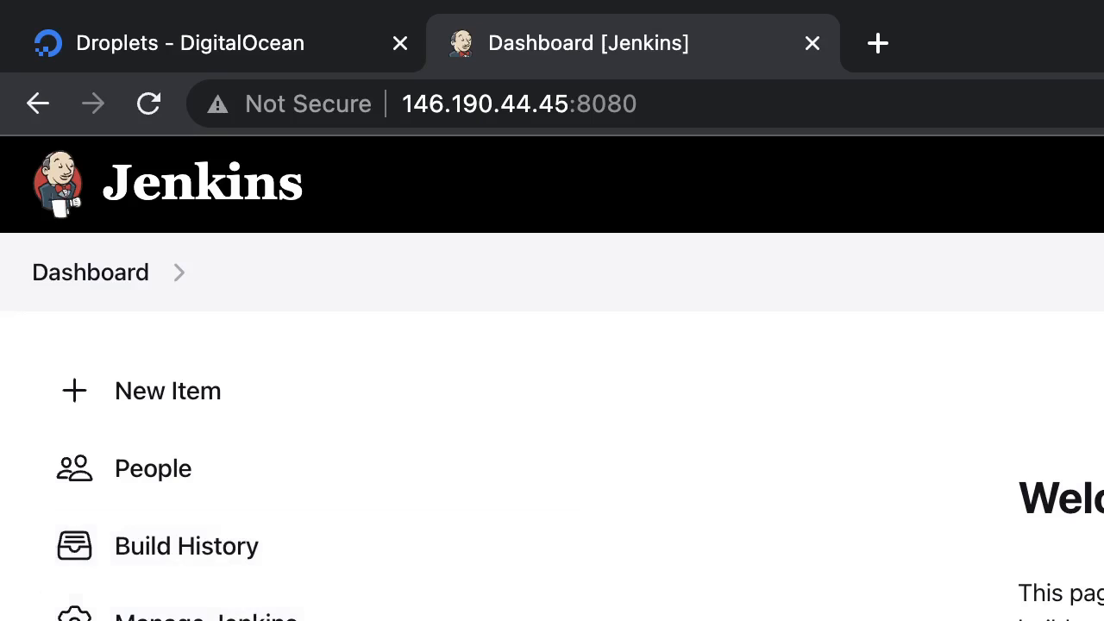
- Review the Manage Jenkins page and its missing git plugin dependency errors
left_click(205, 616)
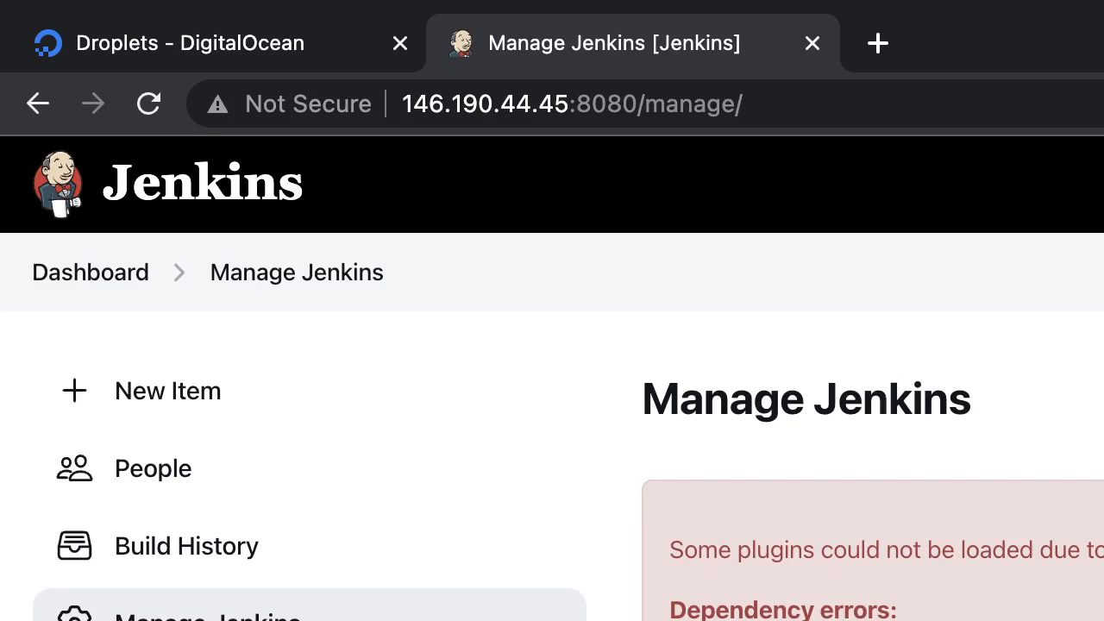
scroll("down", 3)
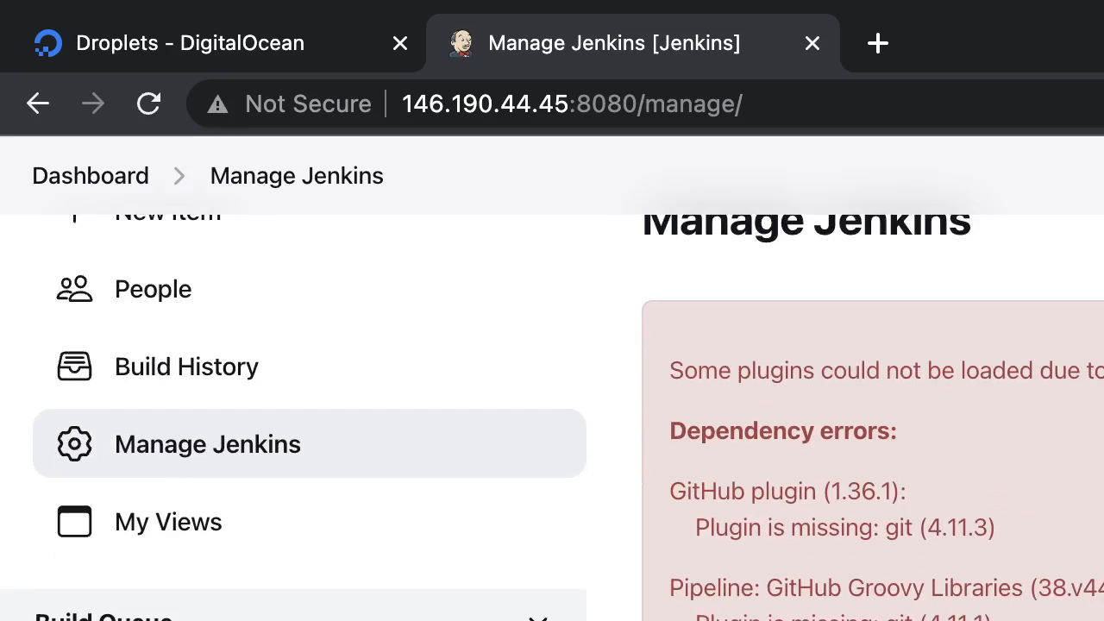
scroll("down", 3)
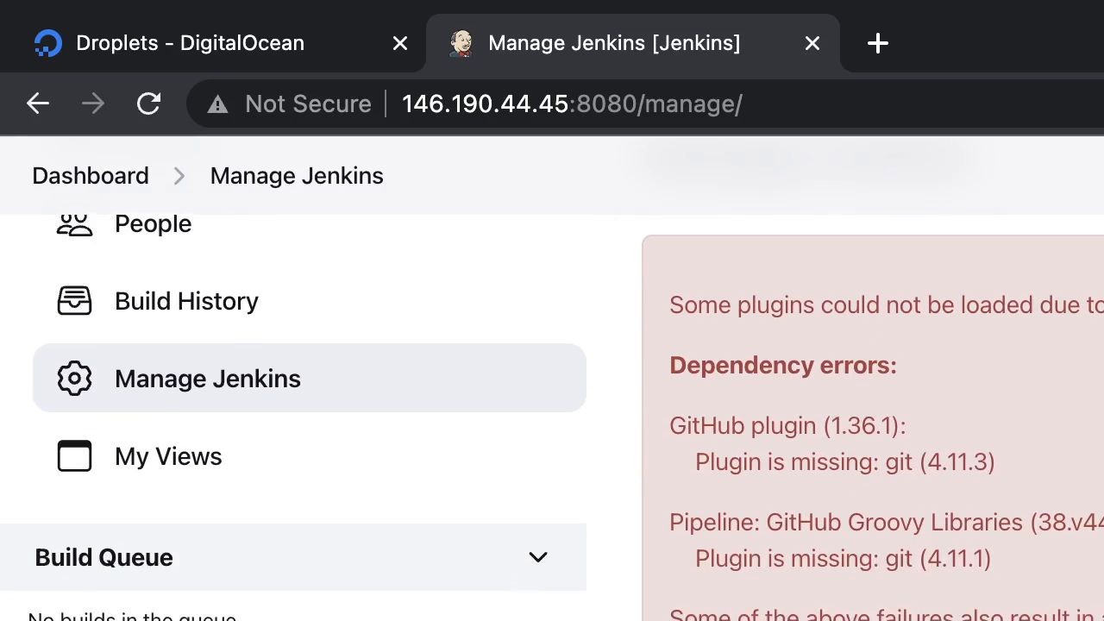
scroll("down", 3)
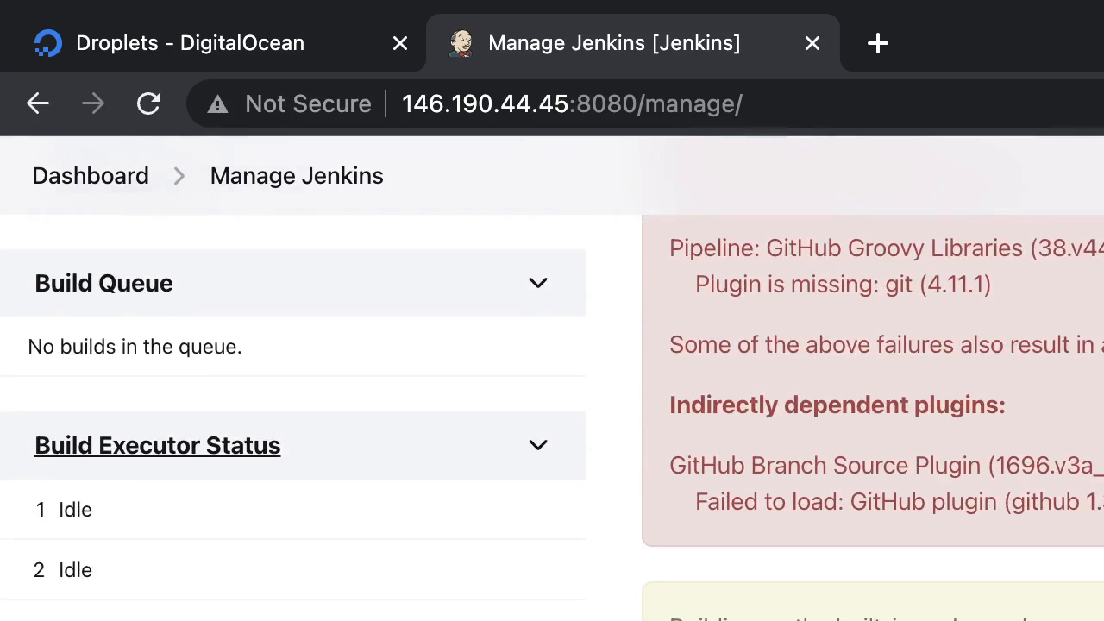
scroll("down", 3)
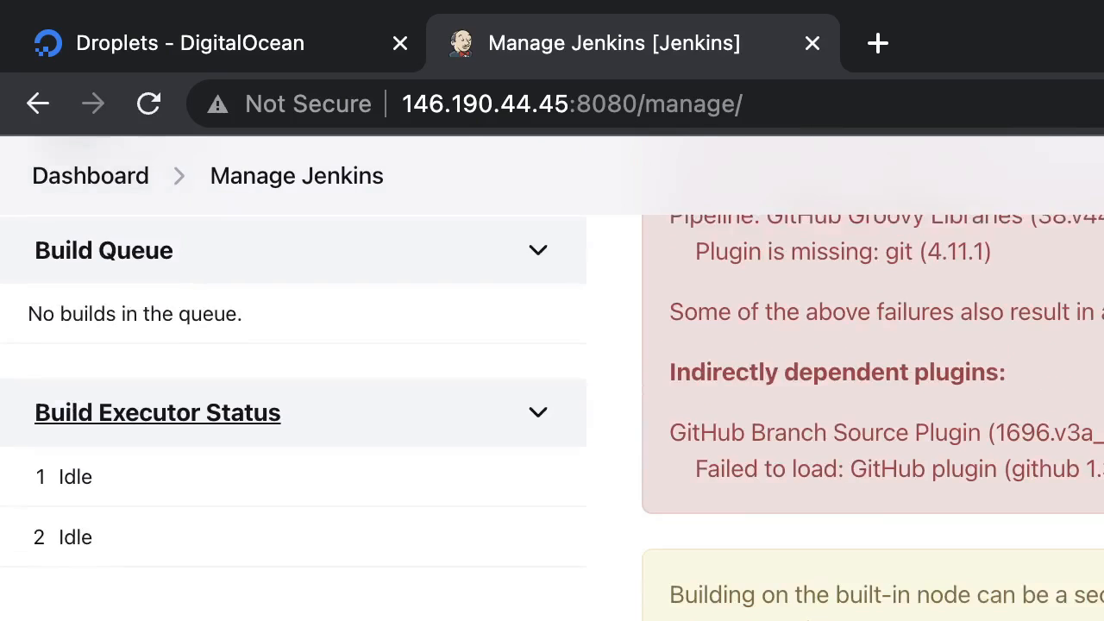
scroll("down", 3)
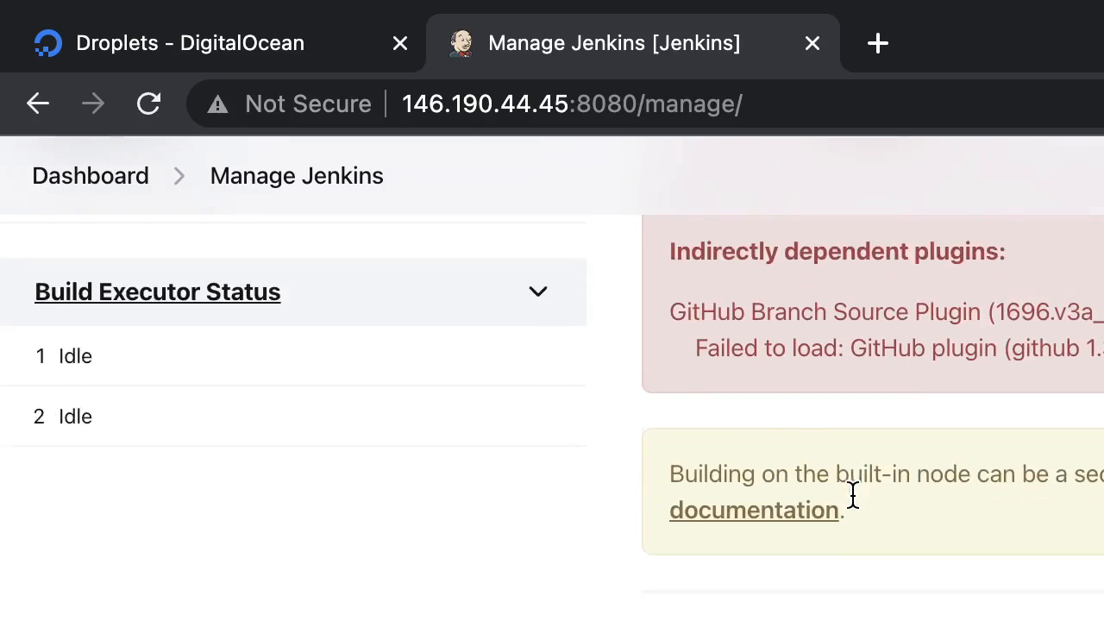
scroll("down", 3)
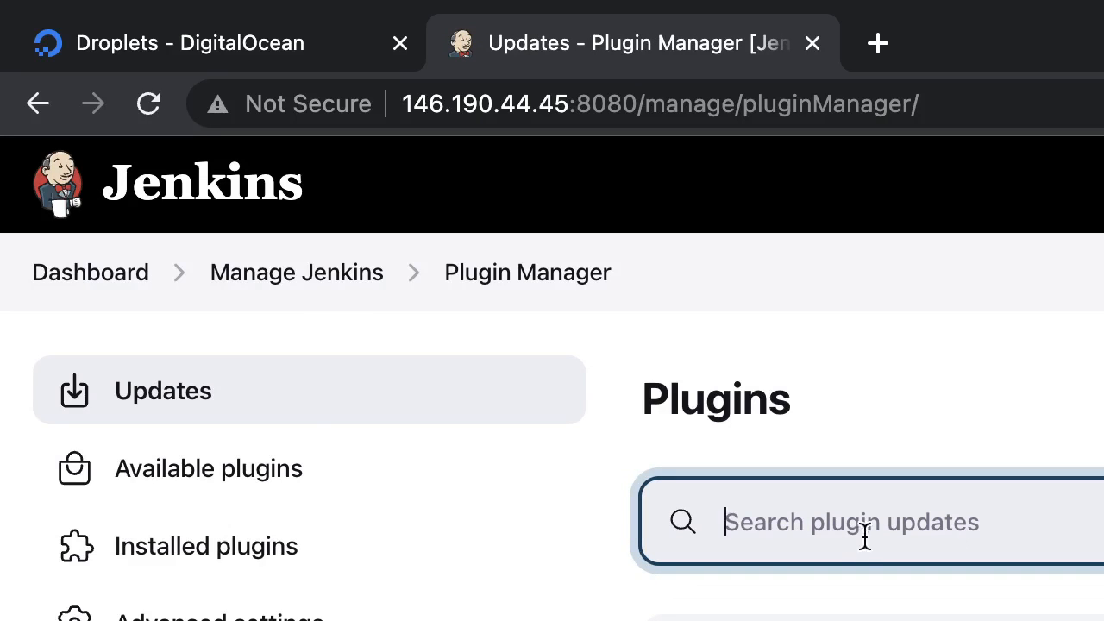
- View the Installed plugins list in Plugin Manager, then return to the Dashboard
left_click(207, 545)
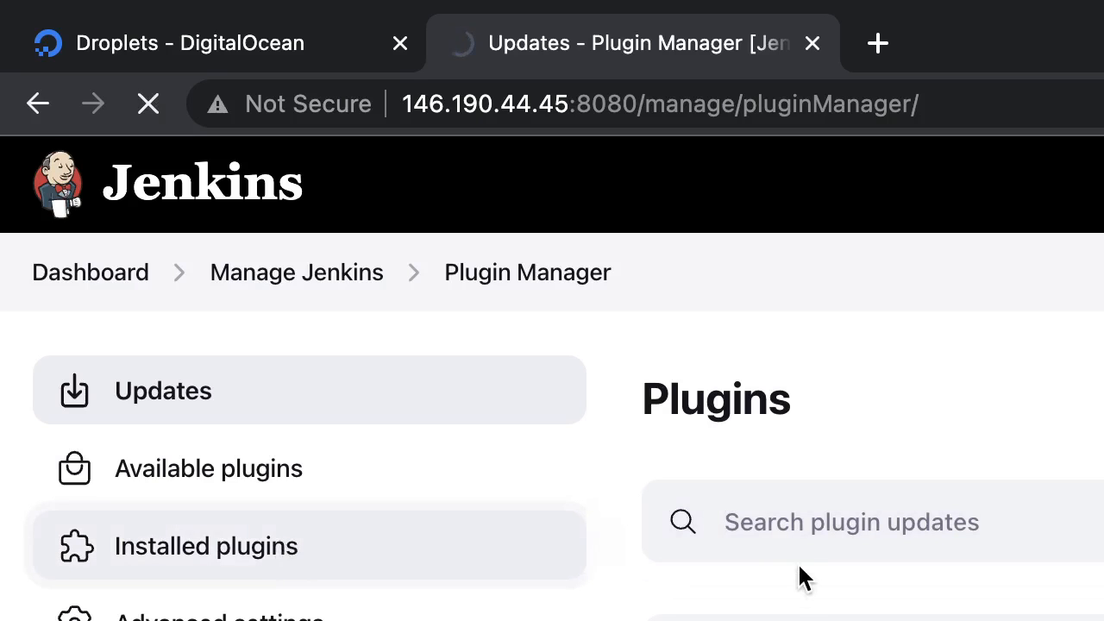
left_click(208, 545)
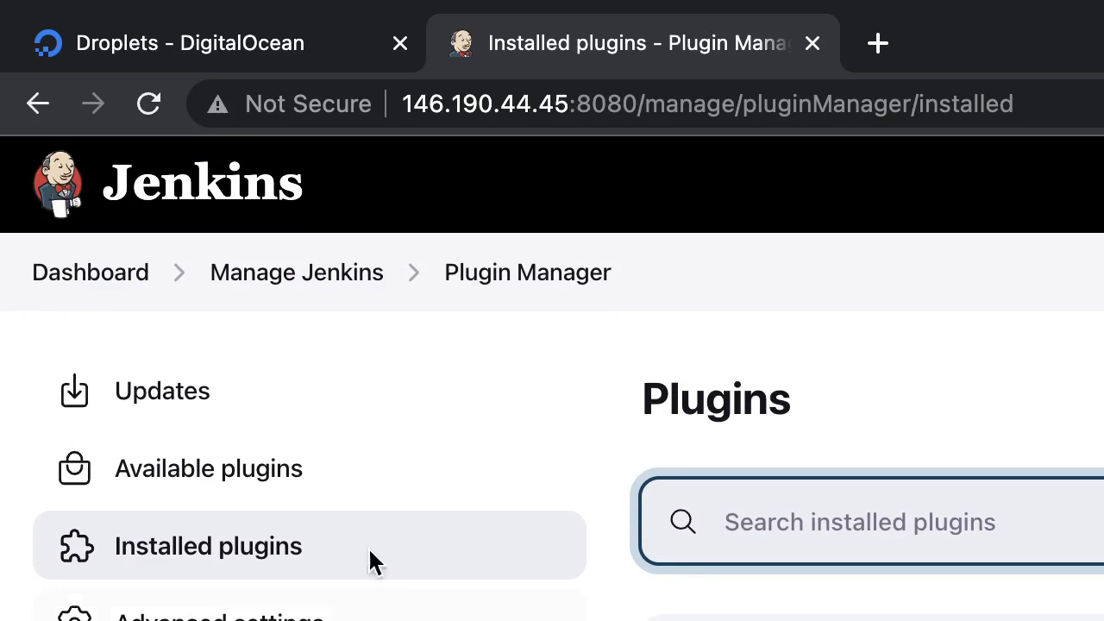
mouse_move(275, 300)
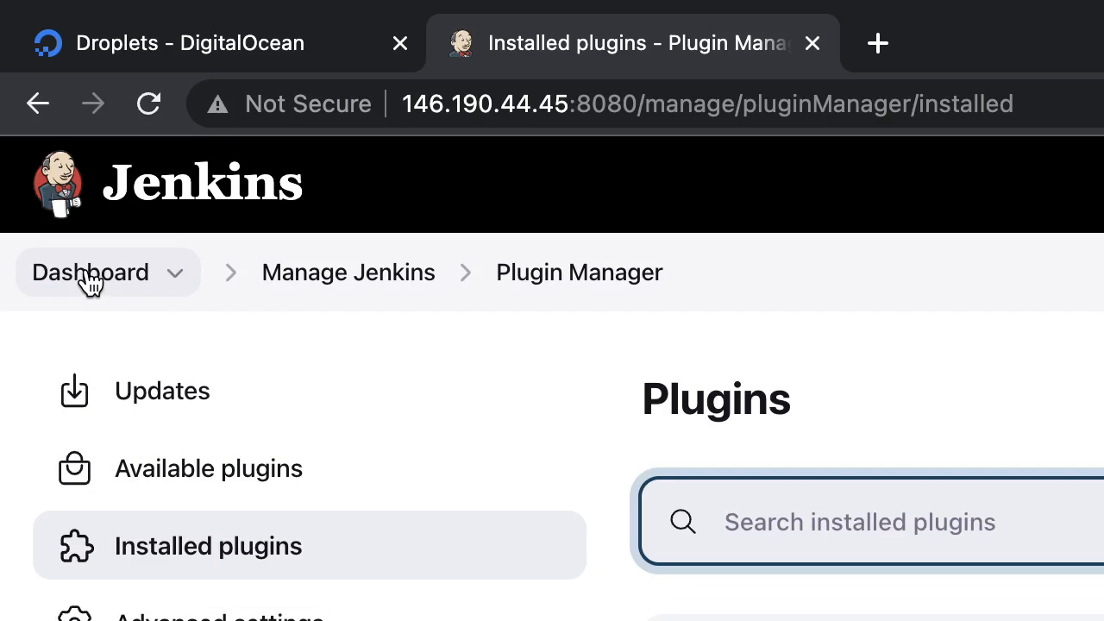
left_click(90, 273)
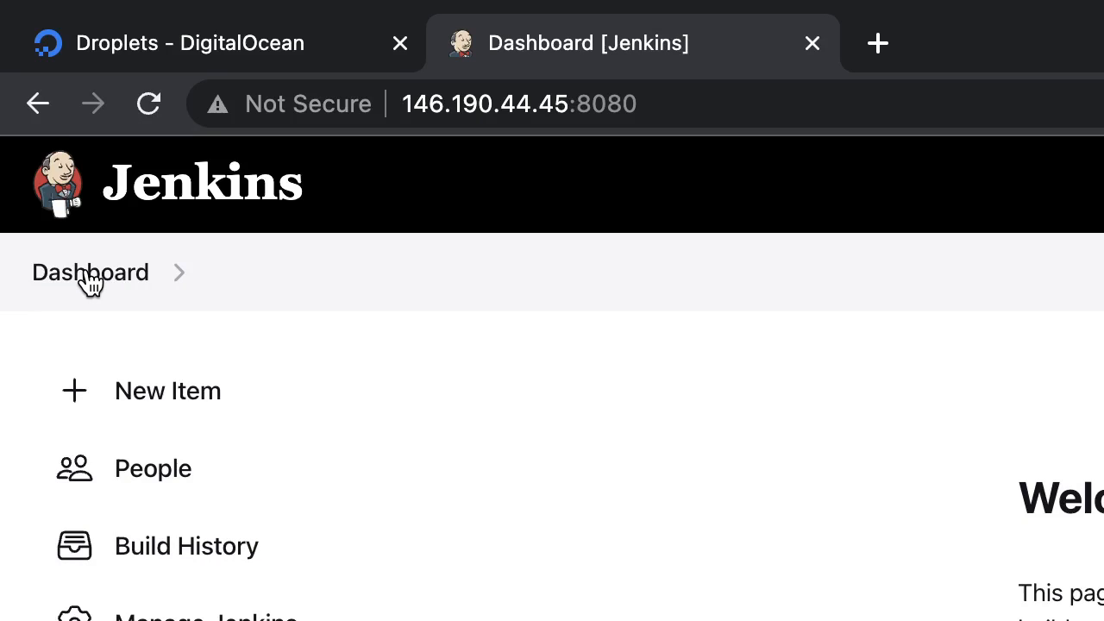
mouse_move(455, 556)
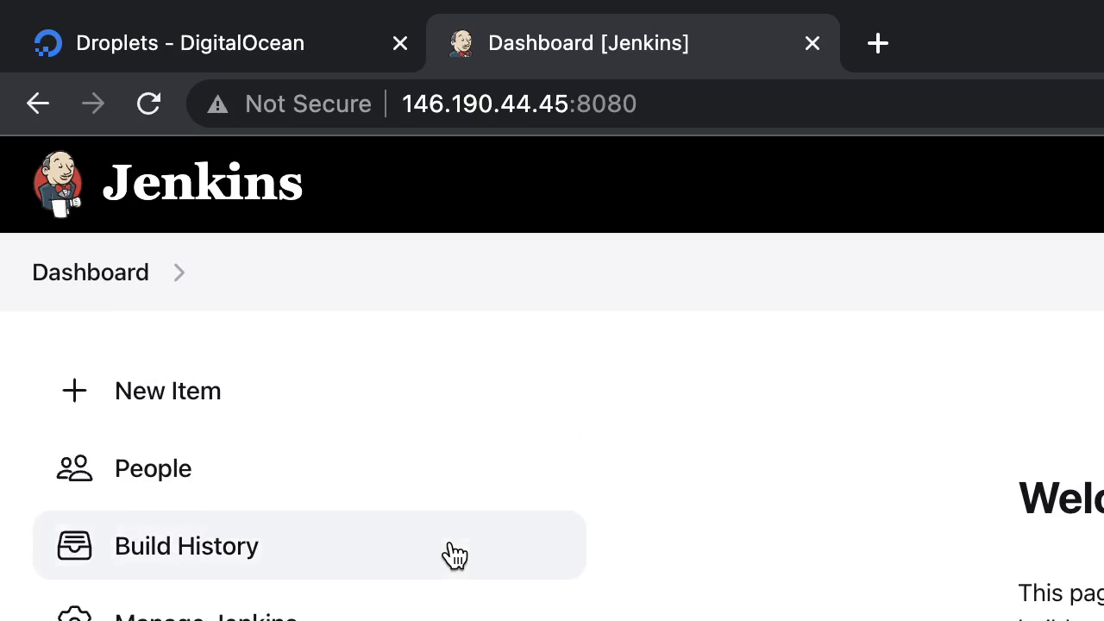